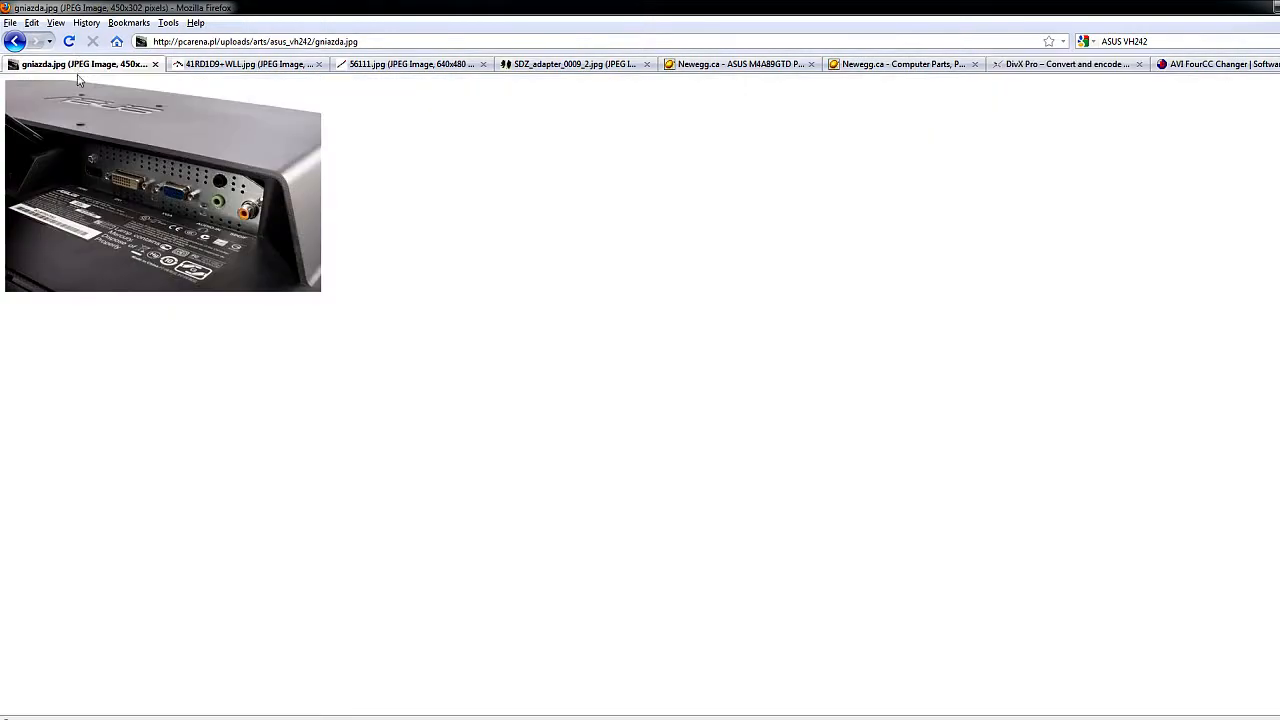
pyautogui.moveTo(564, 405)
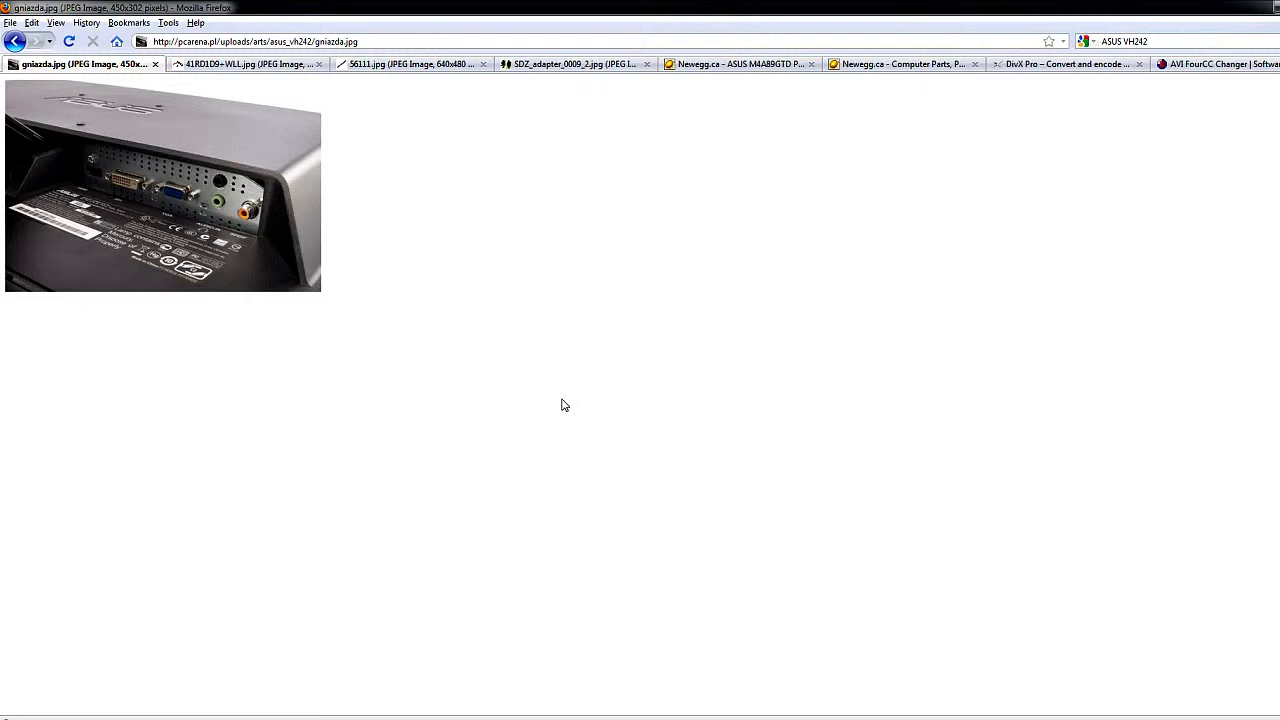
pyautogui.moveTo(488, 360)
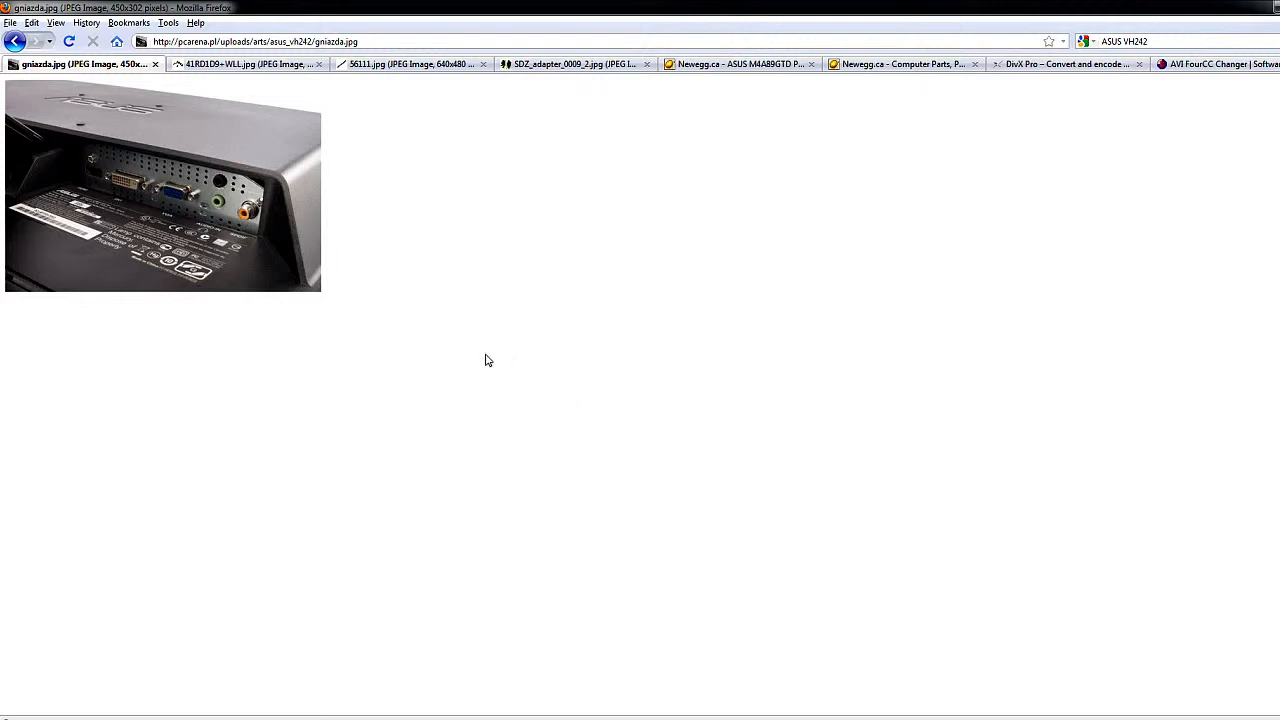
pyautogui.moveTo(489, 348)
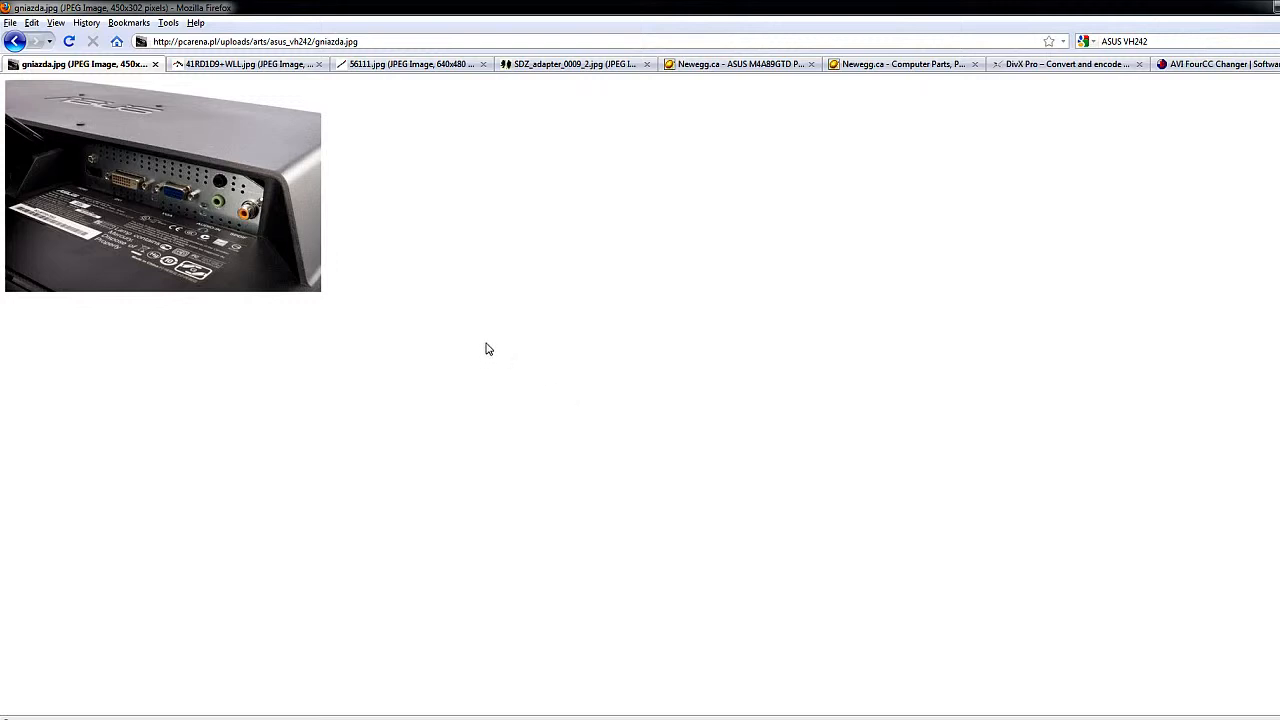
pyautogui.moveTo(232, 202)
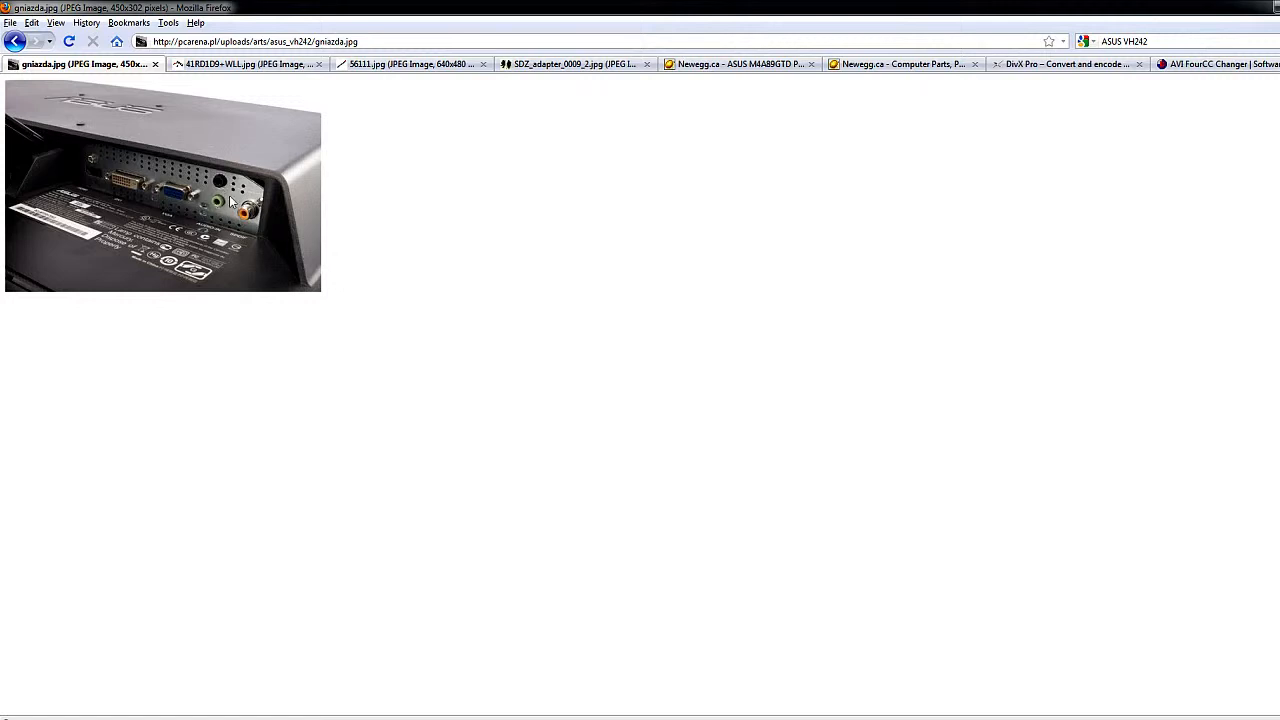
pyautogui.moveTo(201, 208)
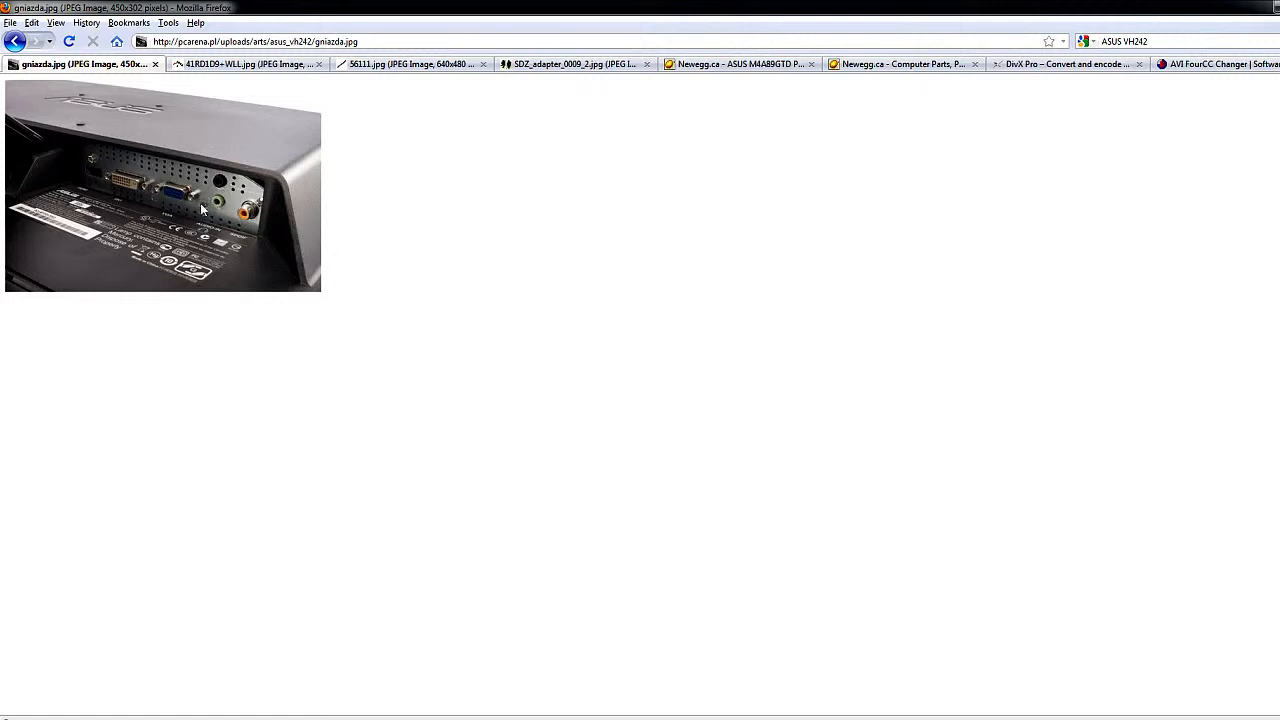
pyautogui.moveTo(225, 216)
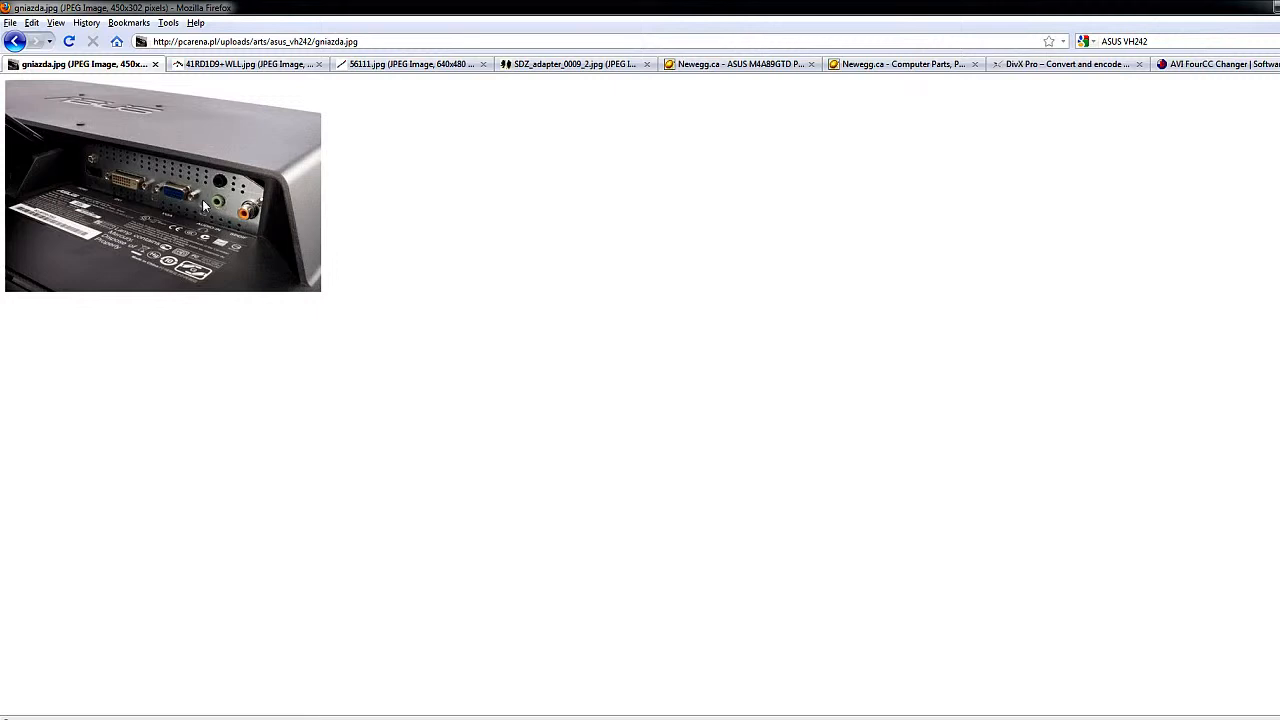
pyautogui.moveTo(213, 204)
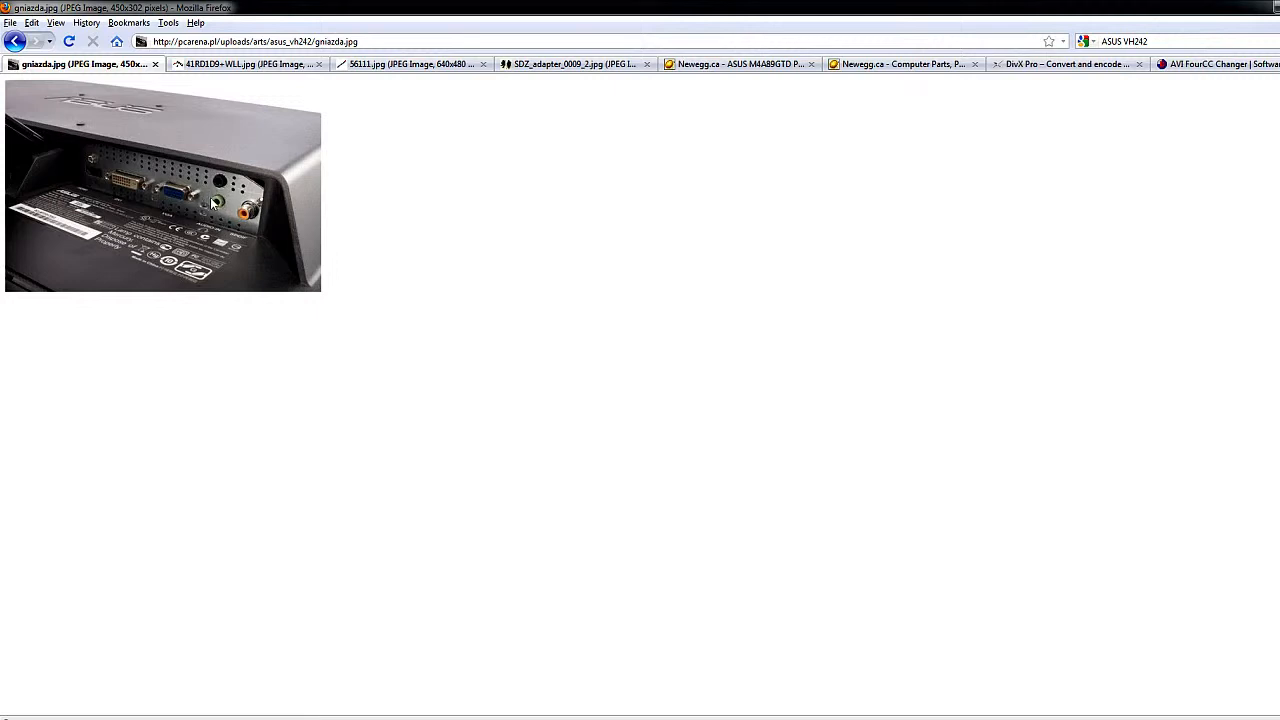
pyautogui.moveTo(512, 547)
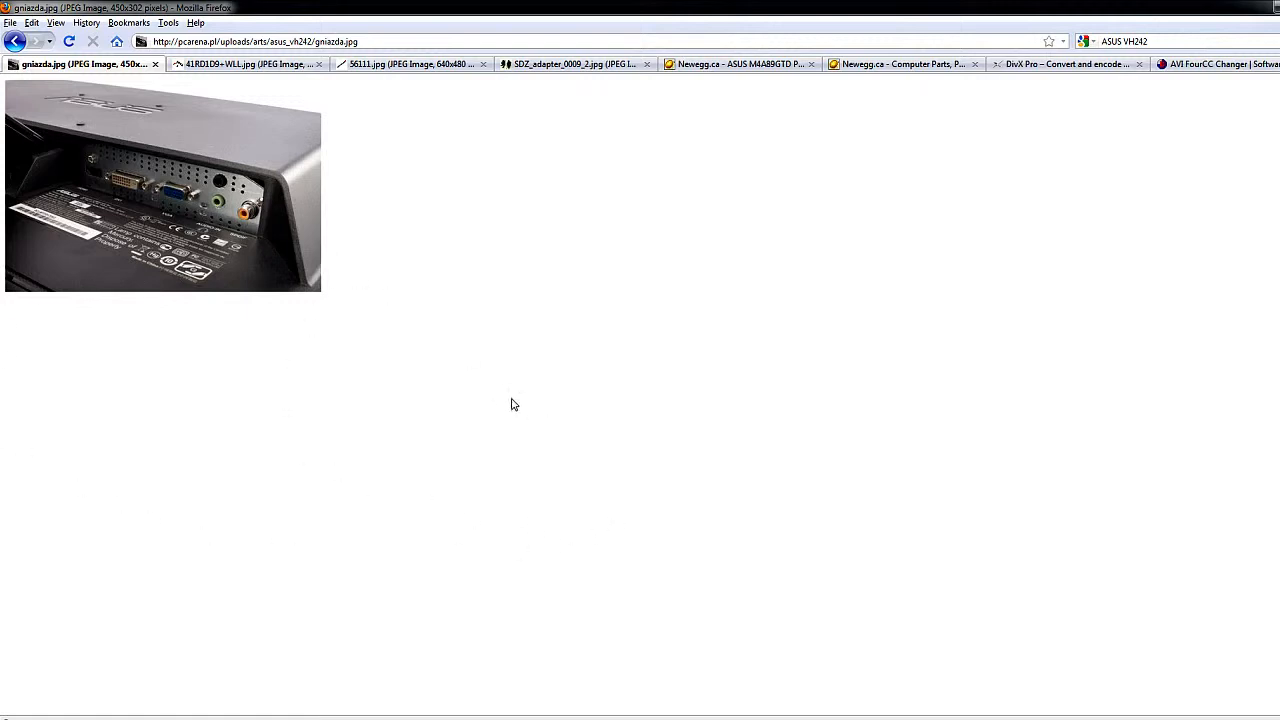
pyautogui.moveTo(77, 181)
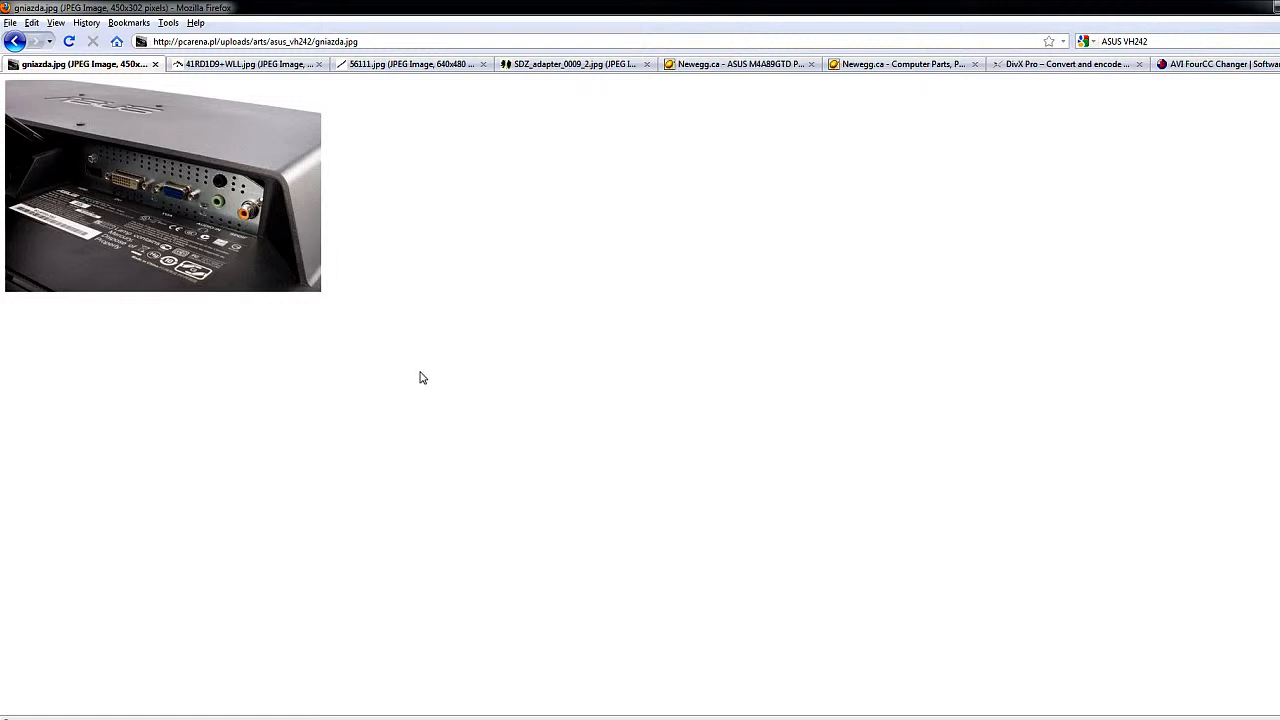
pyautogui.moveTo(248, 65)
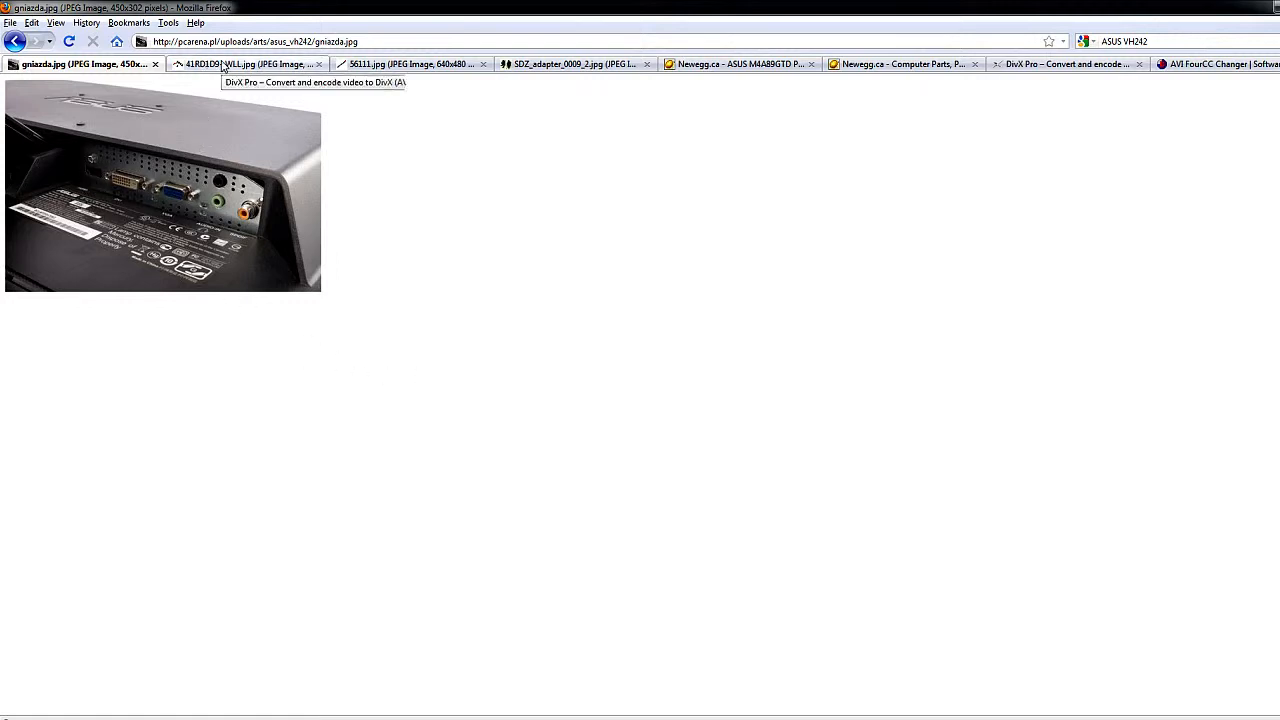
pyautogui.moveTo(82, 131)
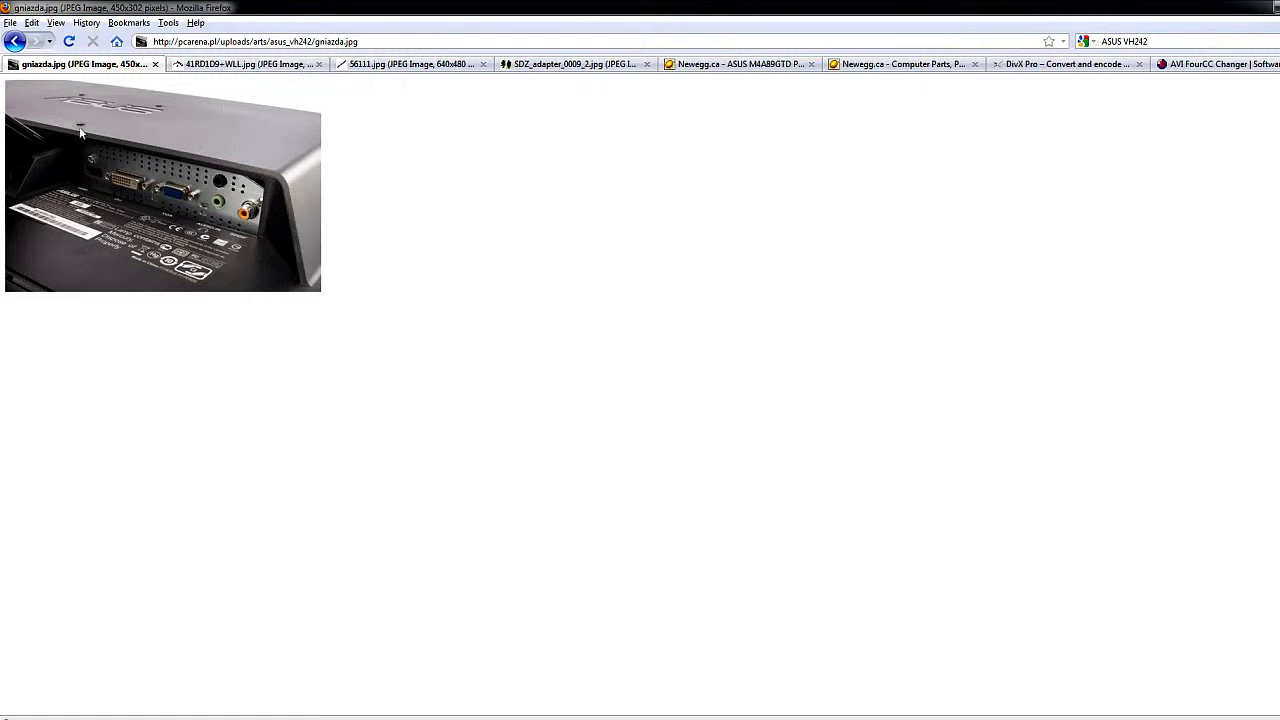
pyautogui.moveTo(222, 167)
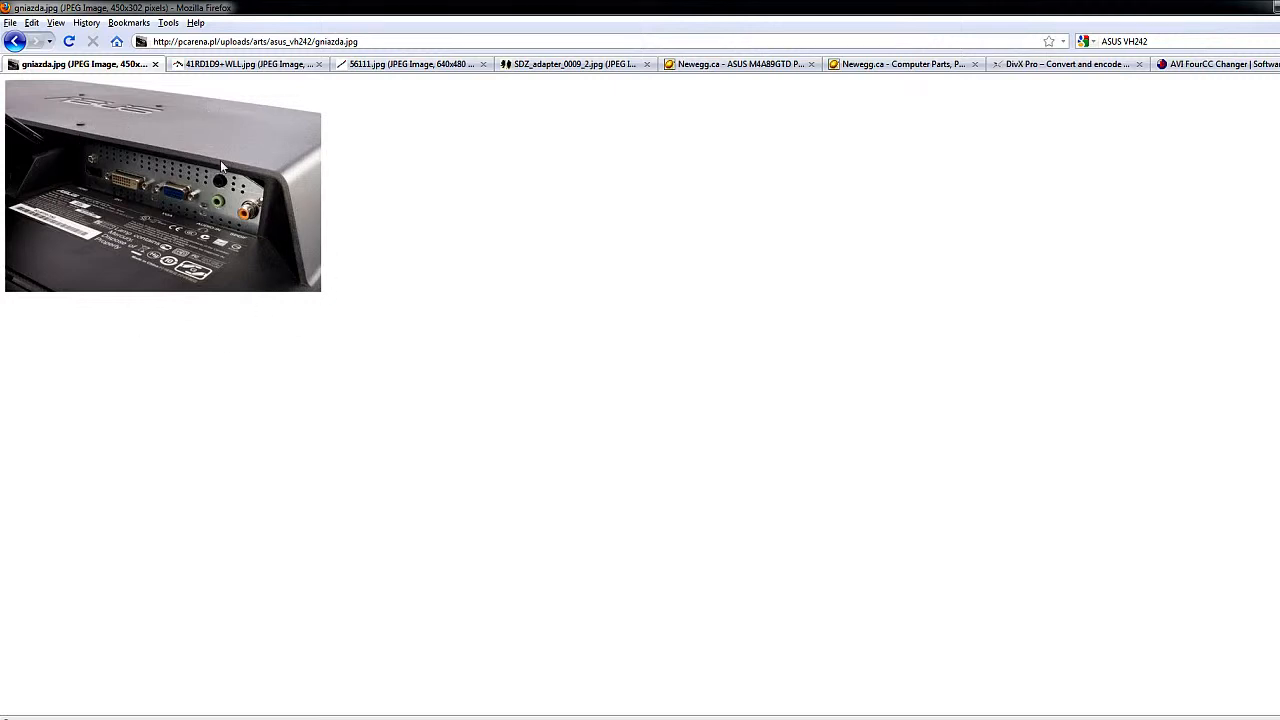
# View the AV cable photo, then the 3.5 mm-to-RCA splitter cable photo (56111.jpg)
pyautogui.click(240, 66)
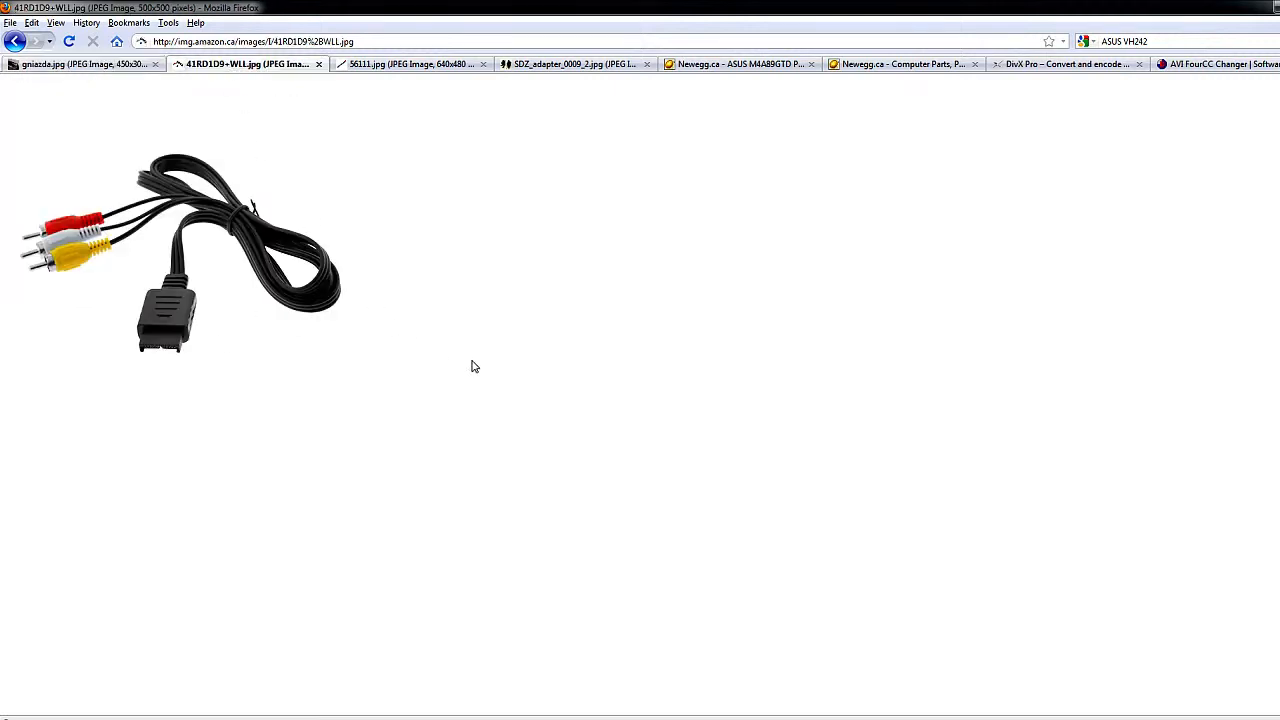
pyautogui.moveTo(375, 215)
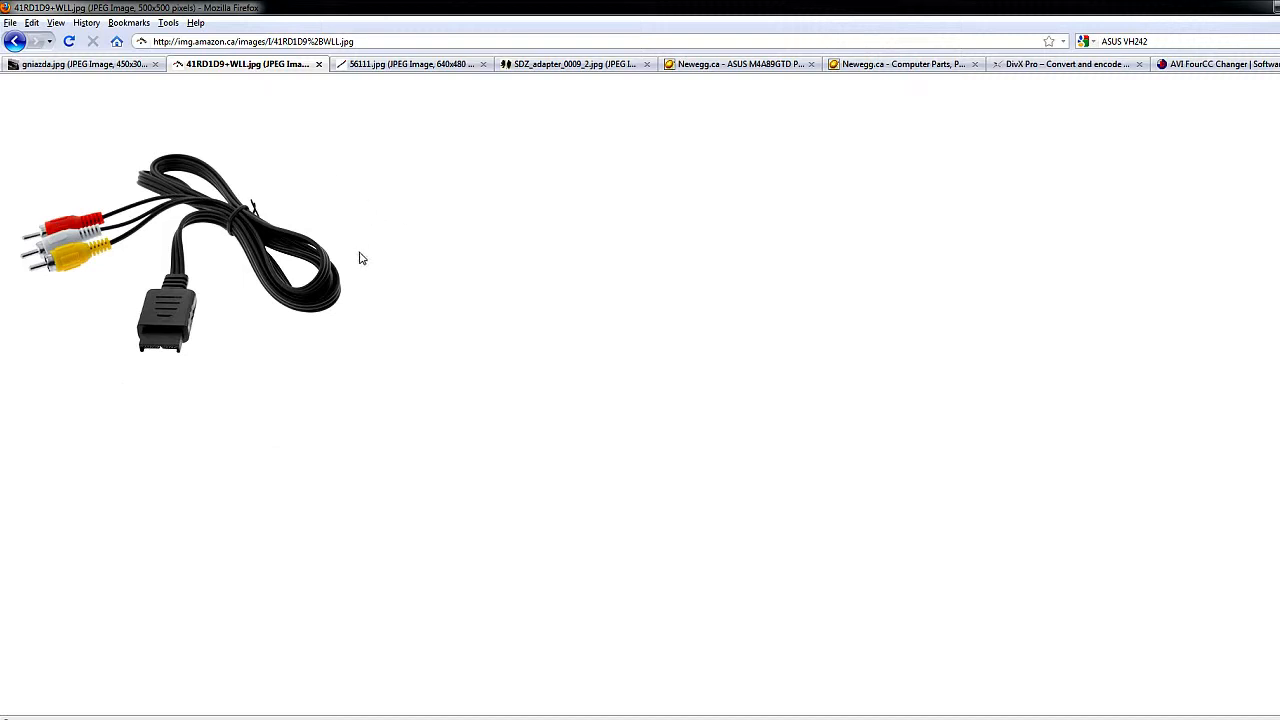
pyautogui.moveTo(360, 245)
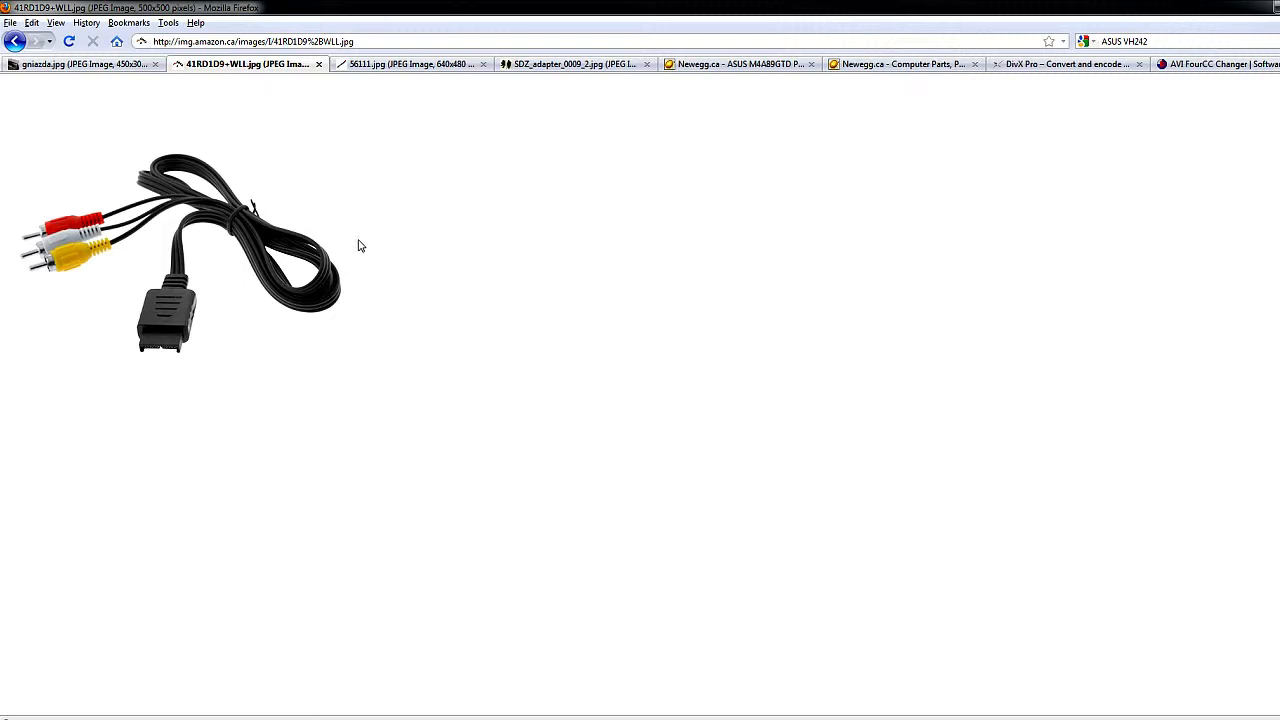
pyautogui.moveTo(218, 344)
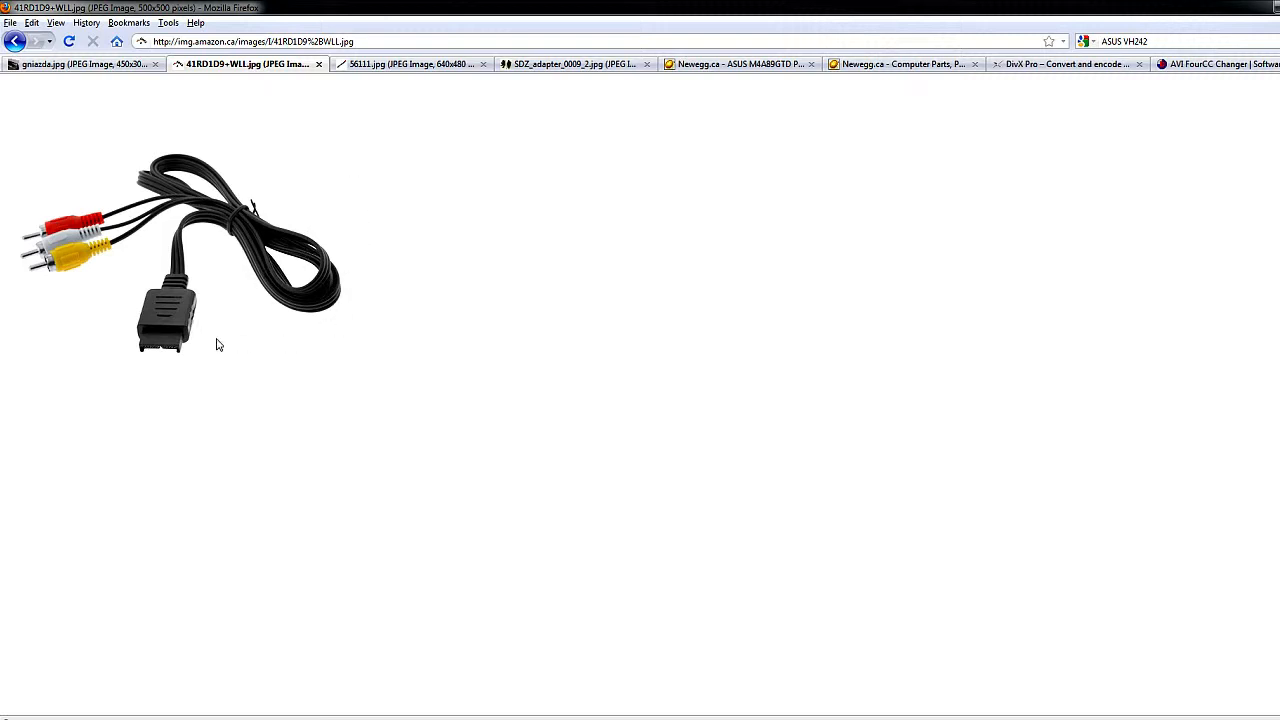
pyautogui.moveTo(424, 295)
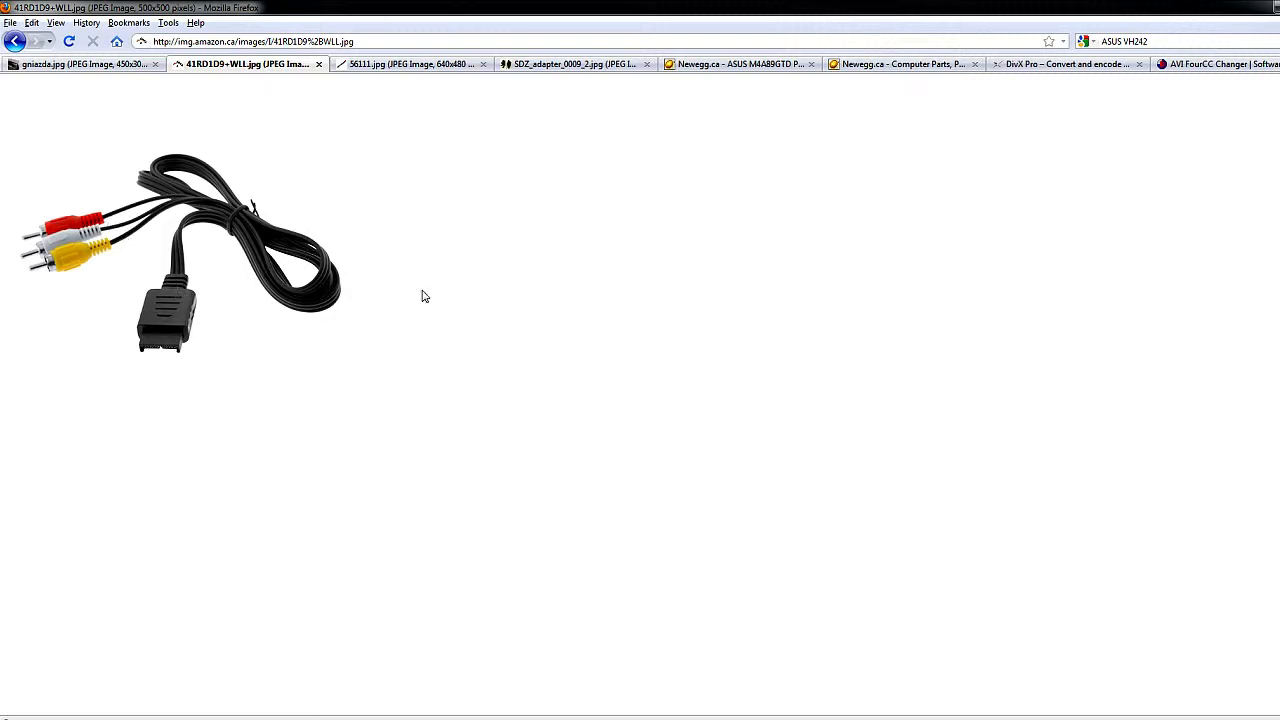
pyautogui.moveTo(340, 440)
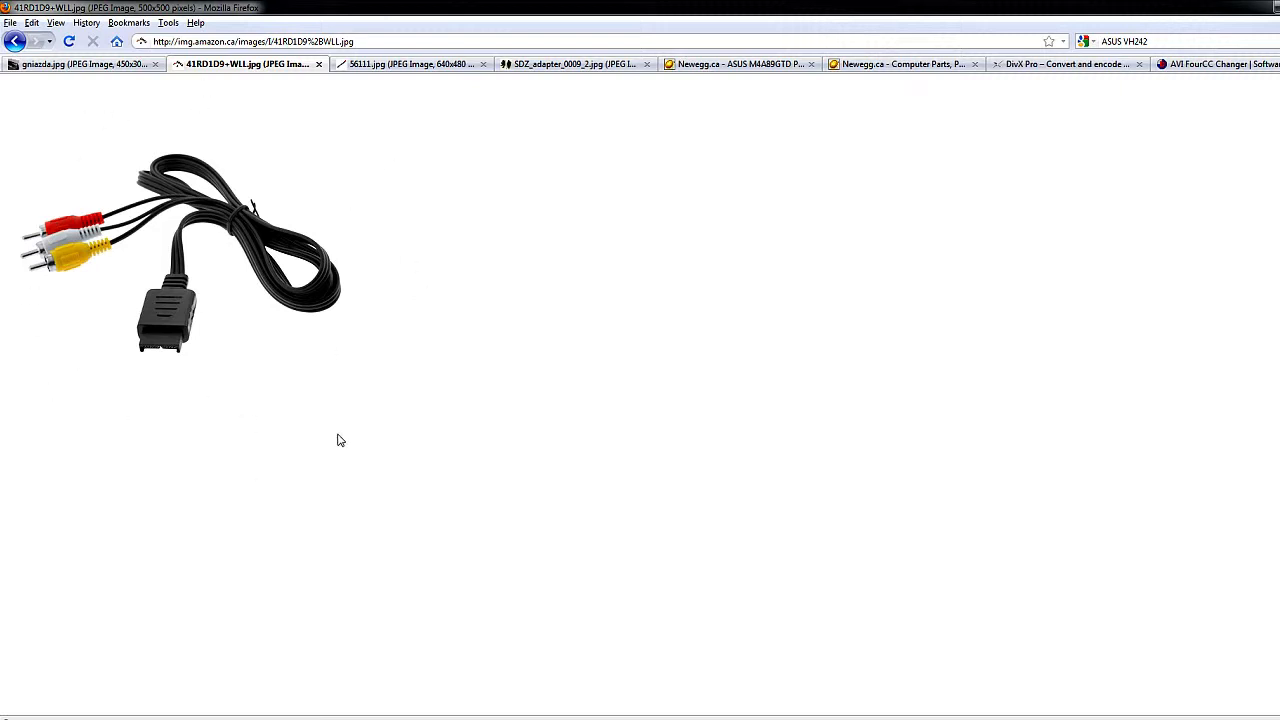
pyautogui.moveTo(85, 262)
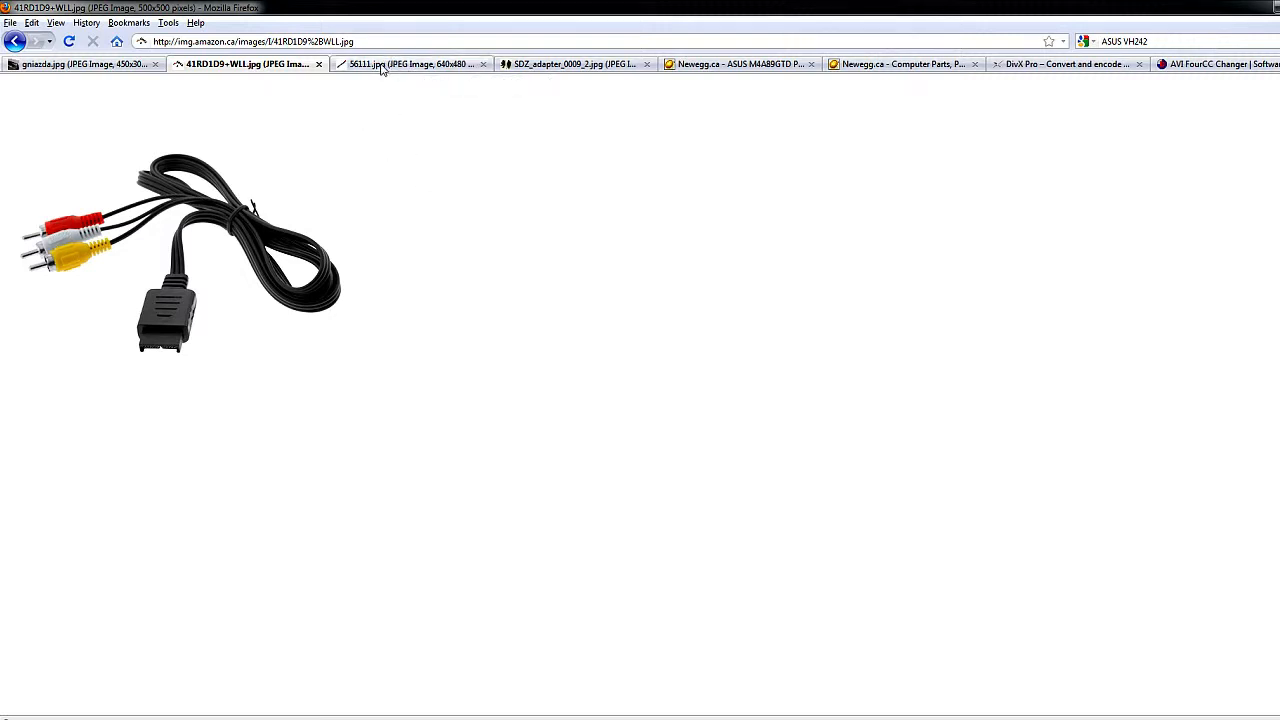
pyautogui.click(390, 65)
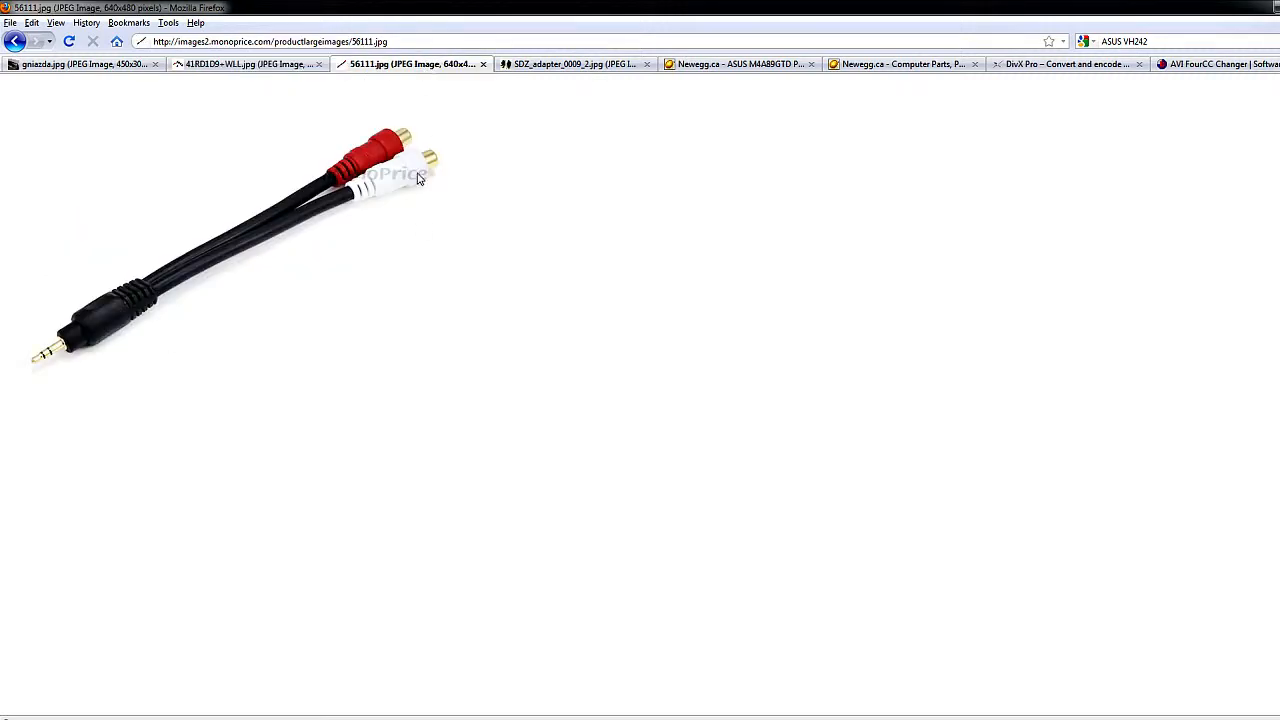
pyautogui.moveTo(437, 133)
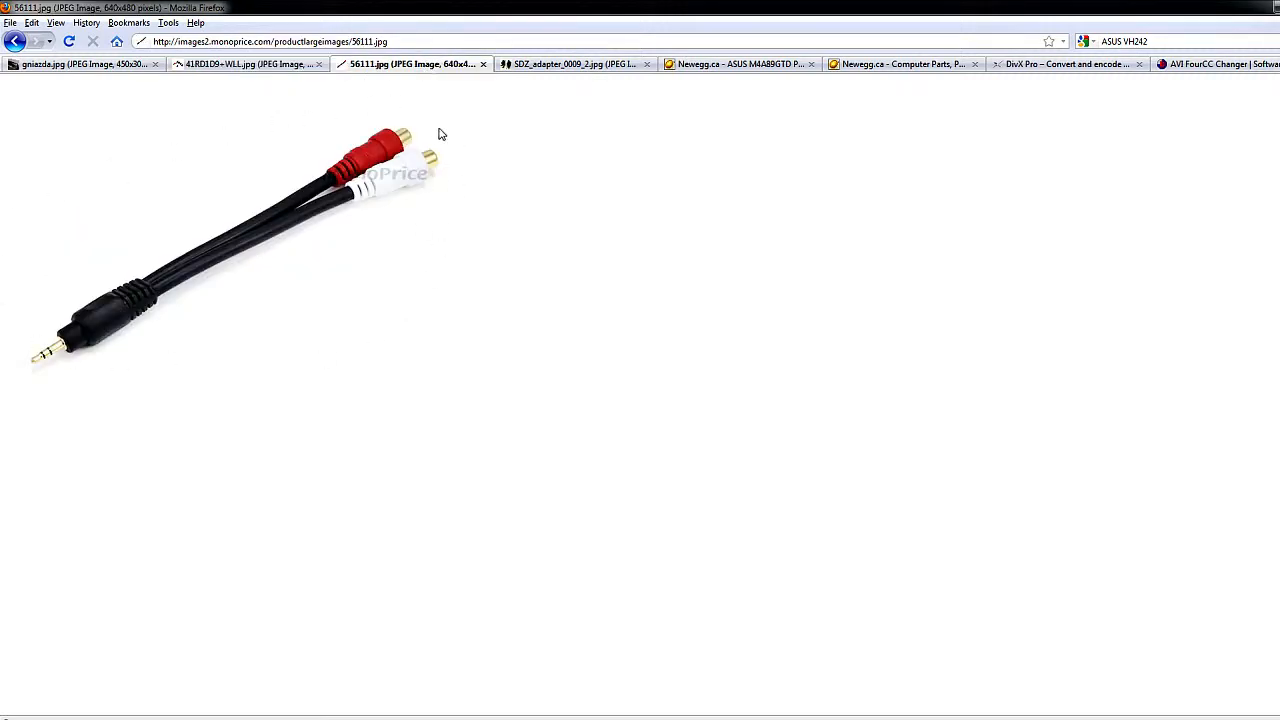
pyautogui.moveTo(267, 113)
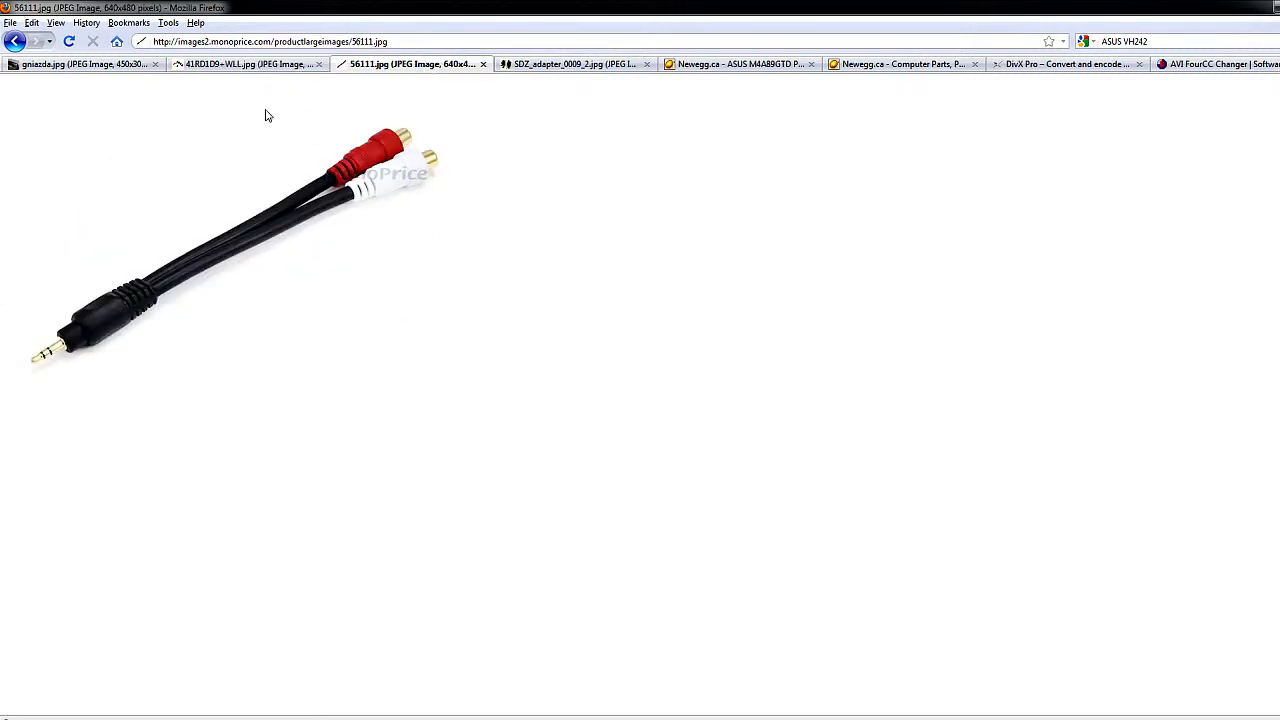
pyautogui.moveTo(55, 352)
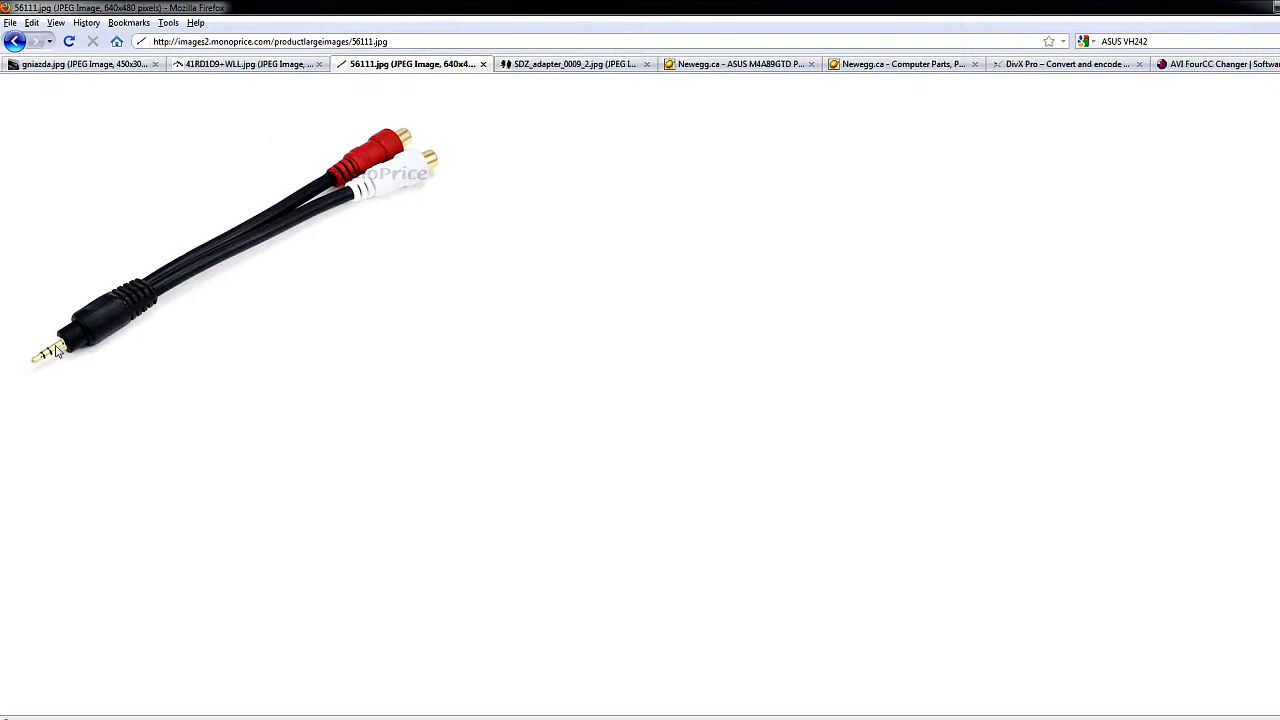
pyautogui.moveTo(40, 370)
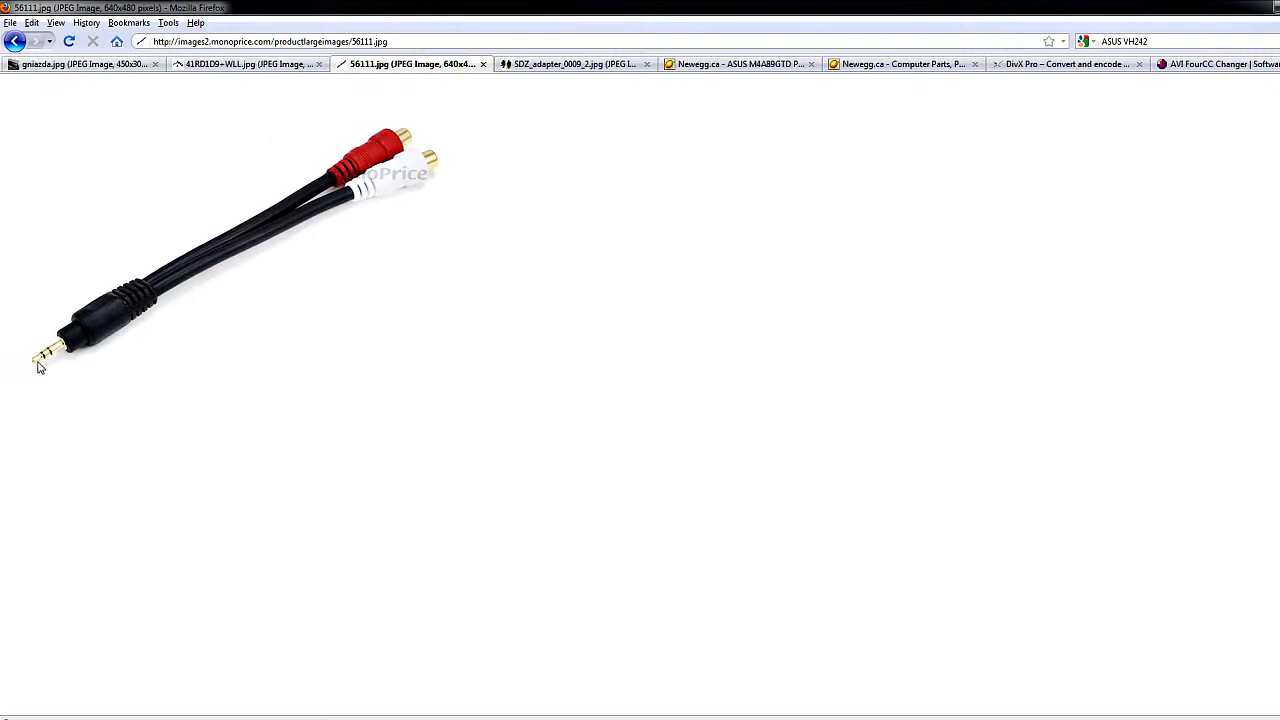
pyautogui.moveTo(68, 358)
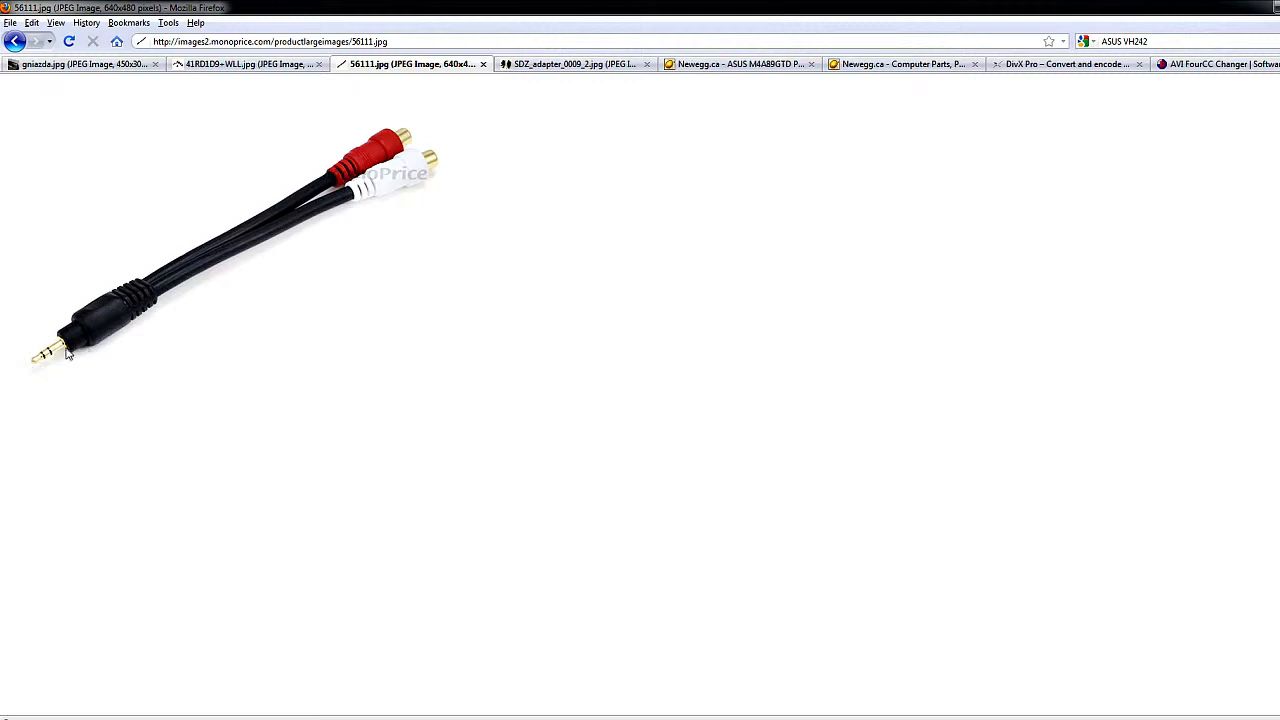
pyautogui.moveTo(6, 305)
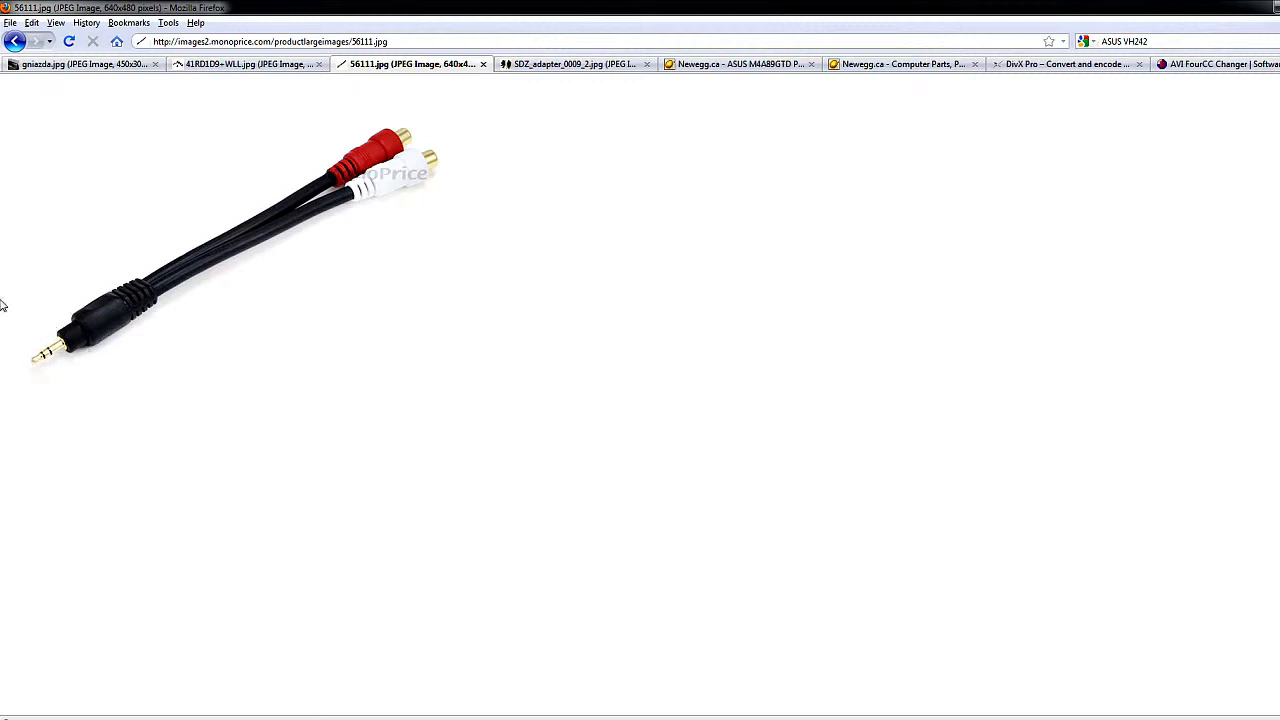
# Flip between the RCA adapter, AV cable and Newegg motherboard rear-port photos
pyautogui.click(580, 65)
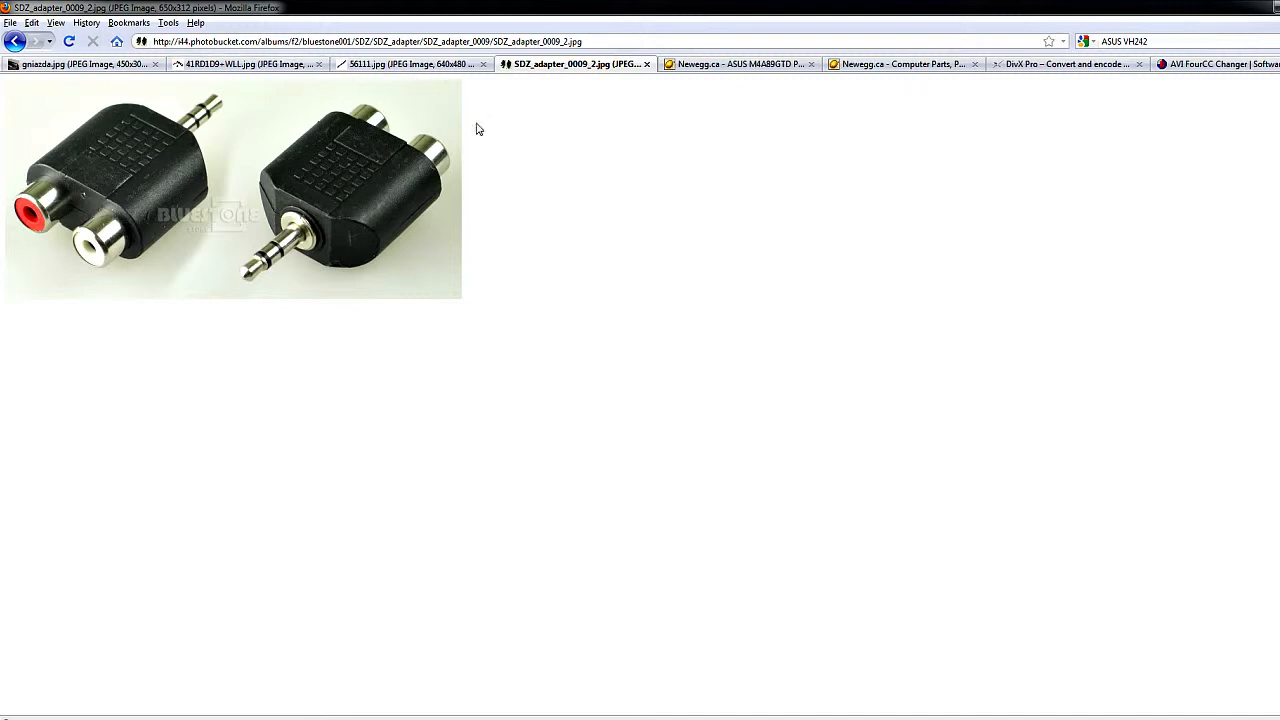
pyautogui.moveTo(399, 100)
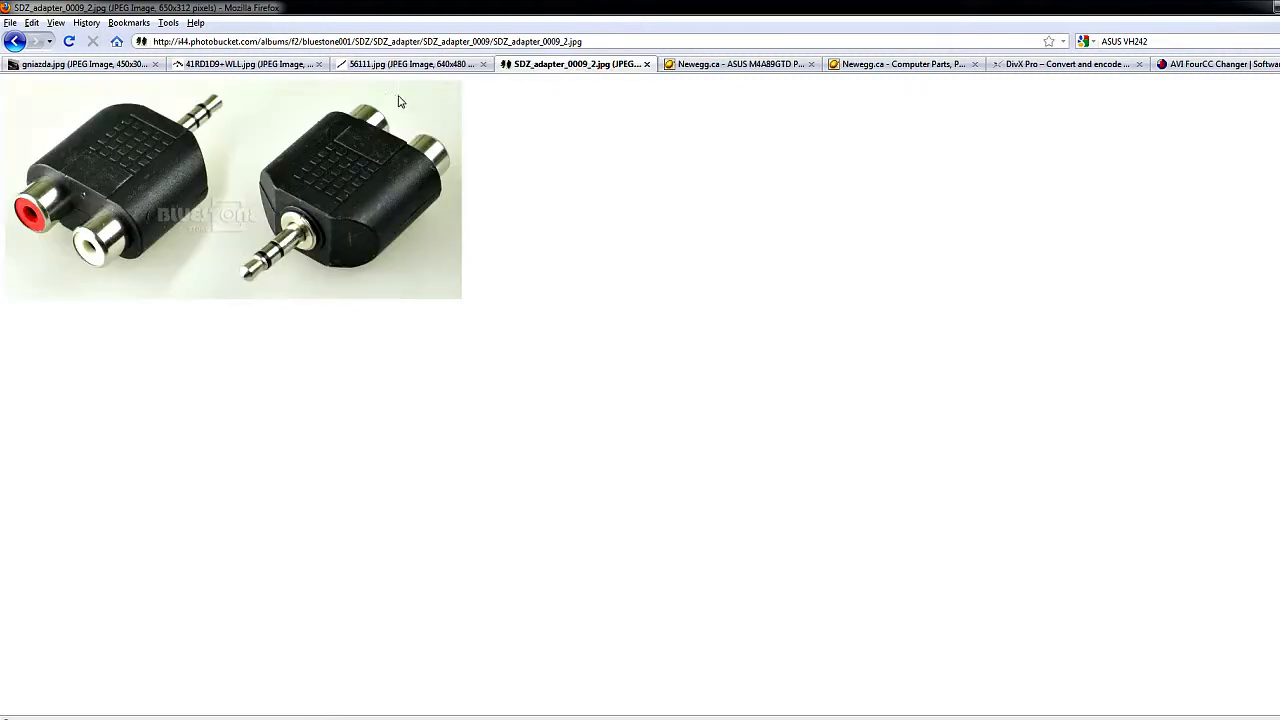
pyautogui.moveTo(695, 218)
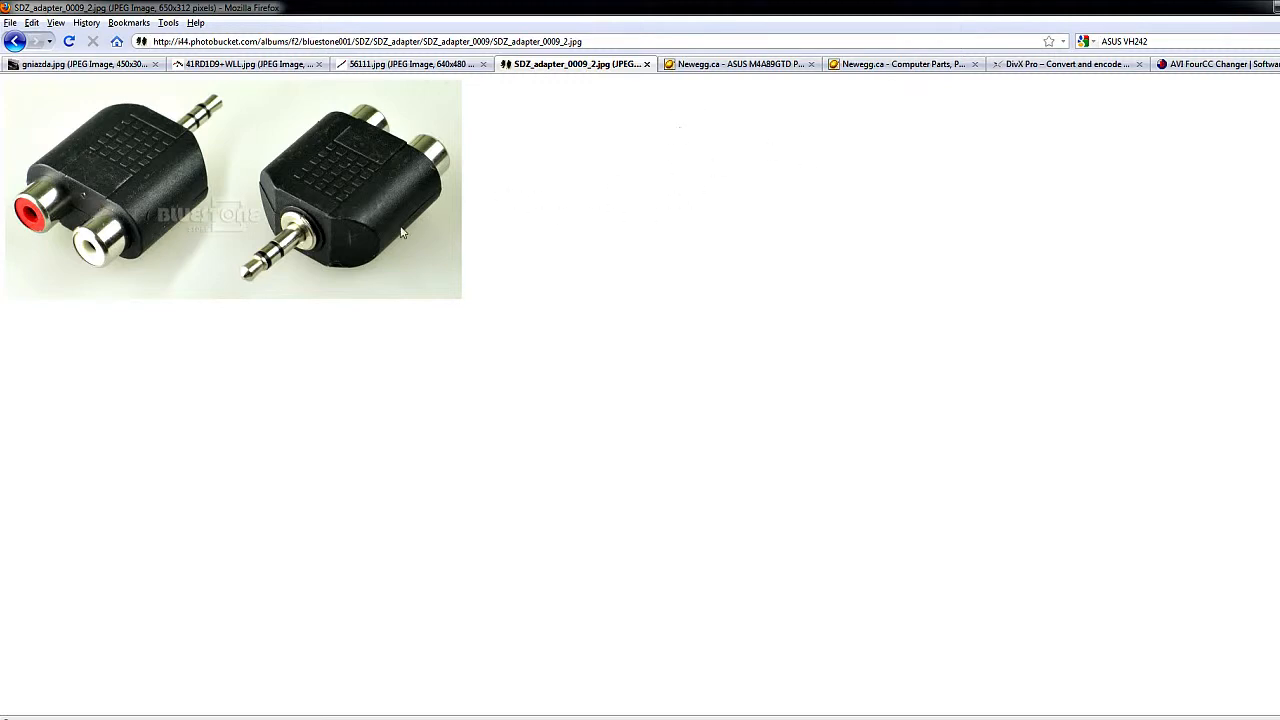
pyautogui.moveTo(232, 82)
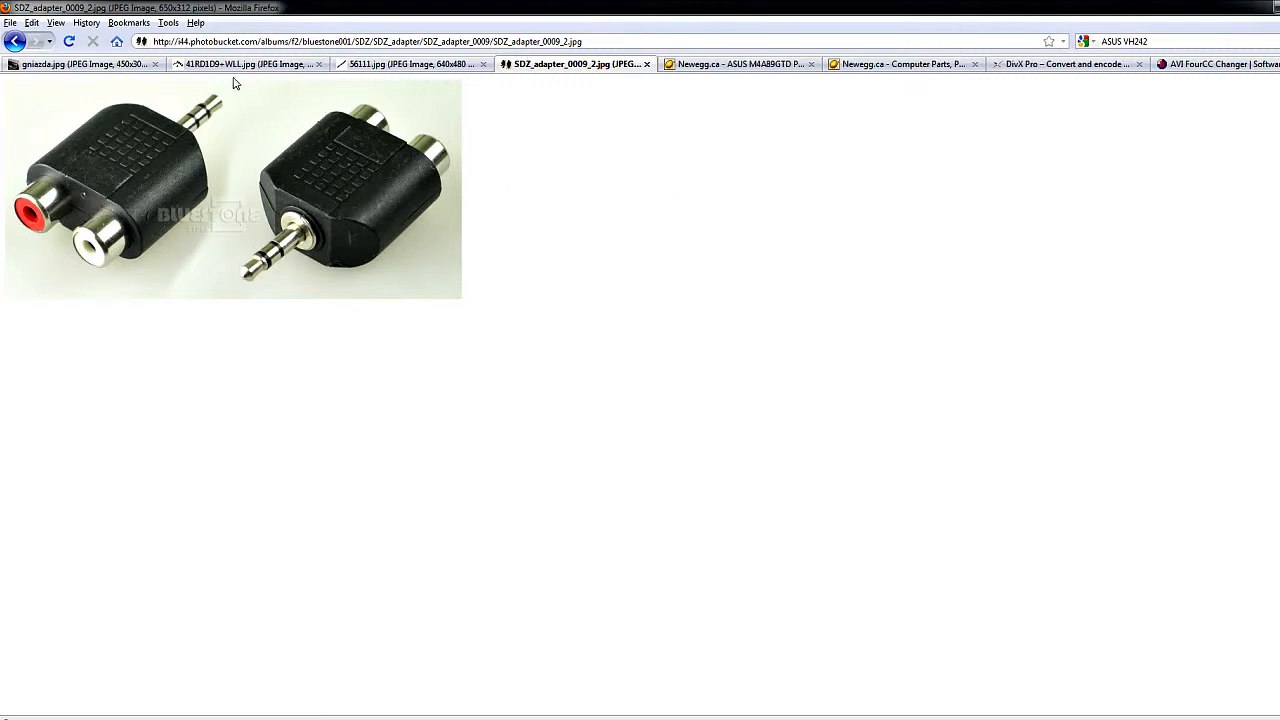
pyautogui.click(245, 67)
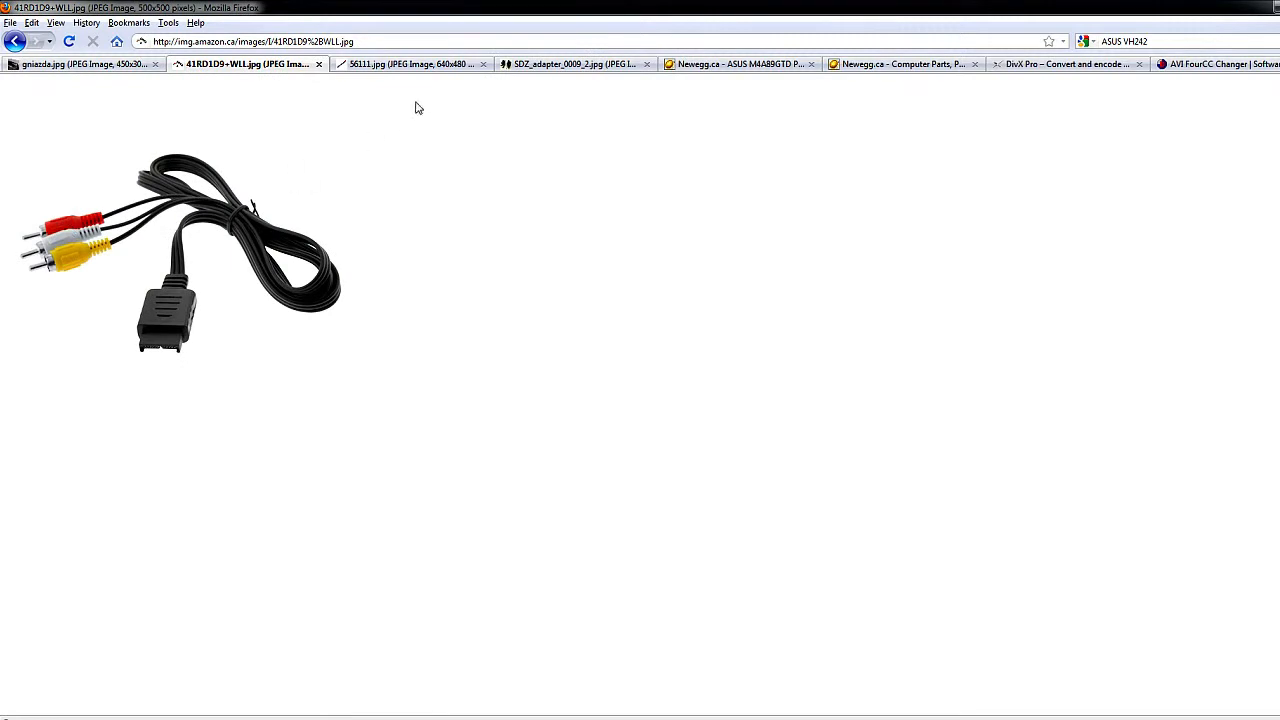
pyautogui.click(570, 64)
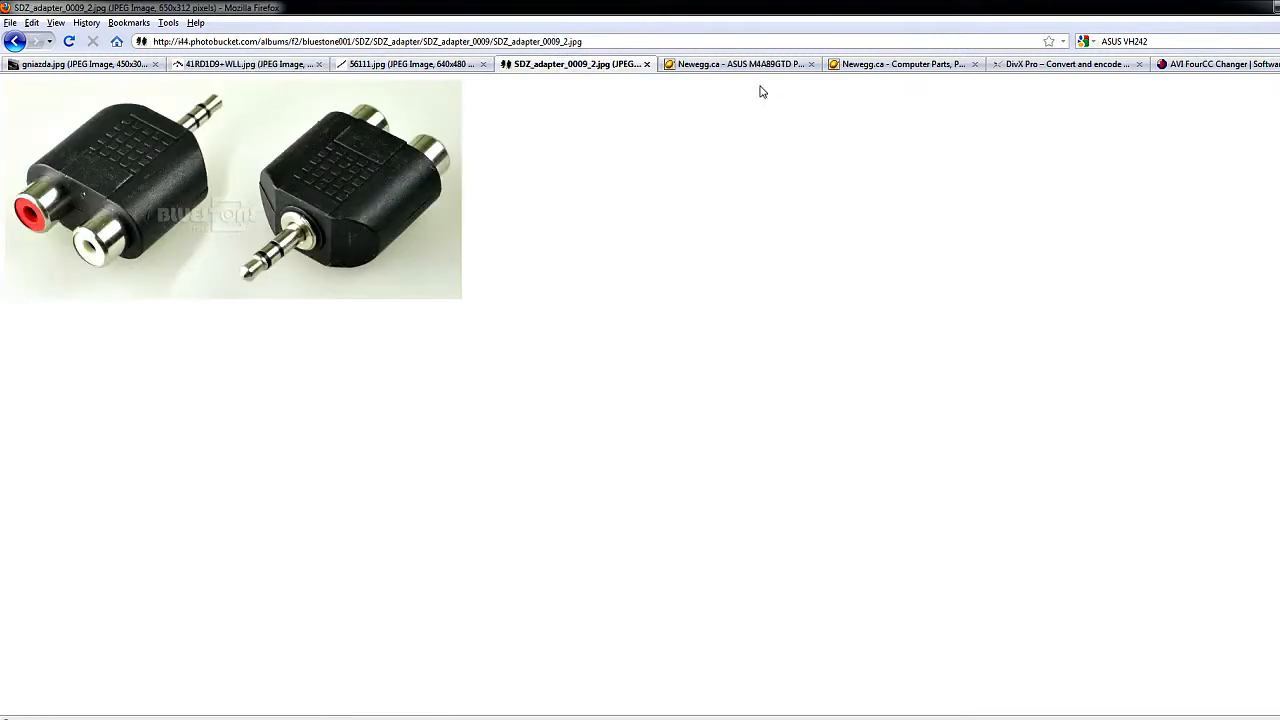
pyautogui.click(895, 64)
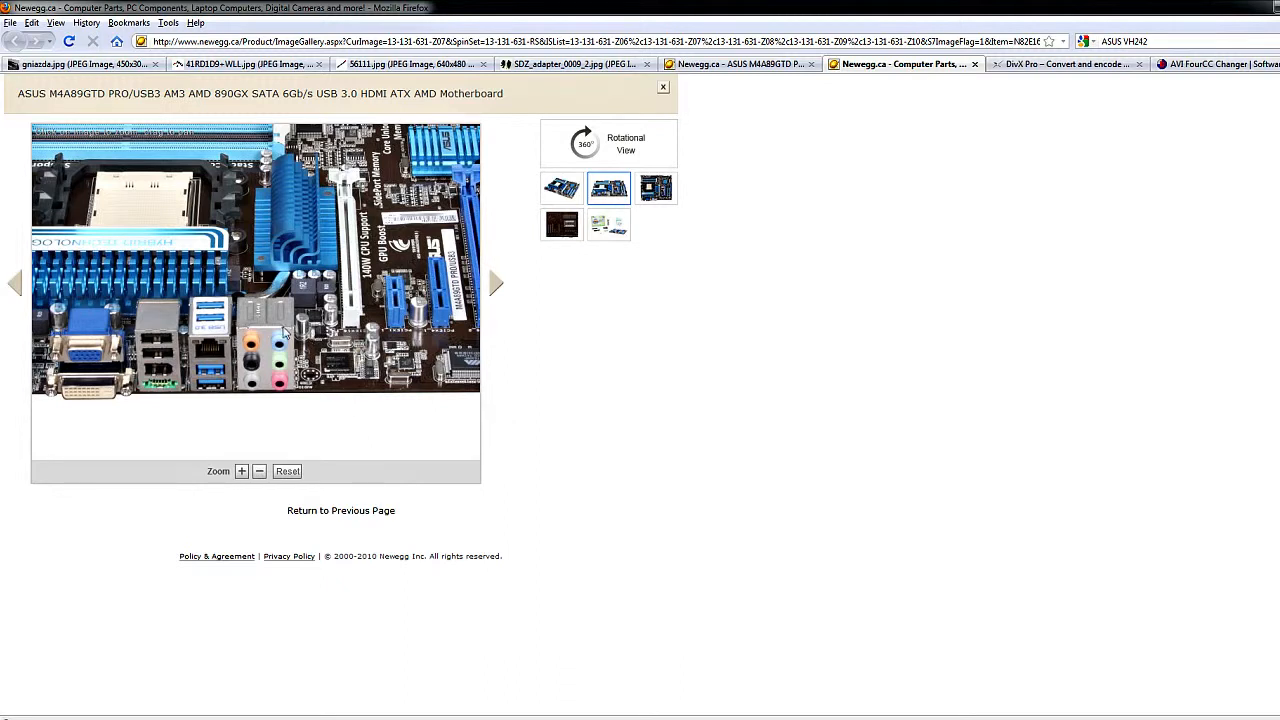
pyautogui.moveTo(265, 342)
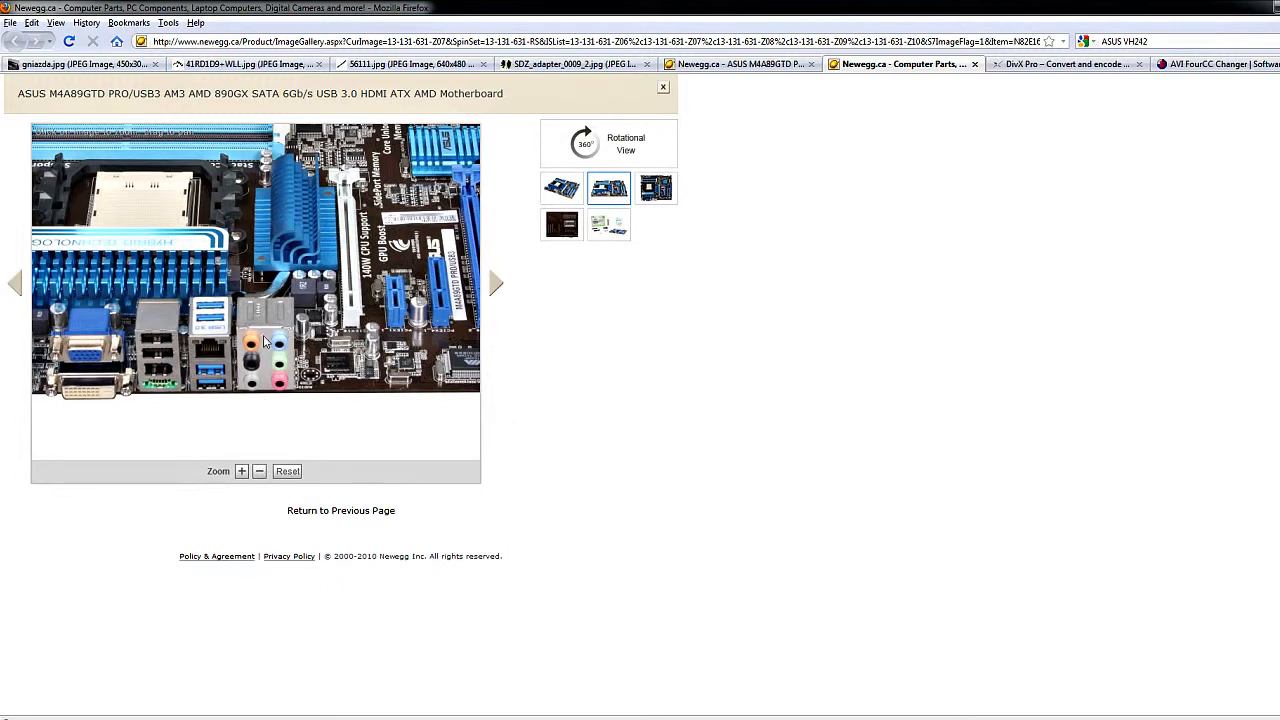
pyautogui.moveTo(281, 373)
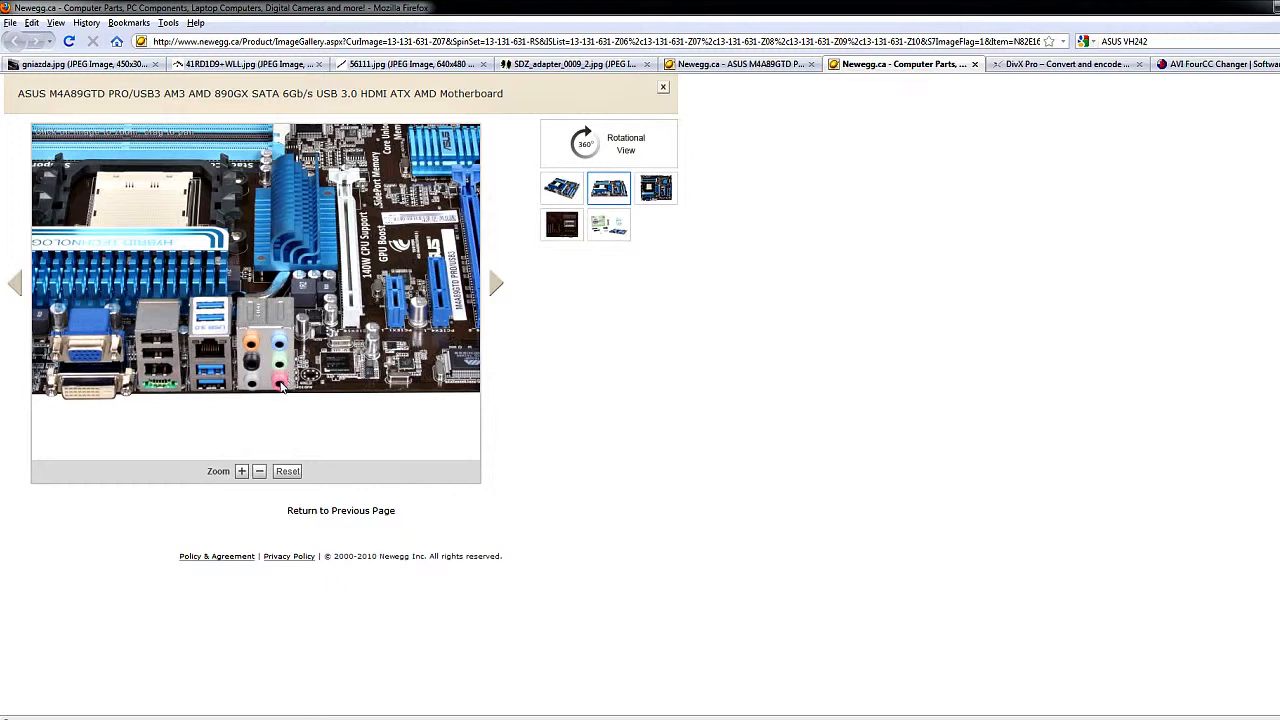
pyautogui.moveTo(295, 360)
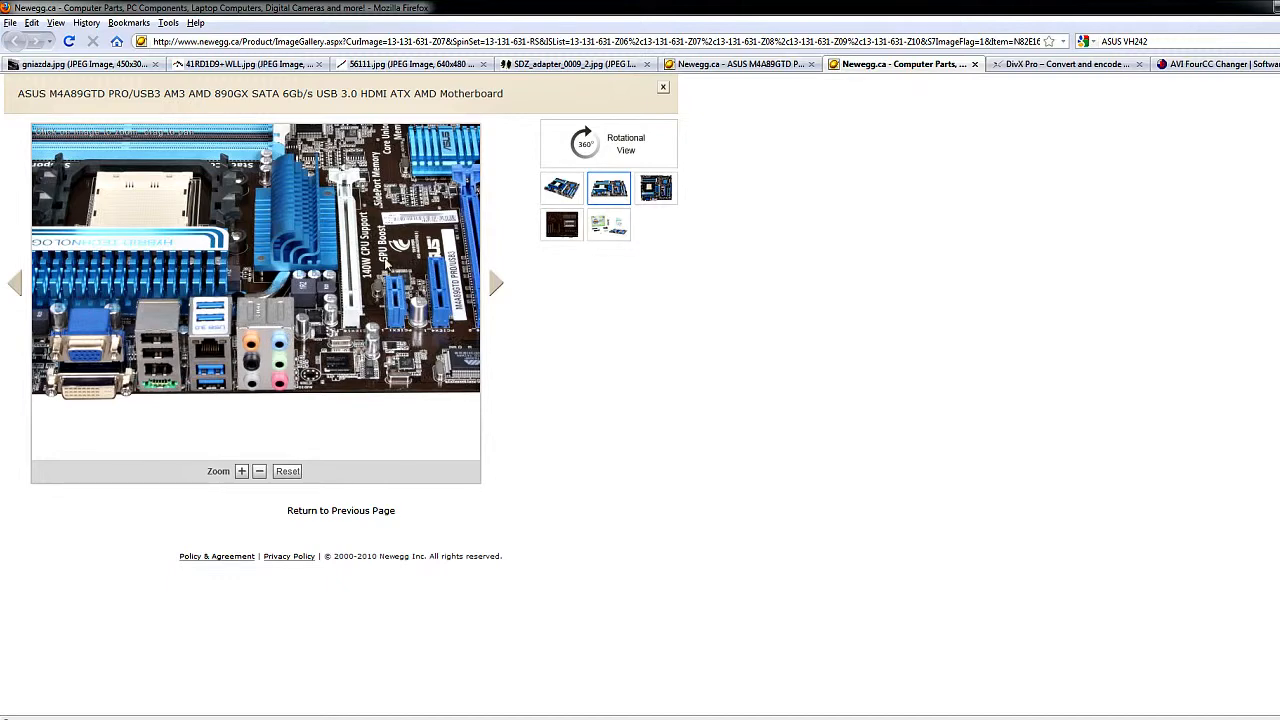
pyautogui.click(575, 65)
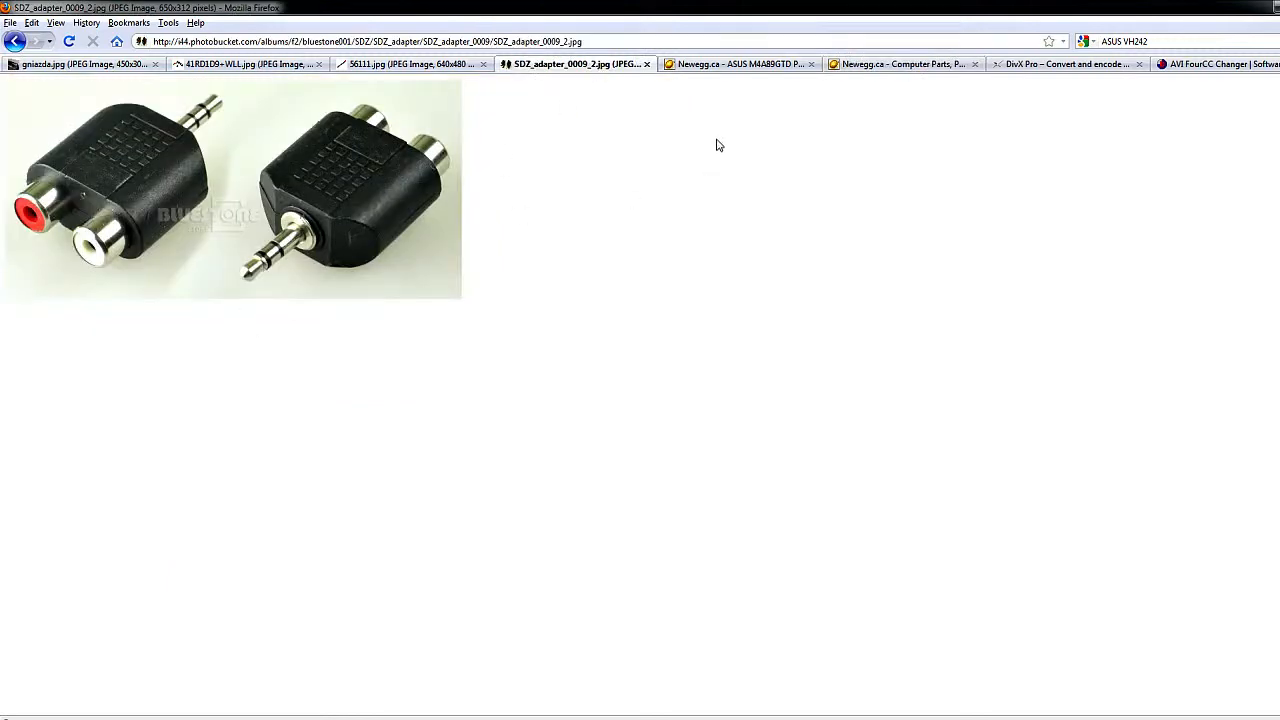
pyautogui.click(915, 64)
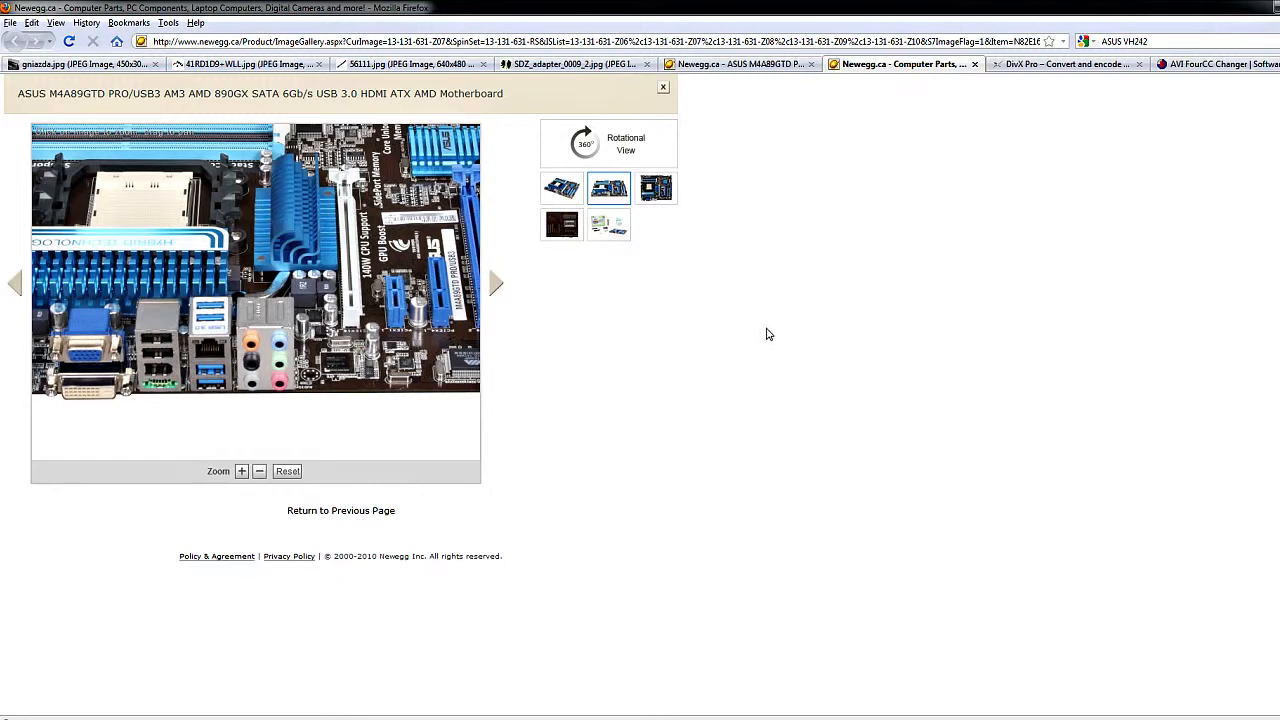
pyautogui.moveTo(662, 520)
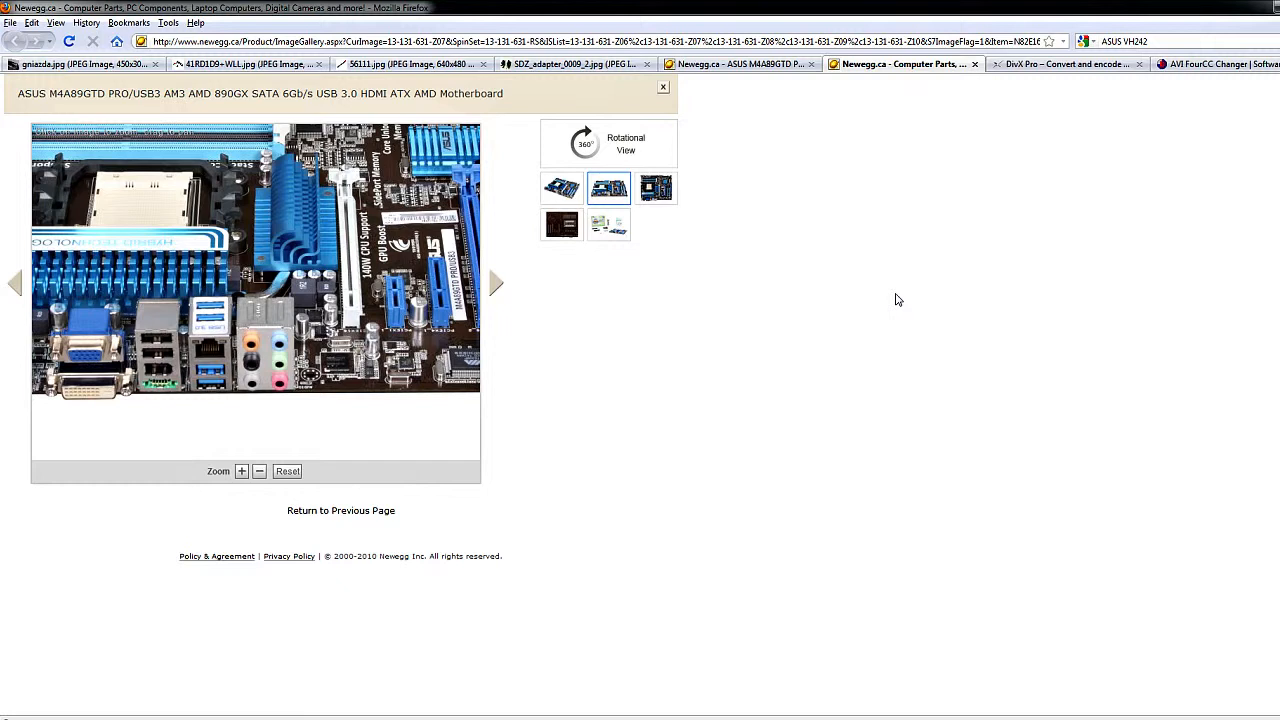
pyautogui.moveTo(941, 237)
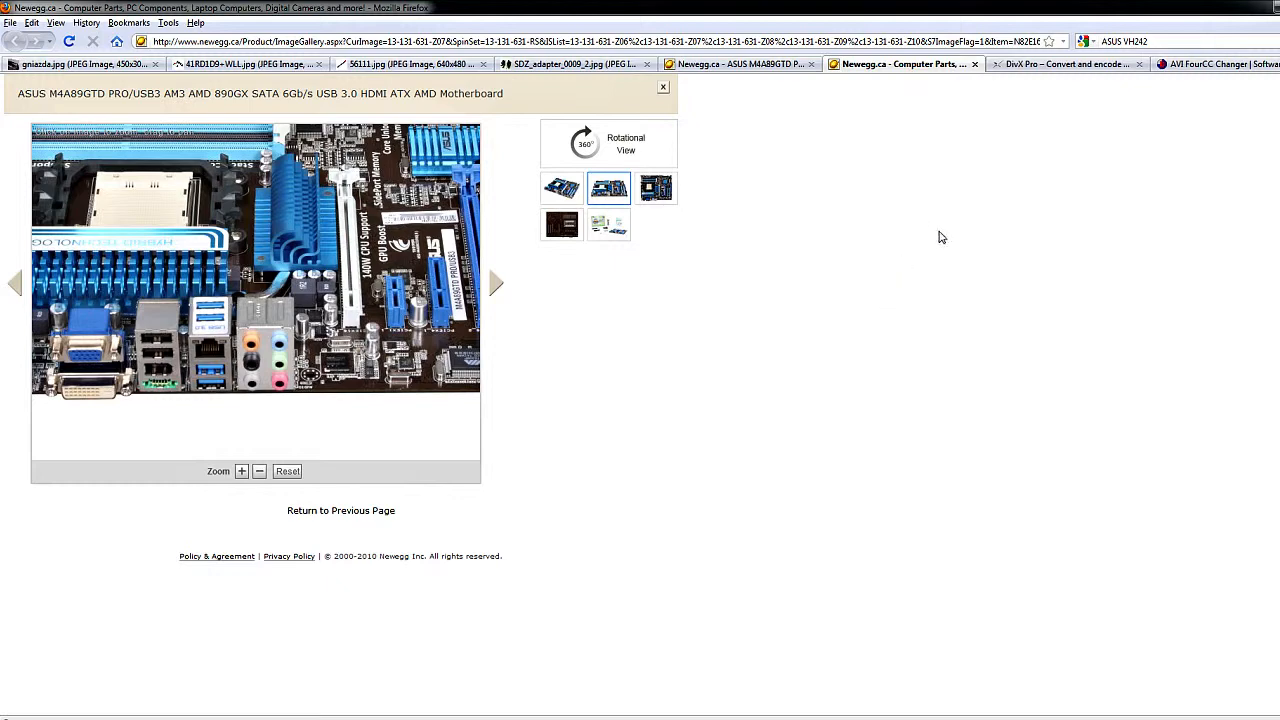
# View the DivX Pro product page and scroll back up its comparison table
pyautogui.click(1065, 65)
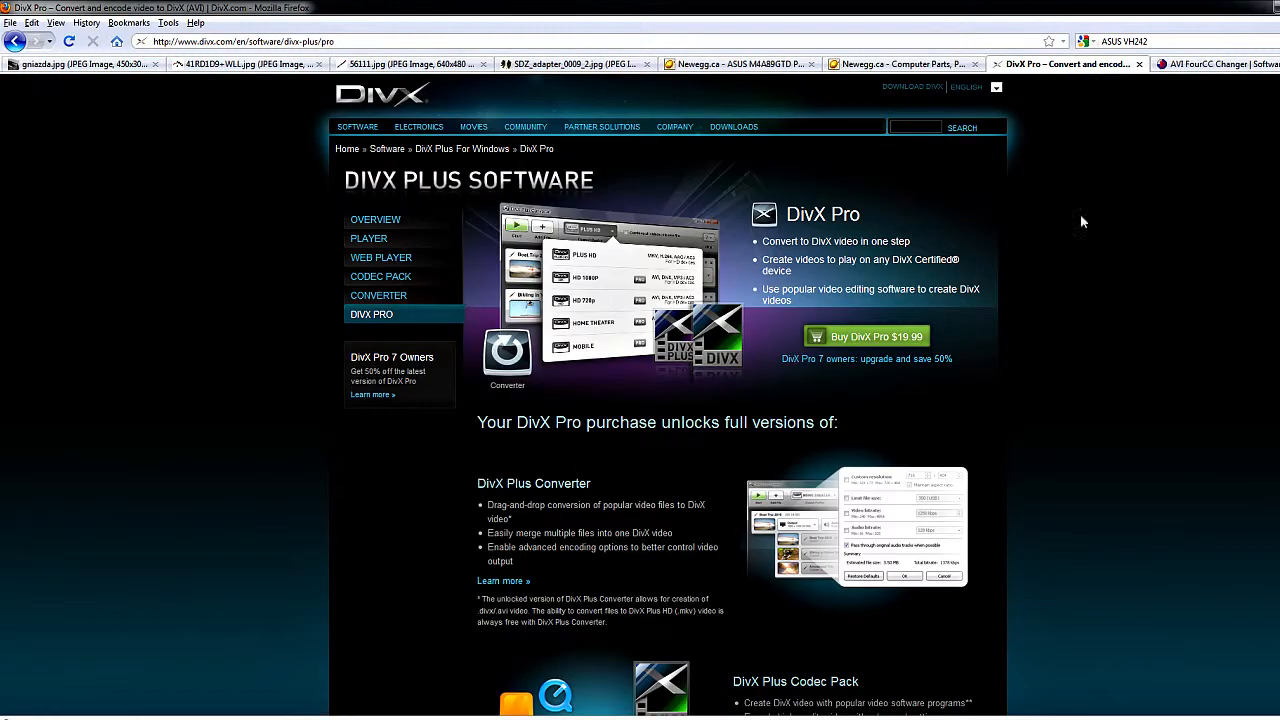
pyautogui.moveTo(1131, 290)
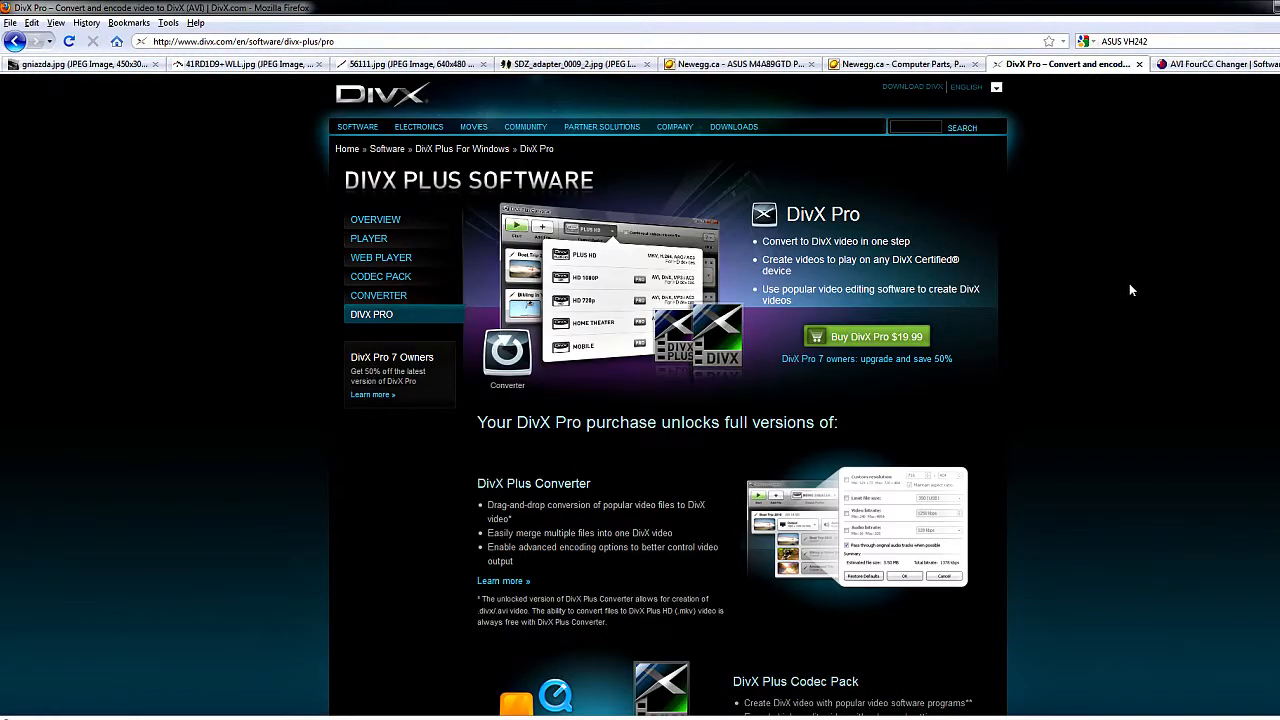
pyautogui.moveTo(1062, 416)
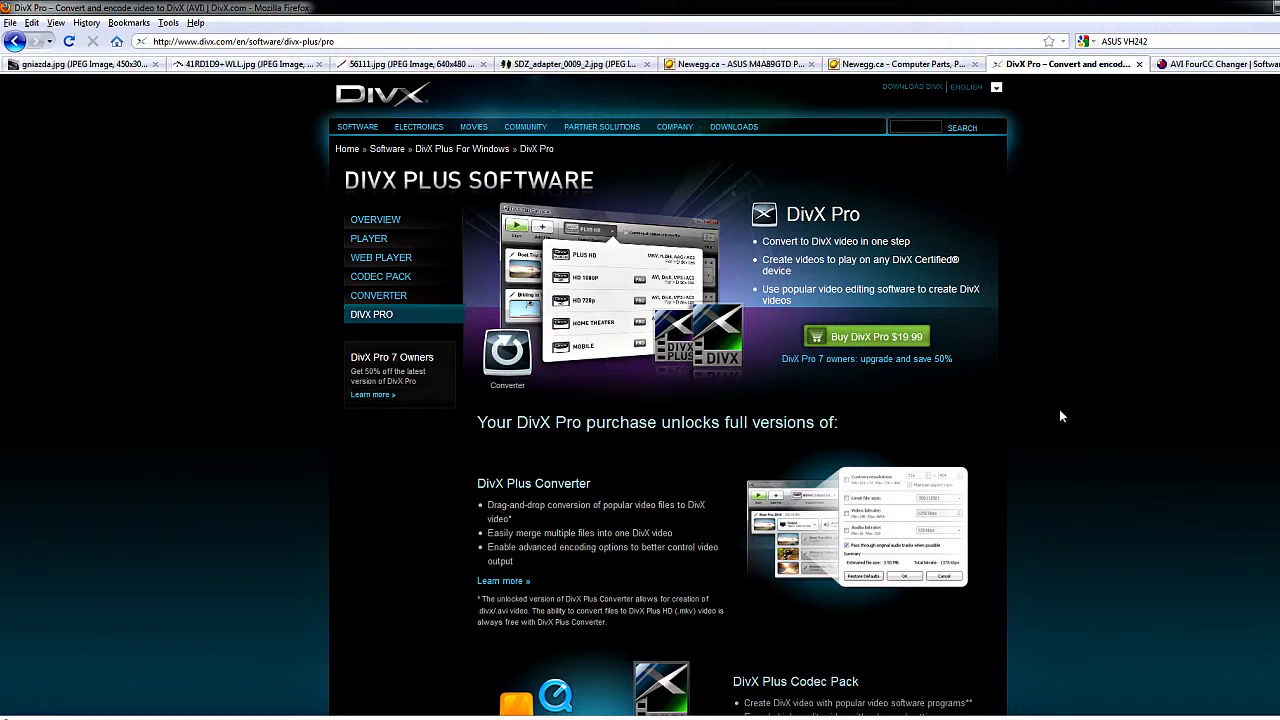
pyautogui.moveTo(739, 196)
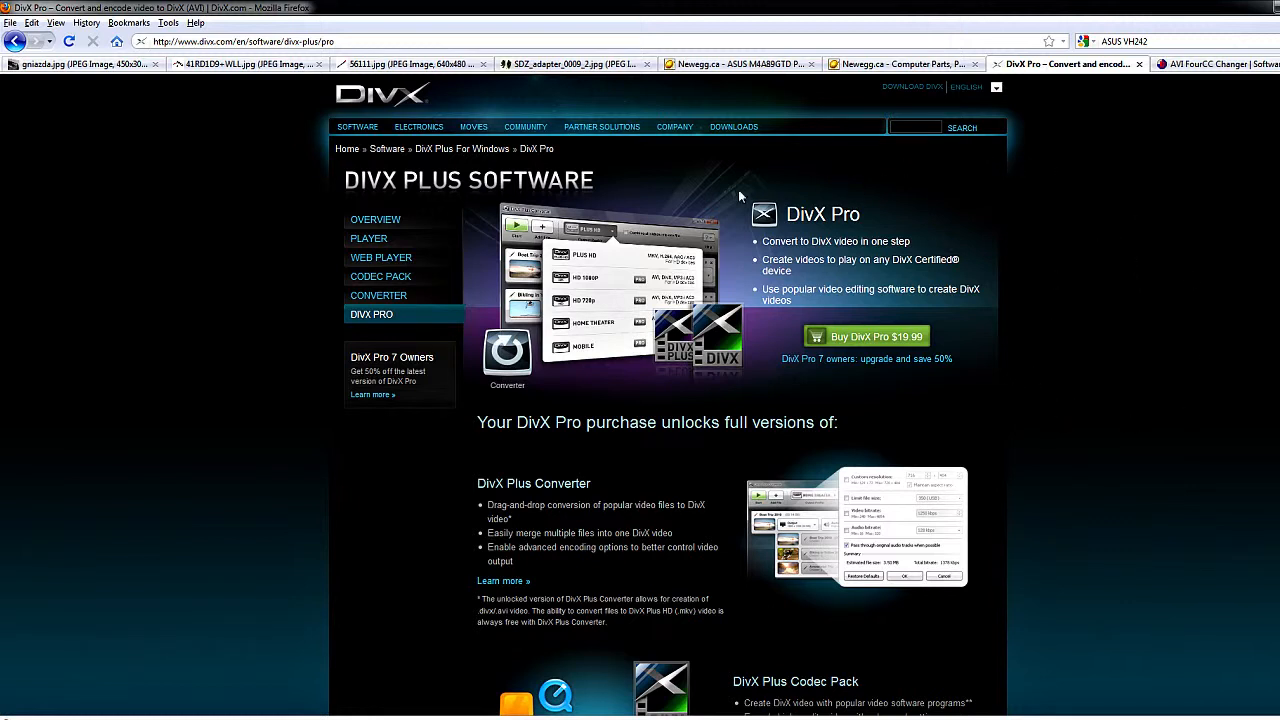
pyautogui.moveTo(798, 448)
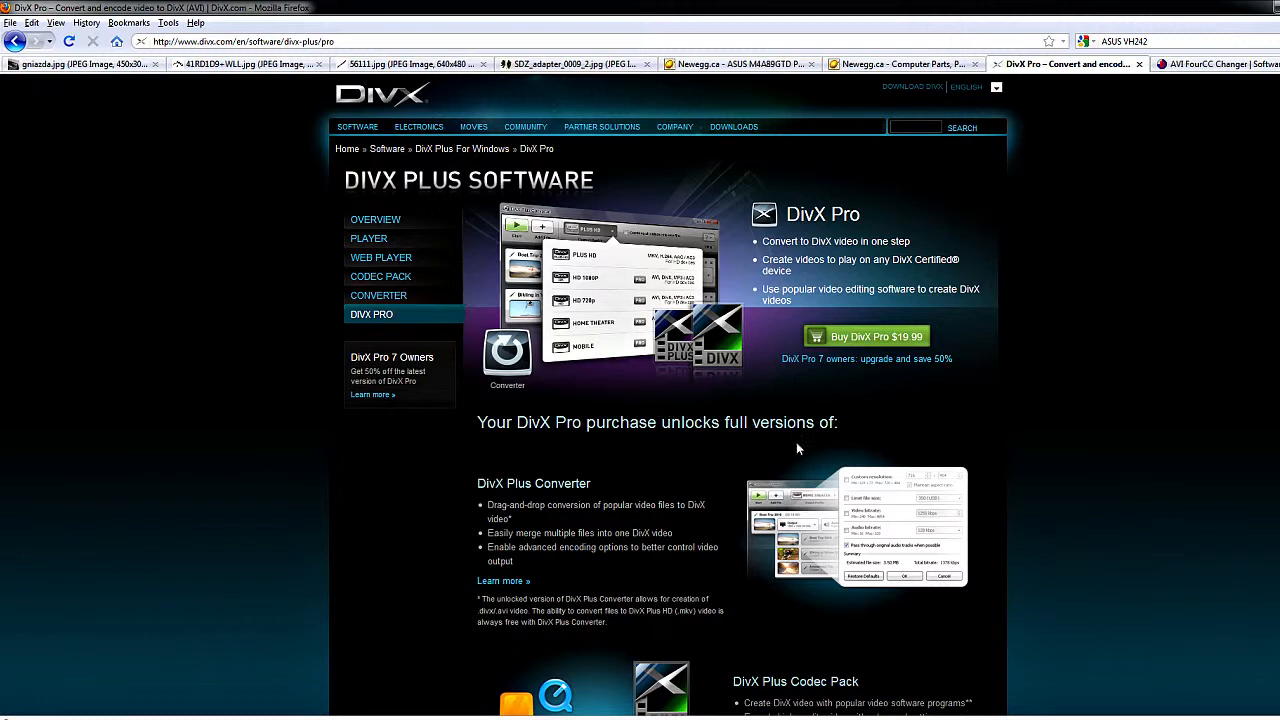
pyautogui.moveTo(1058, 441)
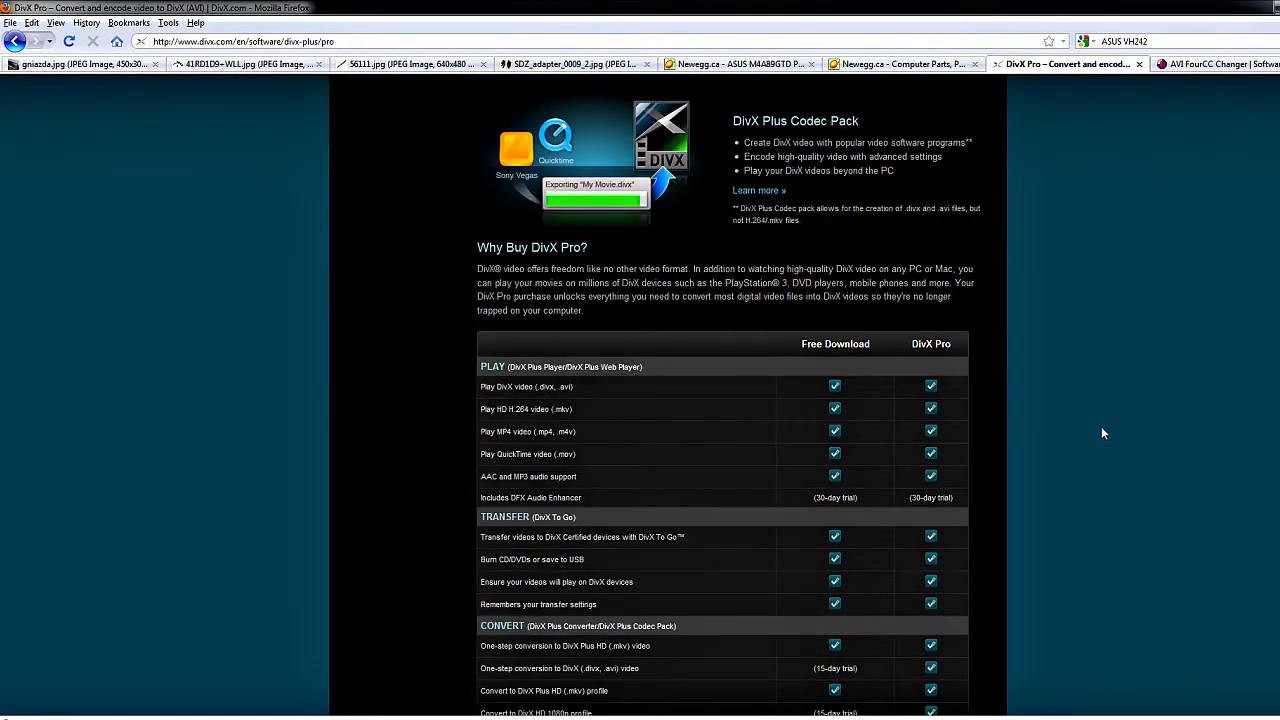
pyautogui.scroll(3)
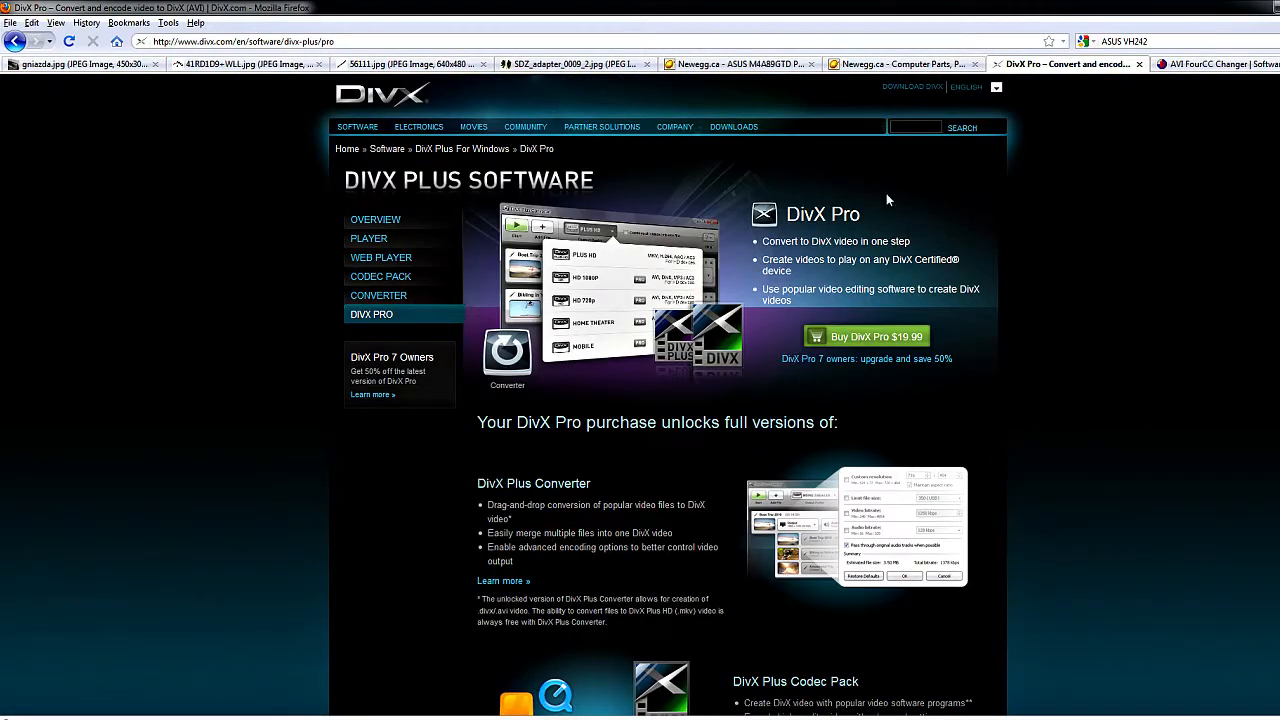
pyautogui.moveTo(1143, 221)
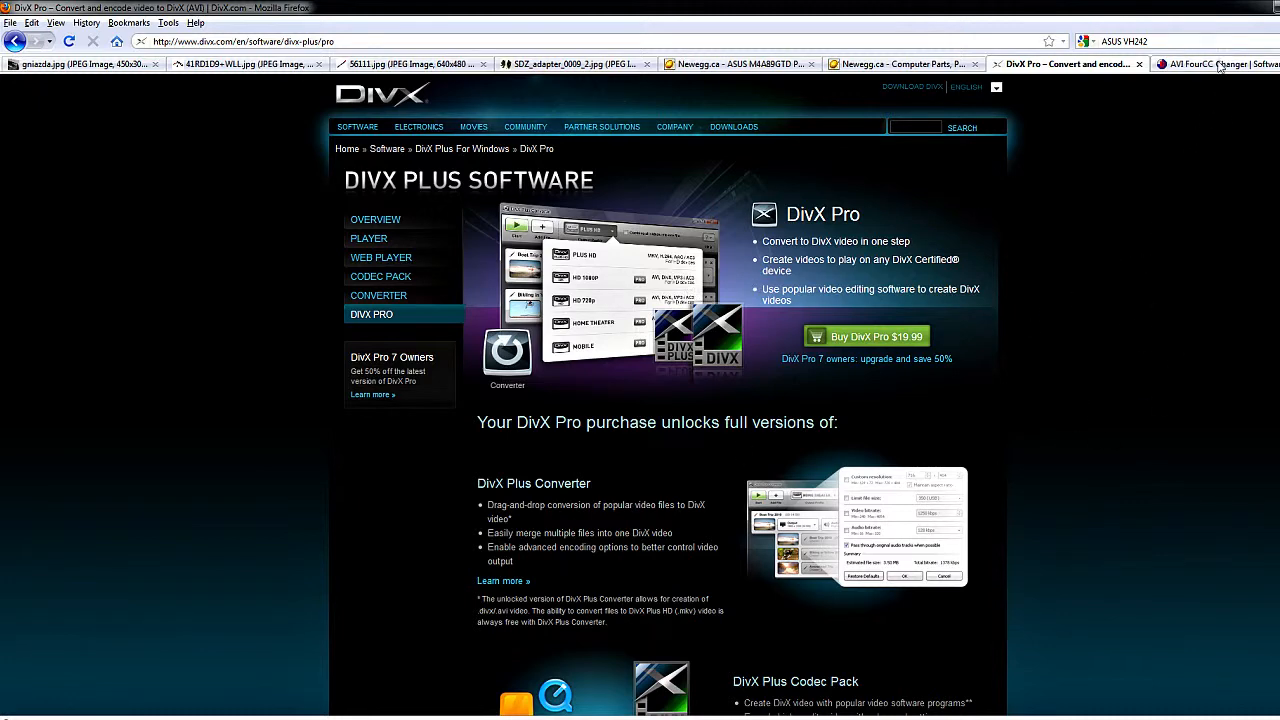
# Show the divx-digest AVI FourCC Changer software page
pyautogui.click(1220, 64)
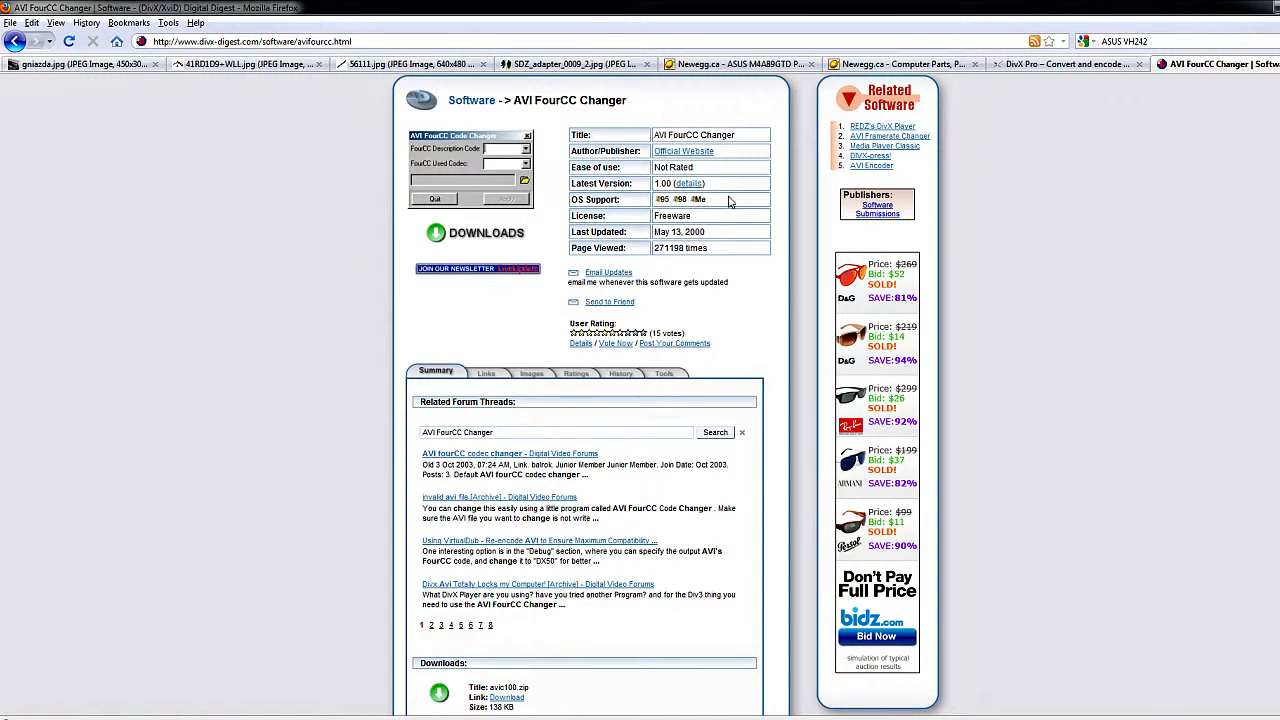
pyautogui.moveTo(718, 344)
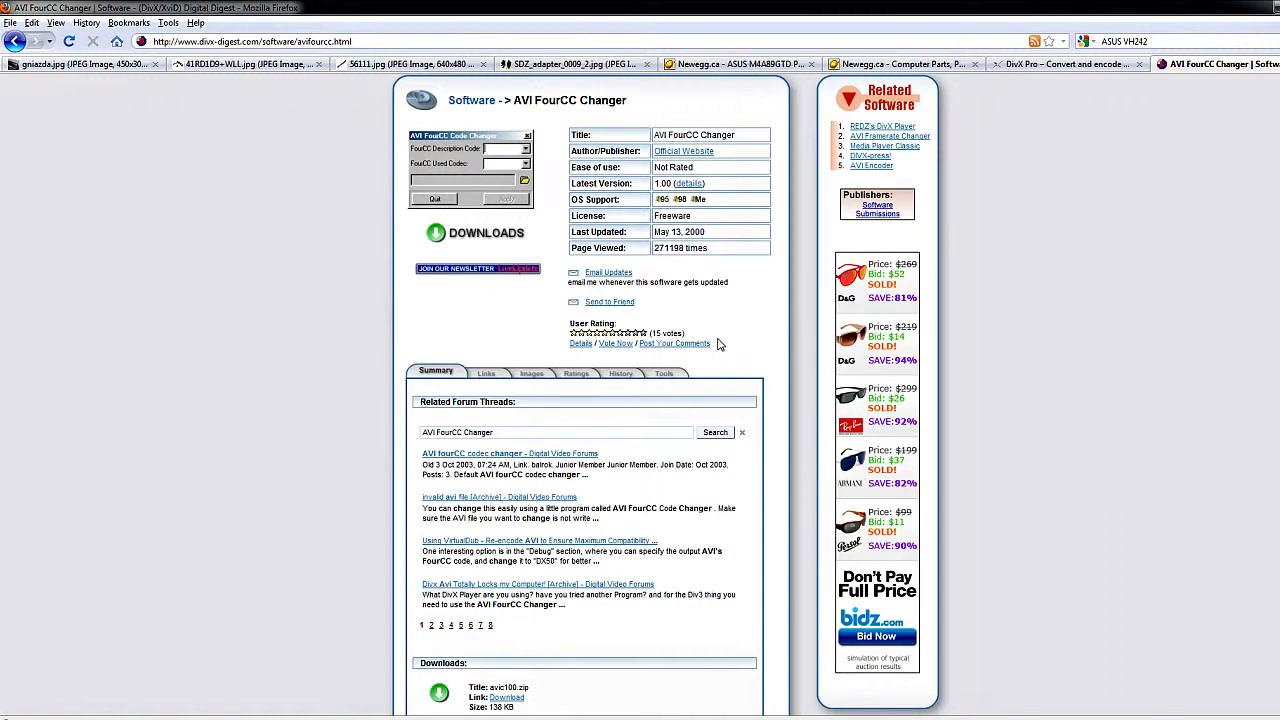
pyautogui.moveTo(717, 238)
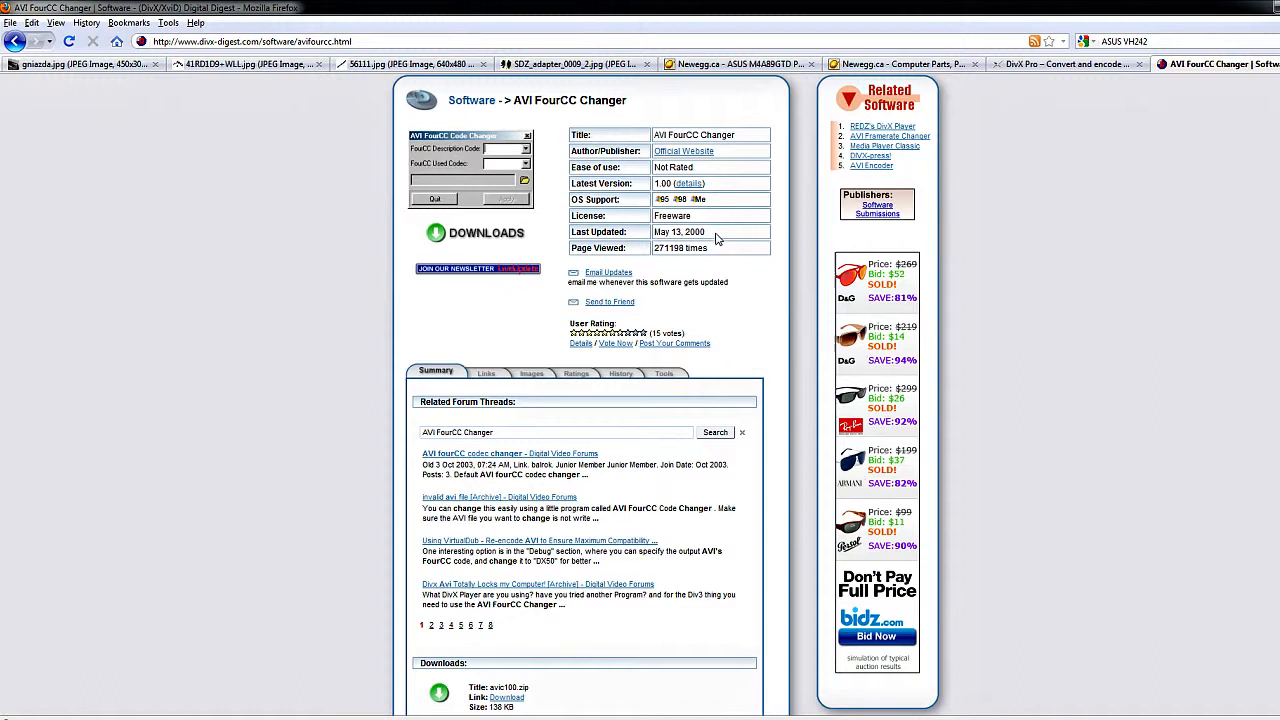
pyautogui.moveTo(215, 139)
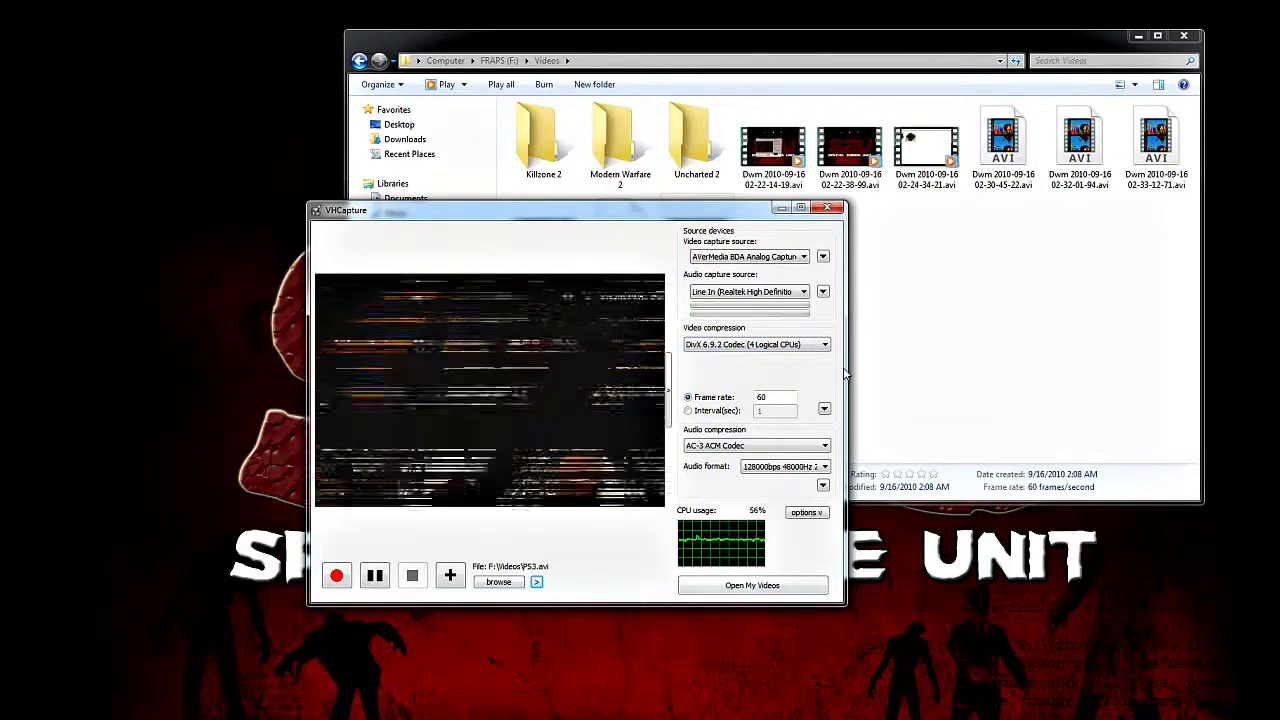
pyautogui.click(822, 344)
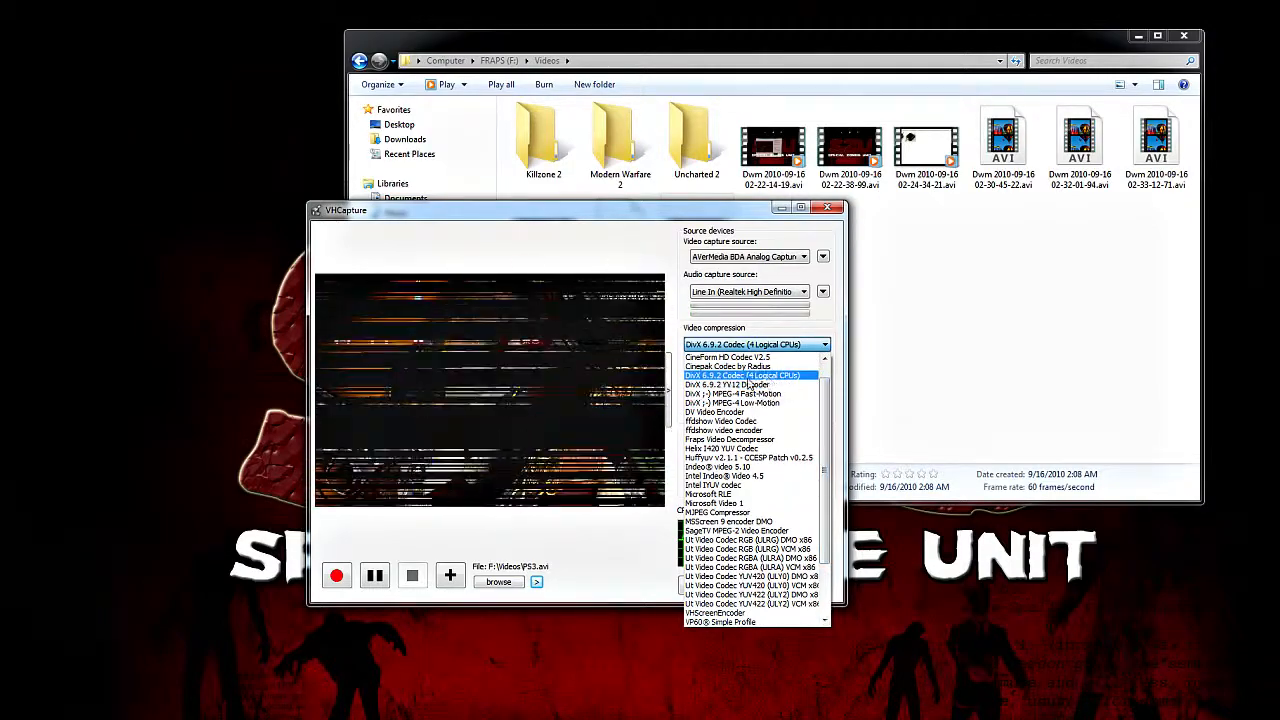
pyautogui.moveTo(750, 375)
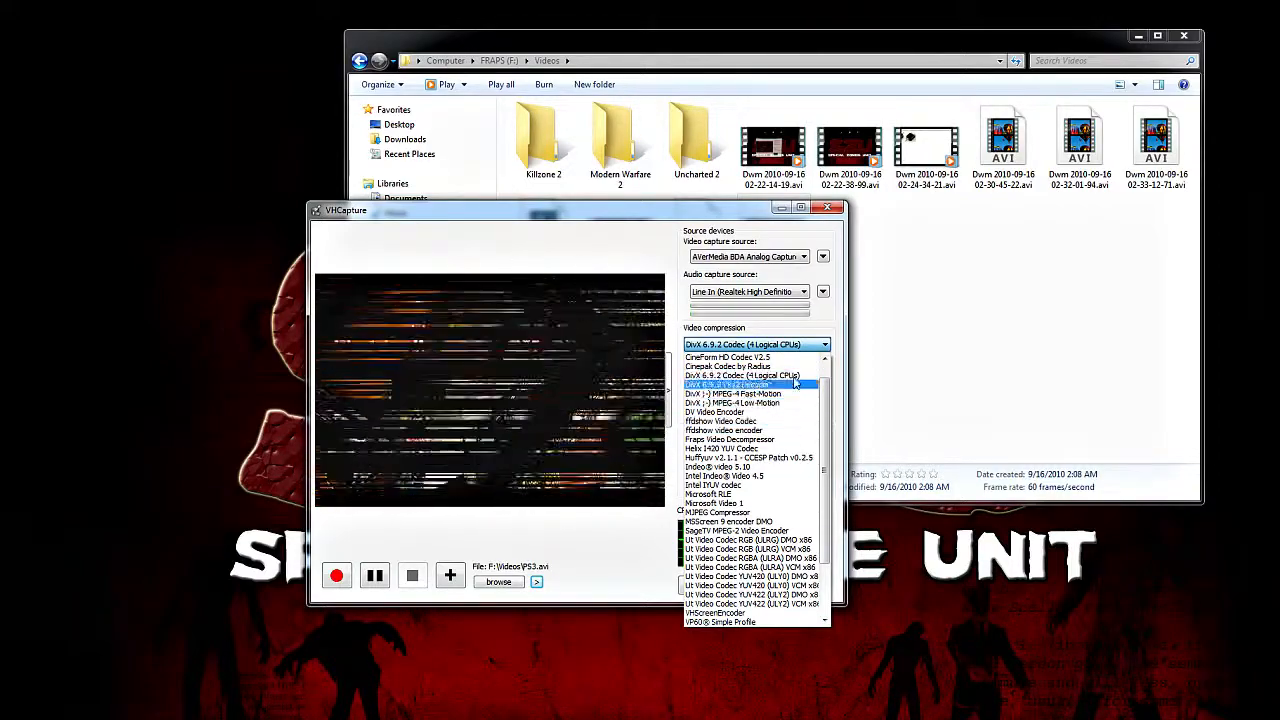
pyautogui.click(742, 375)
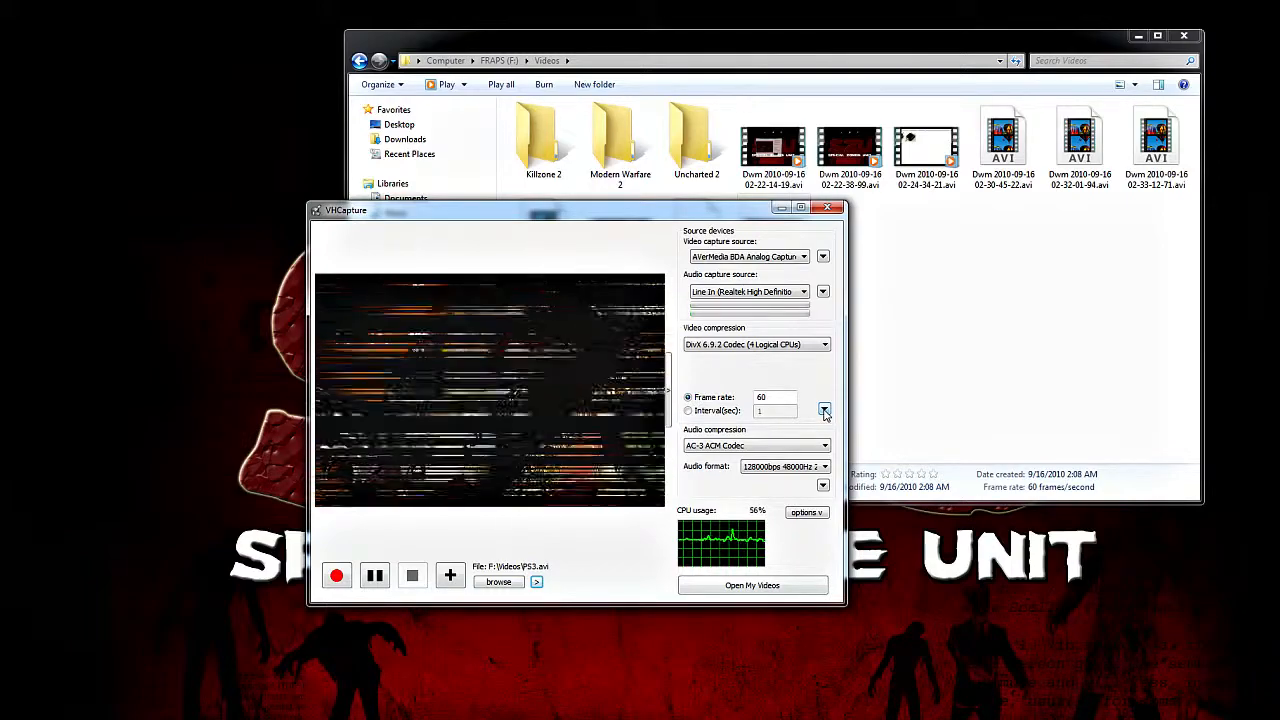
pyautogui.click(823, 409)
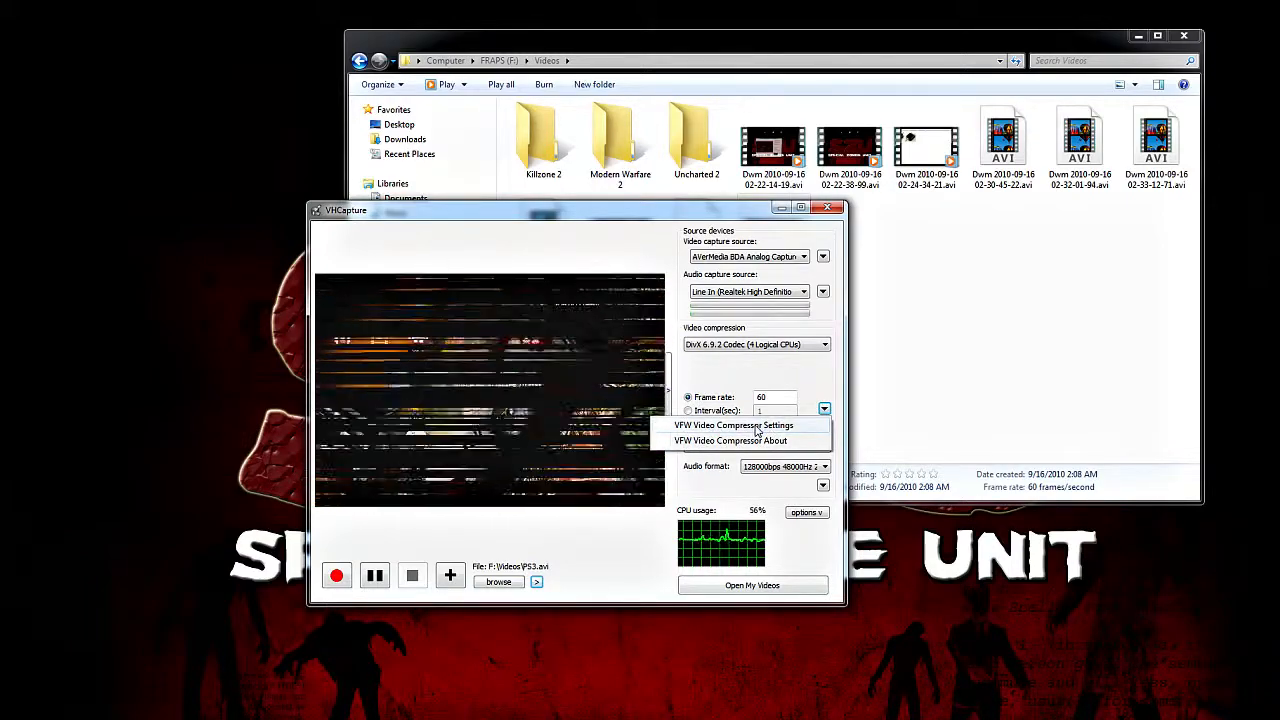
pyautogui.click(734, 425)
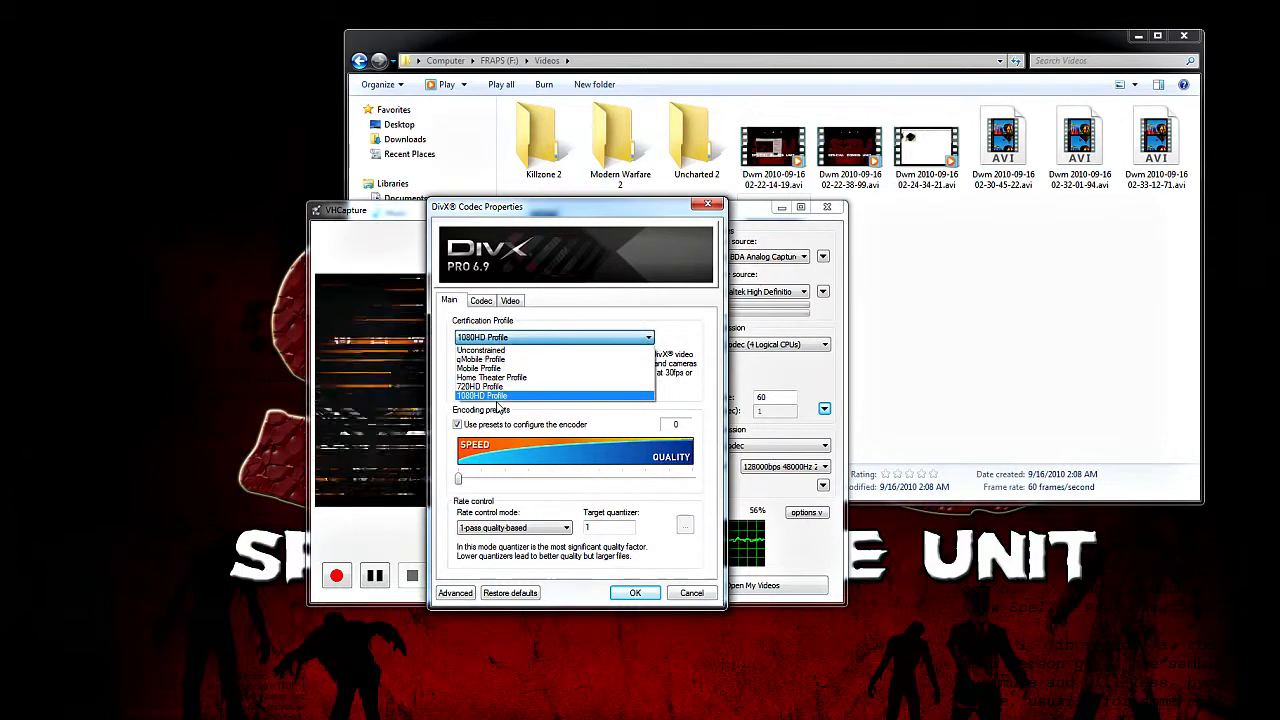
pyautogui.moveTo(495, 387)
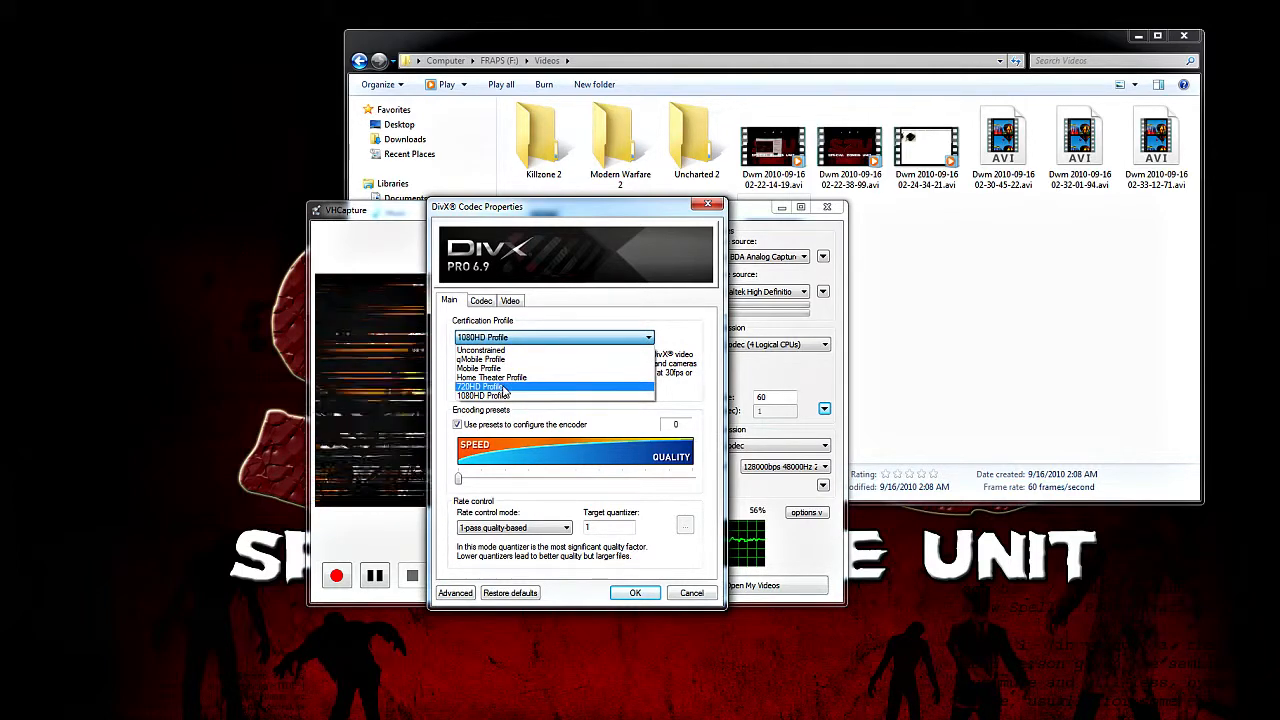
pyautogui.moveTo(522, 387)
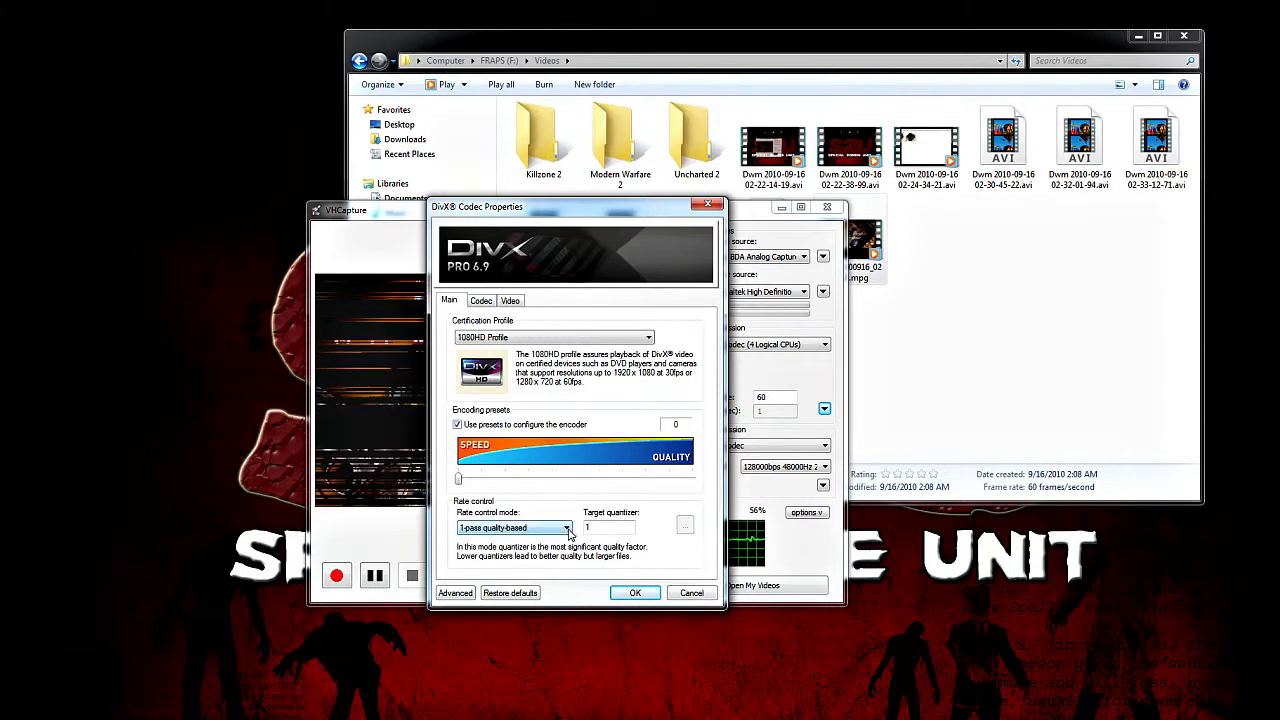
pyautogui.click(567, 527)
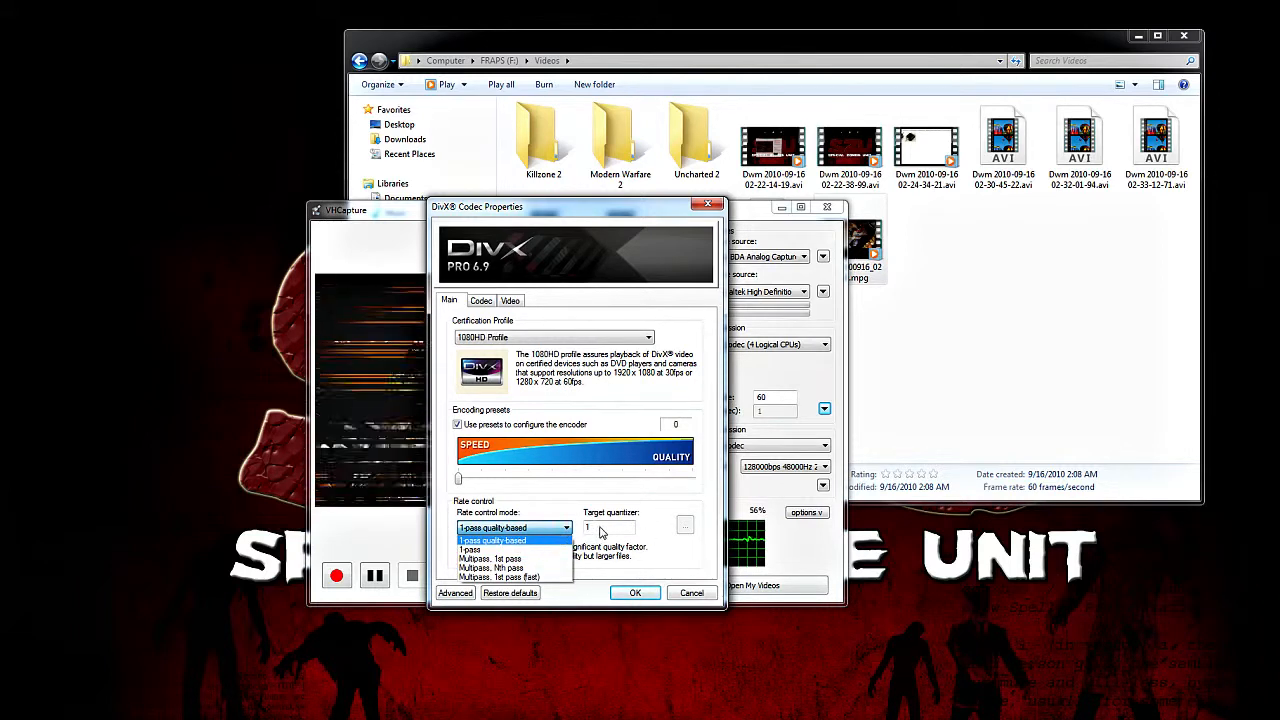
pyautogui.click(492, 540)
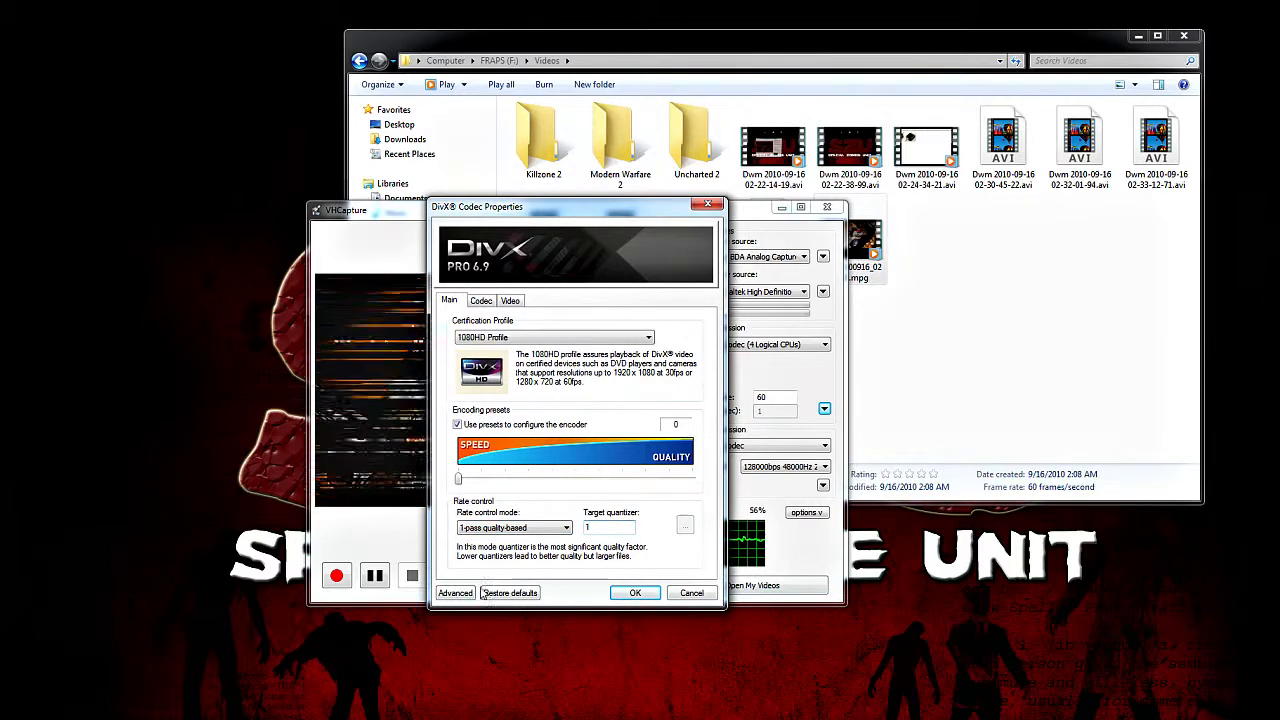
pyautogui.click(480, 300)
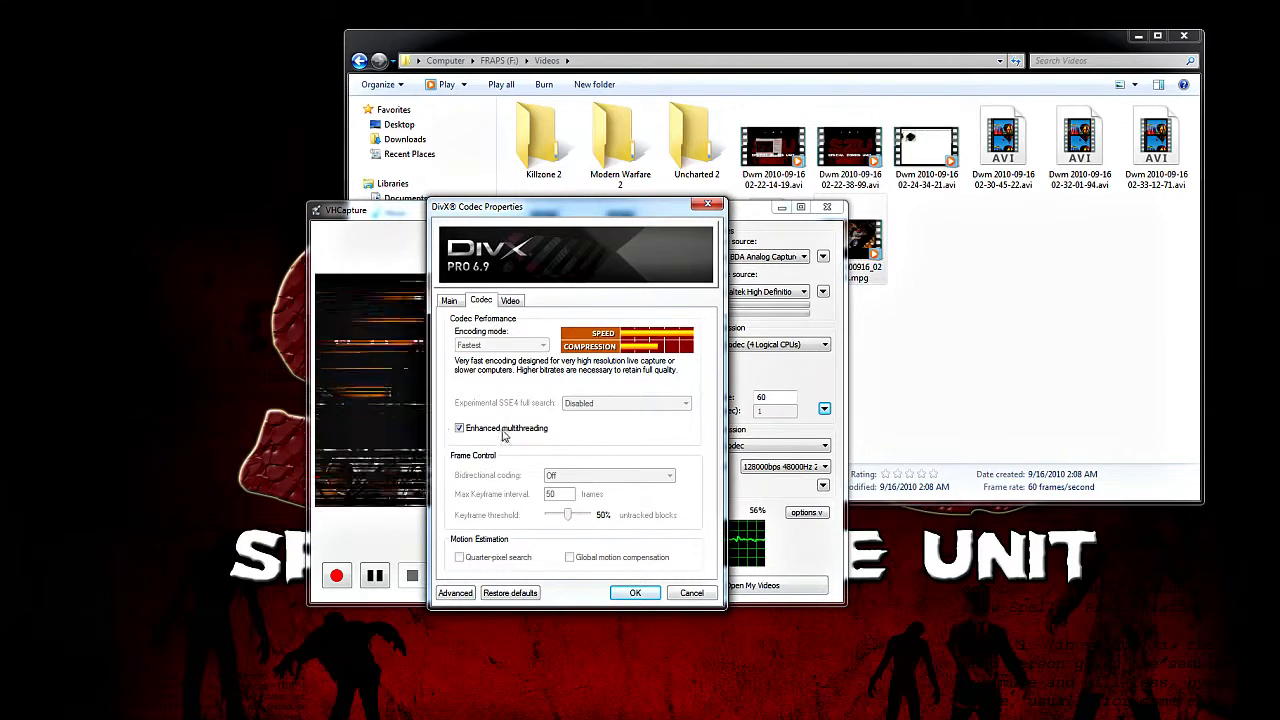
pyautogui.moveTo(467, 438)
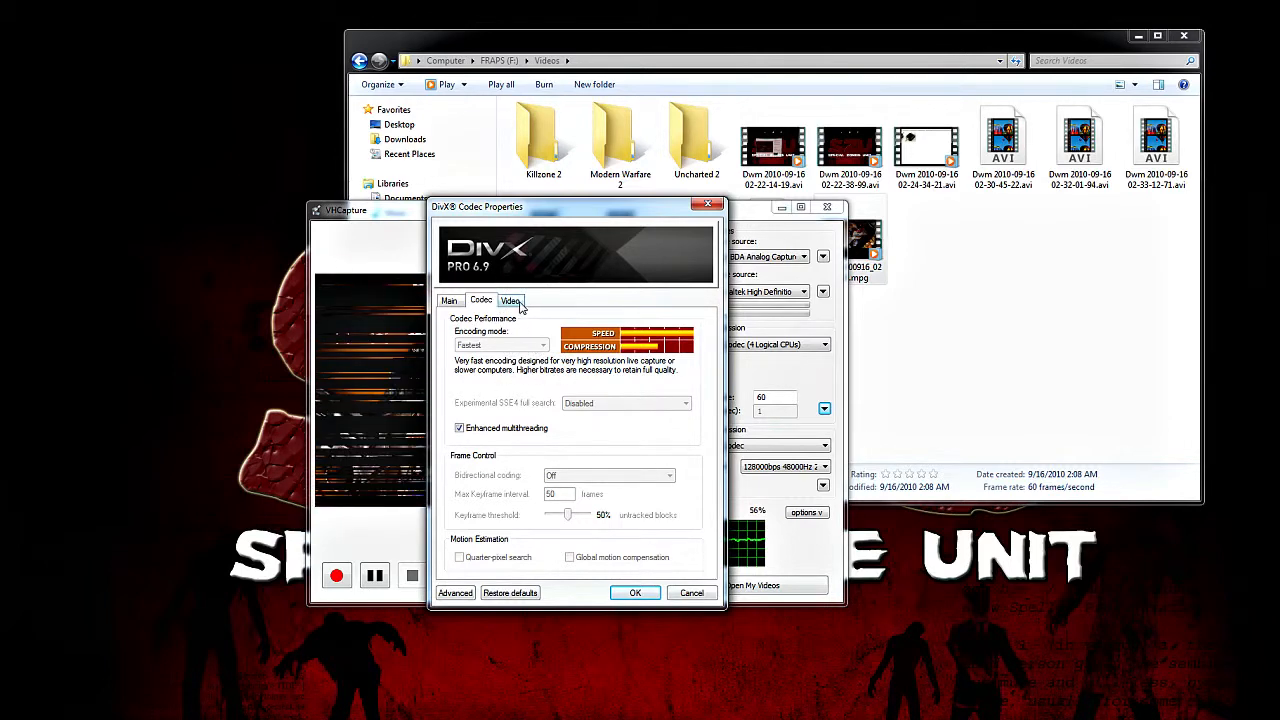
pyautogui.click(510, 300)
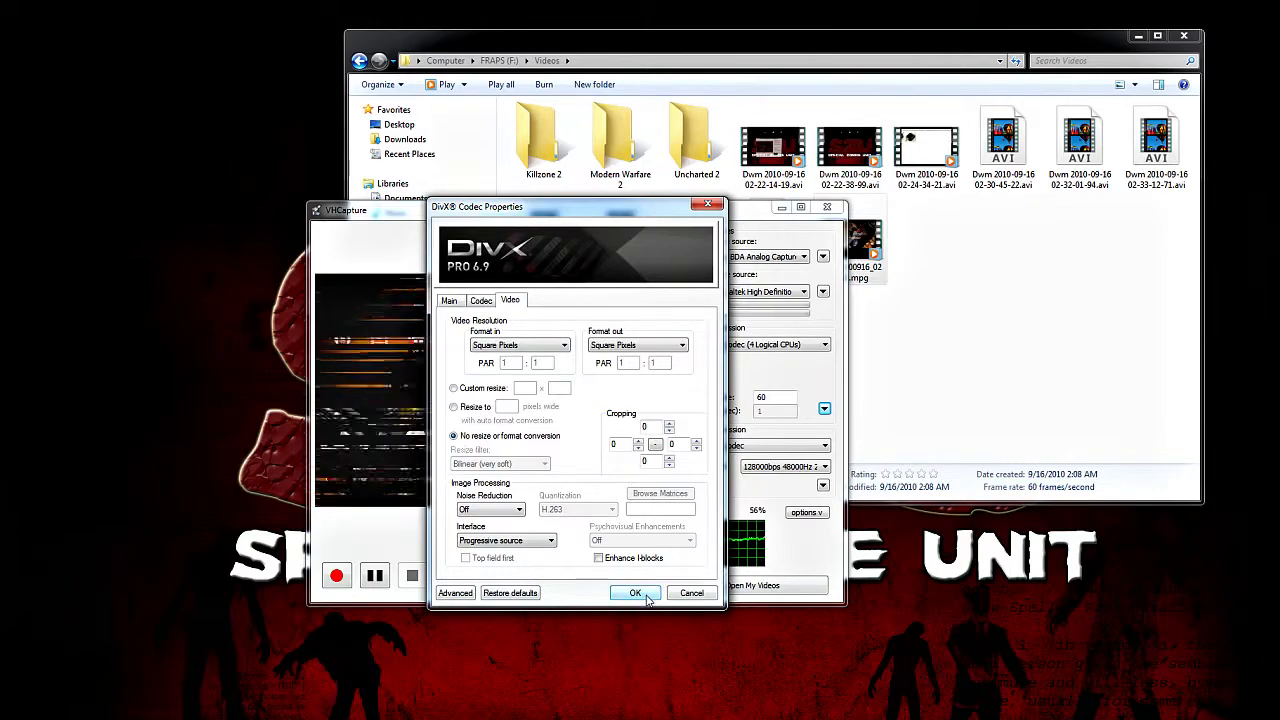
pyautogui.click(635, 593)
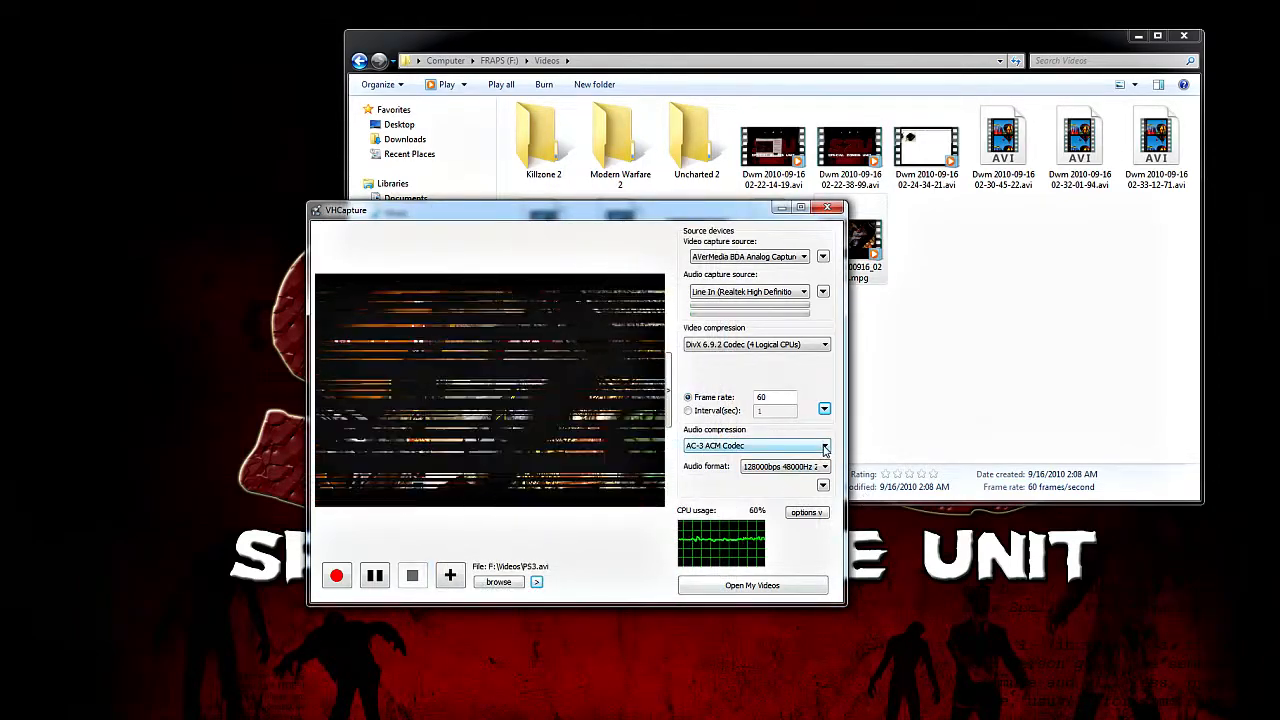
pyautogui.click(823, 445)
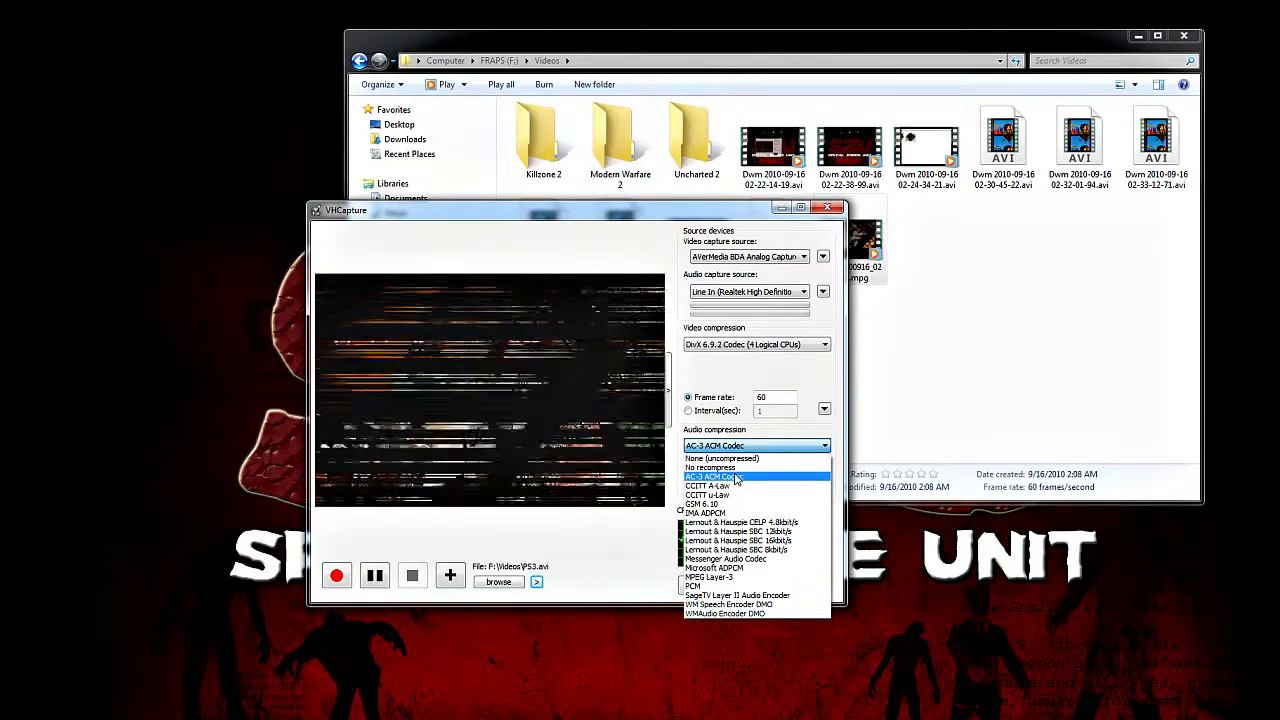
pyautogui.click(713, 476)
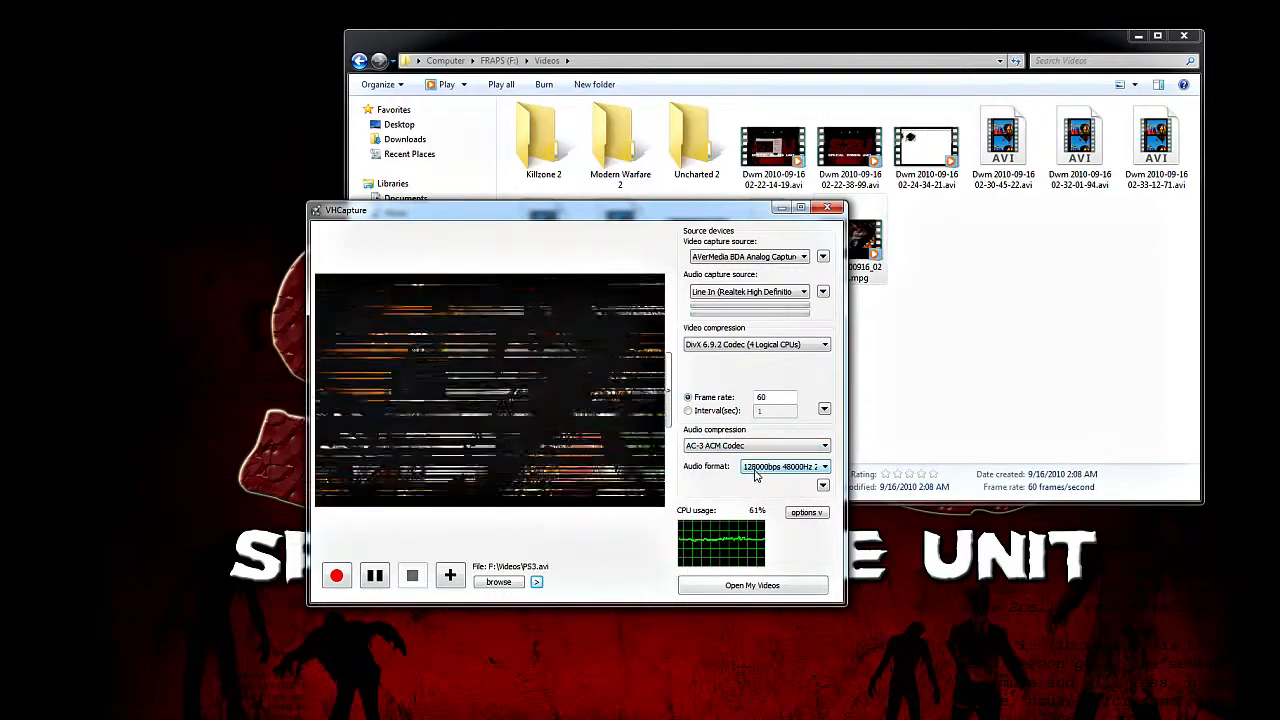
pyautogui.click(822, 467)
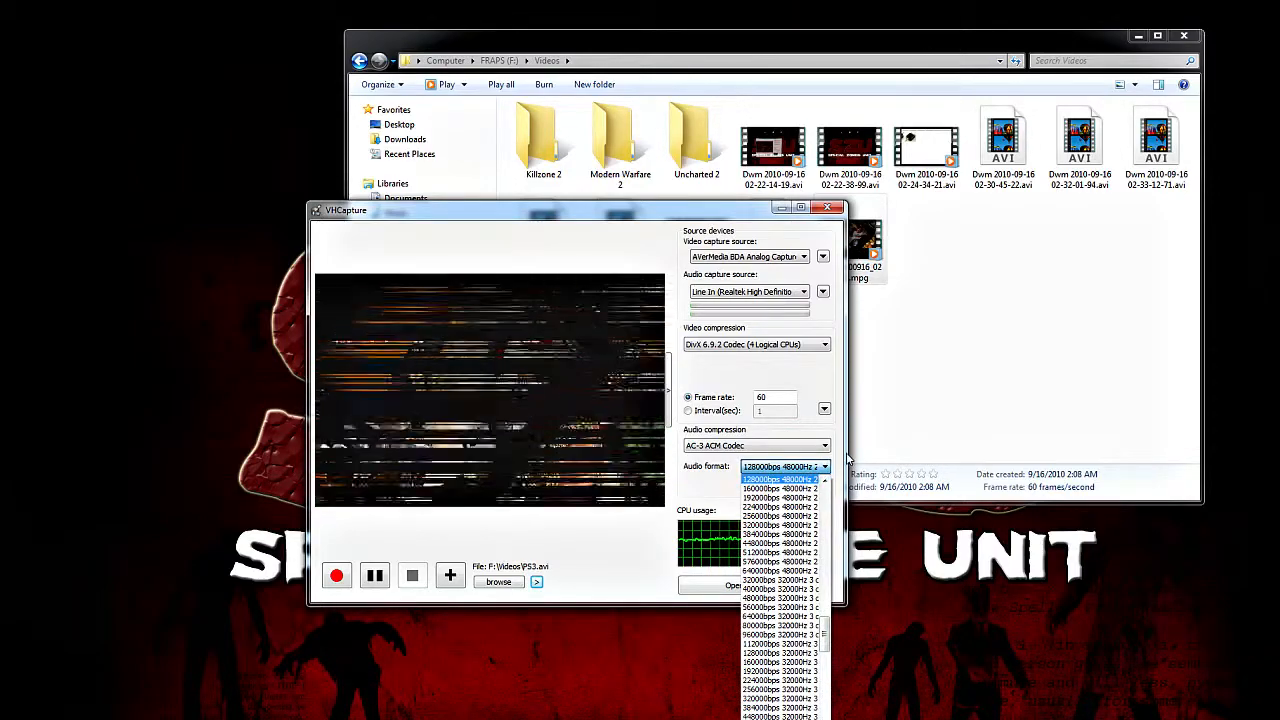
pyautogui.click(780, 481)
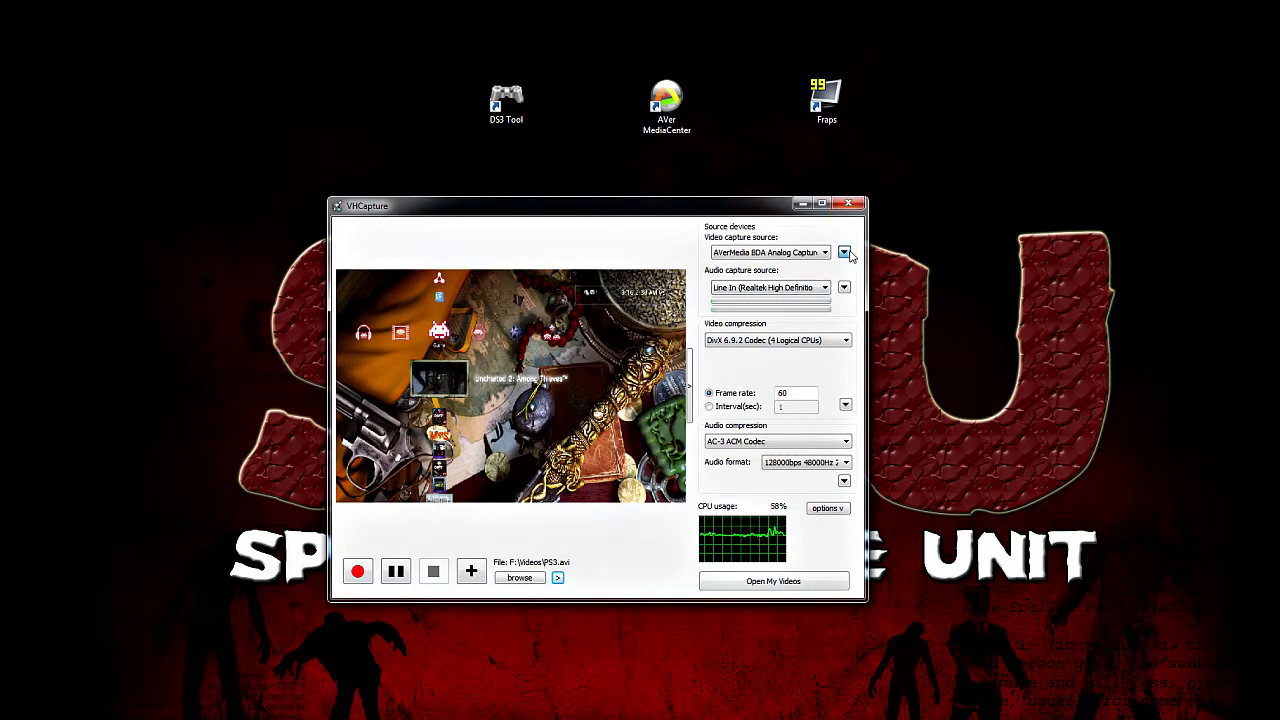
# Set the Video Capture Format output size to 1280 x 720 at 60 fps
pyautogui.click(843, 252)
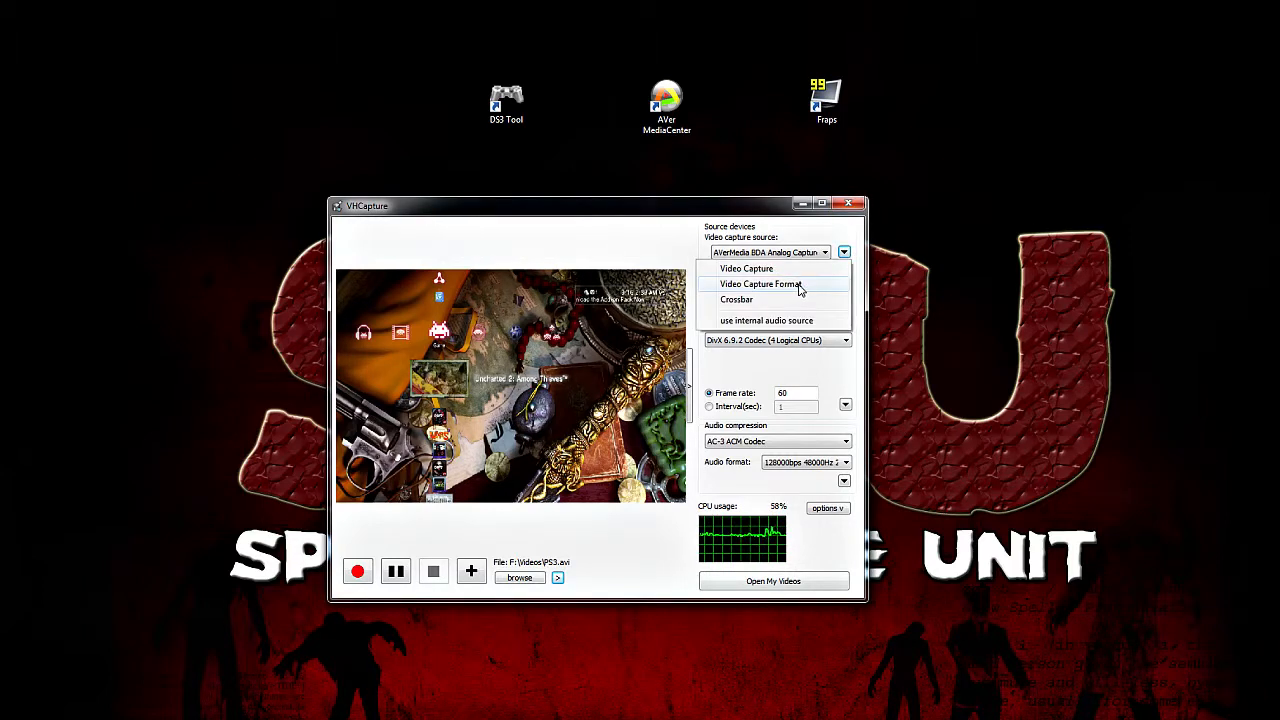
pyautogui.click(760, 284)
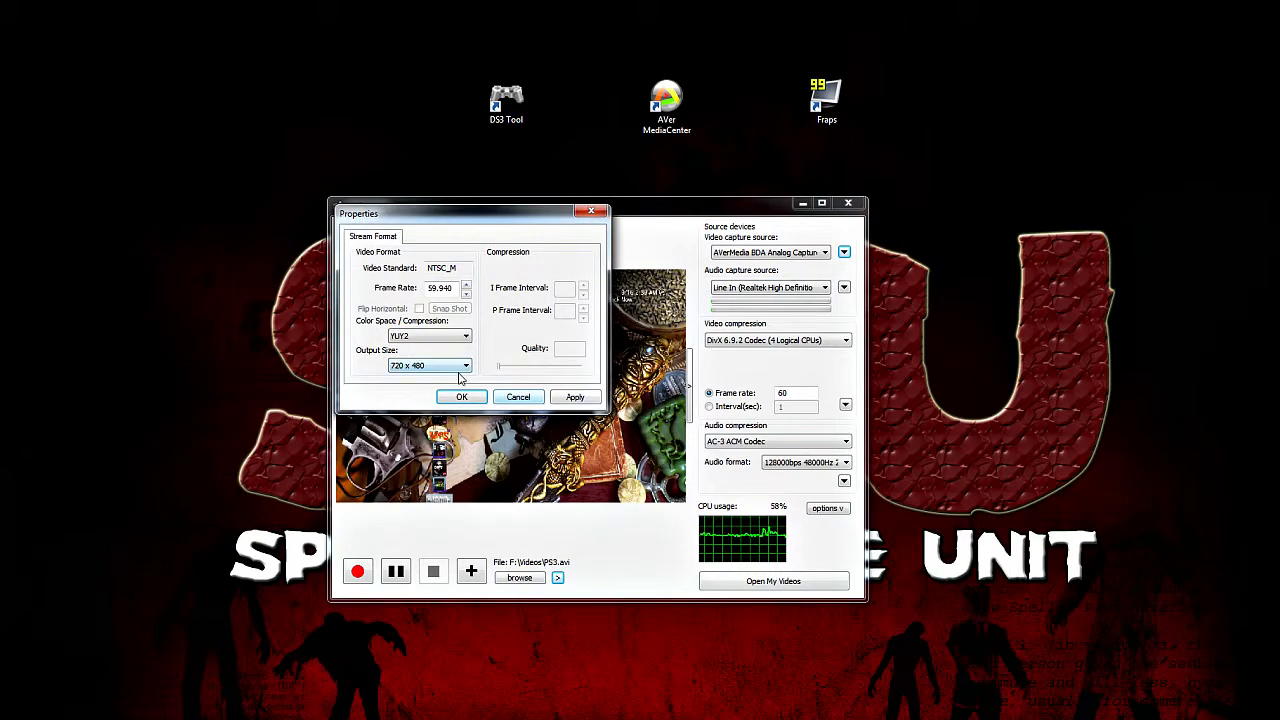
pyautogui.click(464, 365)
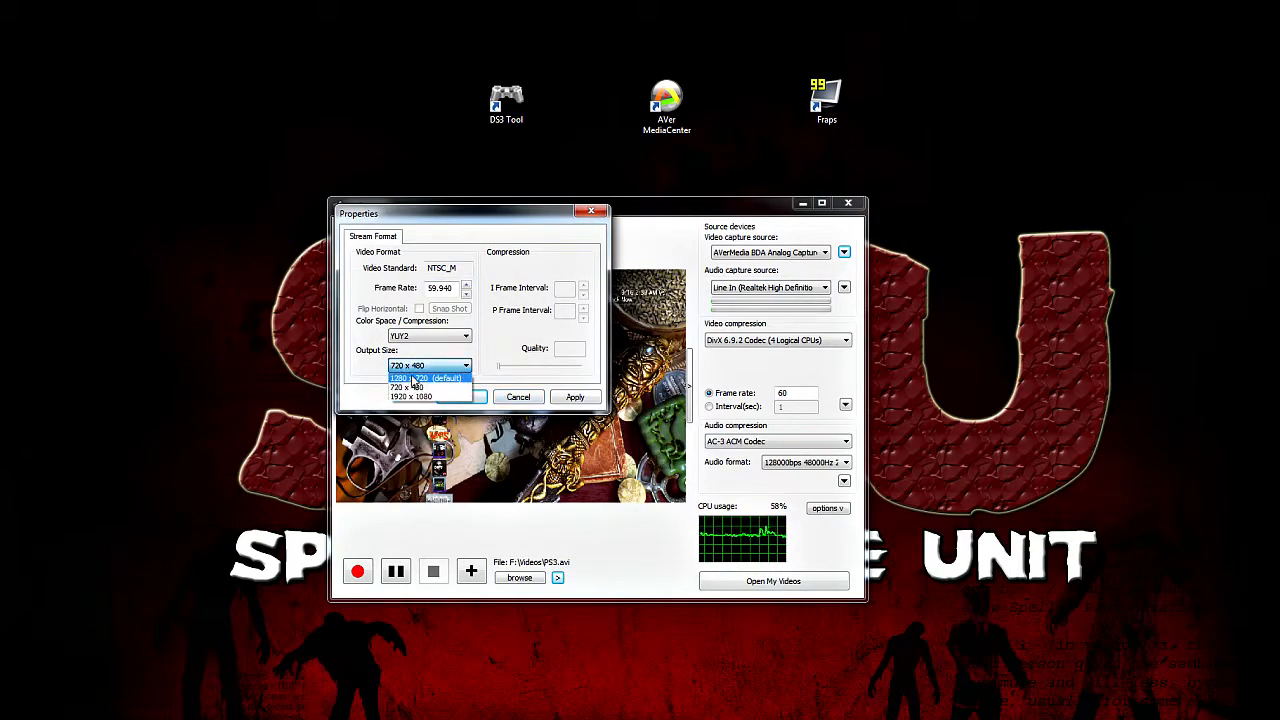
pyautogui.click(421, 377)
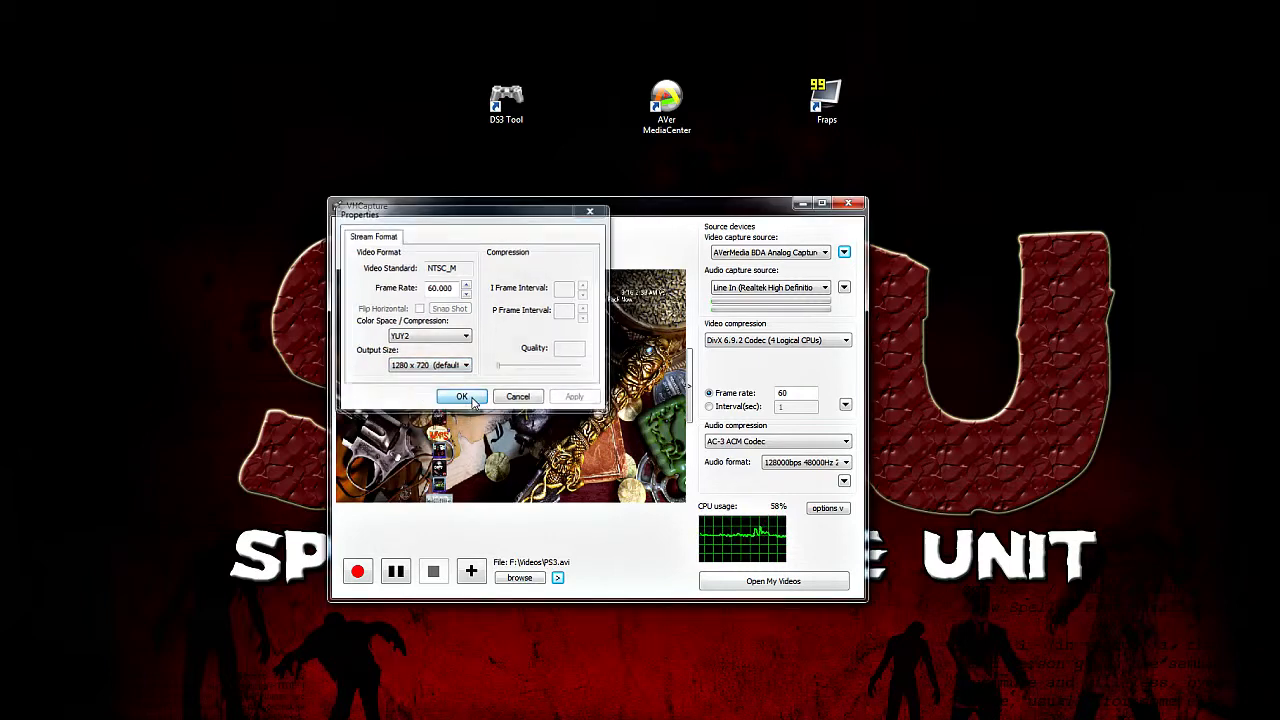
pyautogui.click(462, 396)
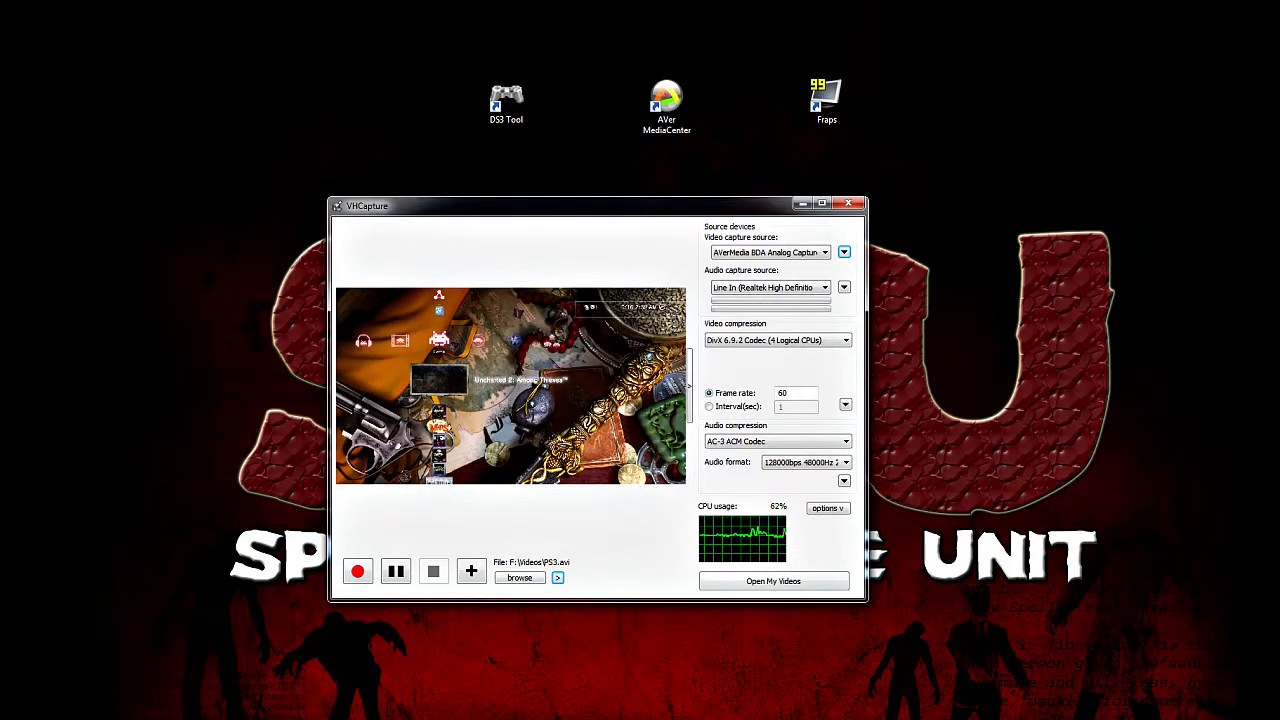
pyautogui.click(357, 570)
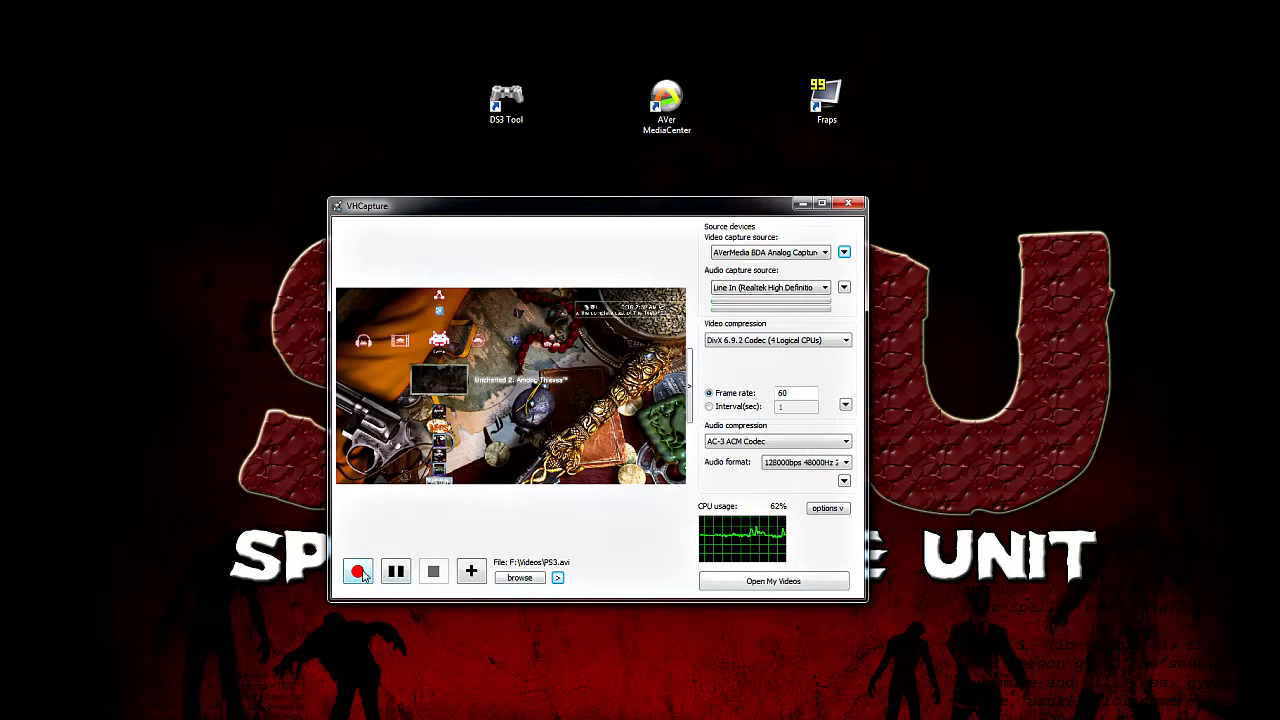
# Record about 20 seconds of PS3 footage to PS3.avi, then stop
pyautogui.click(357, 570)
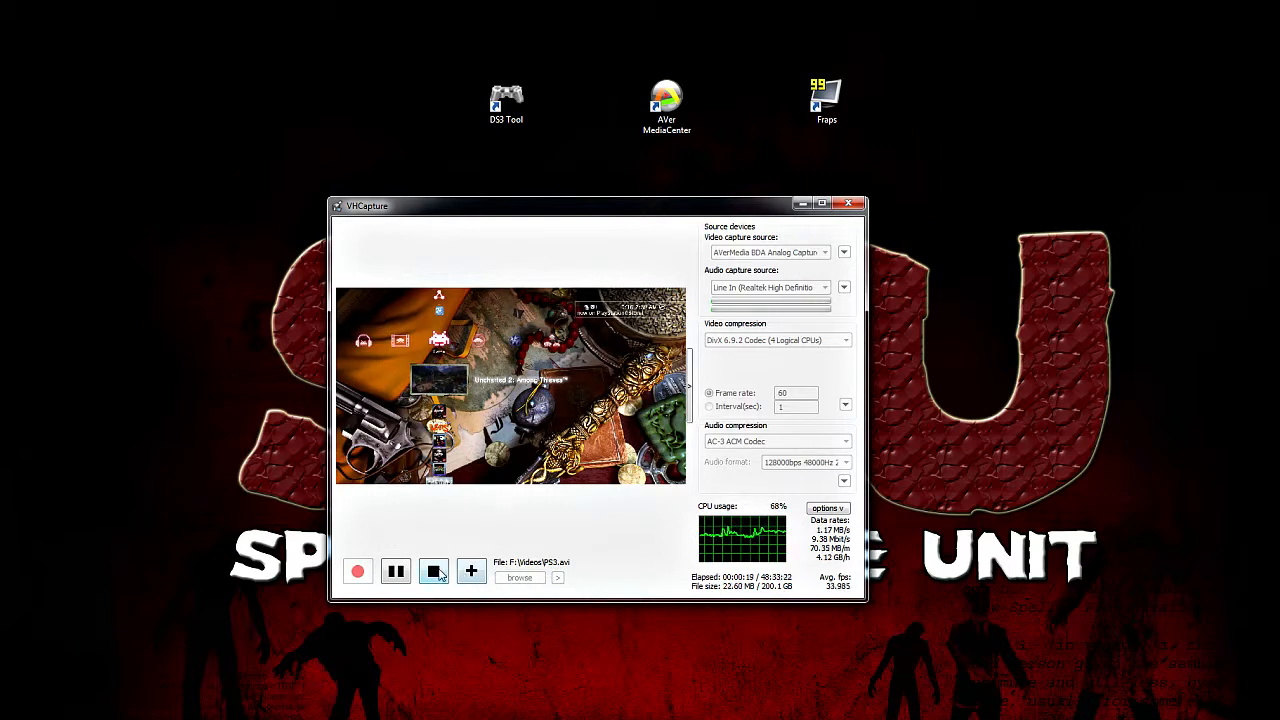
pyautogui.click(433, 571)
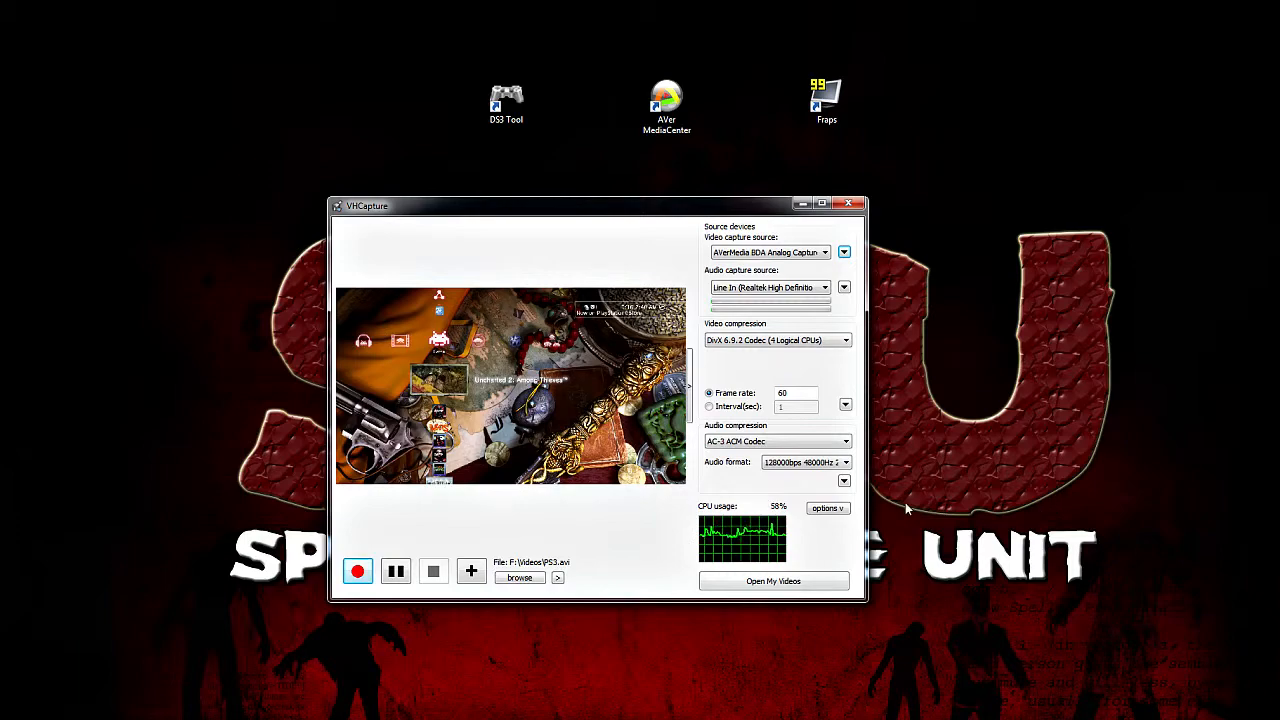
pyautogui.moveTo(598, 205); pyautogui.dragTo(525, 219)
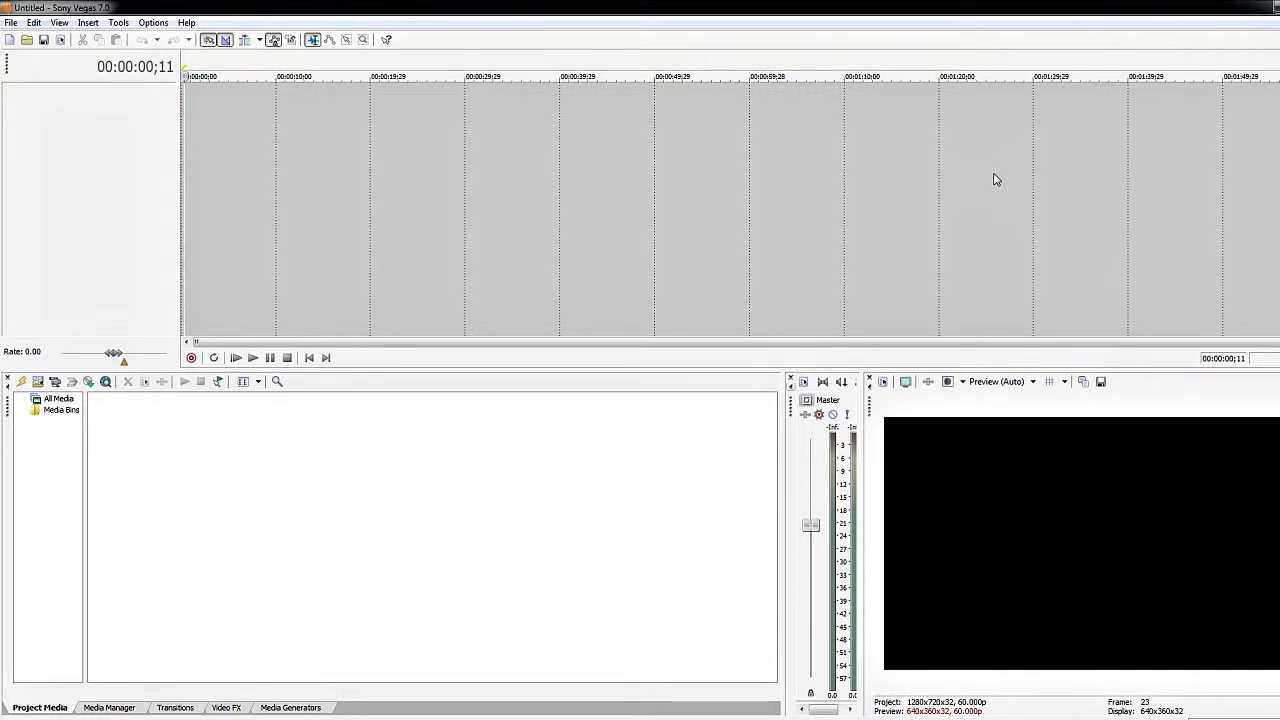
pyautogui.moveTo(976, 472)
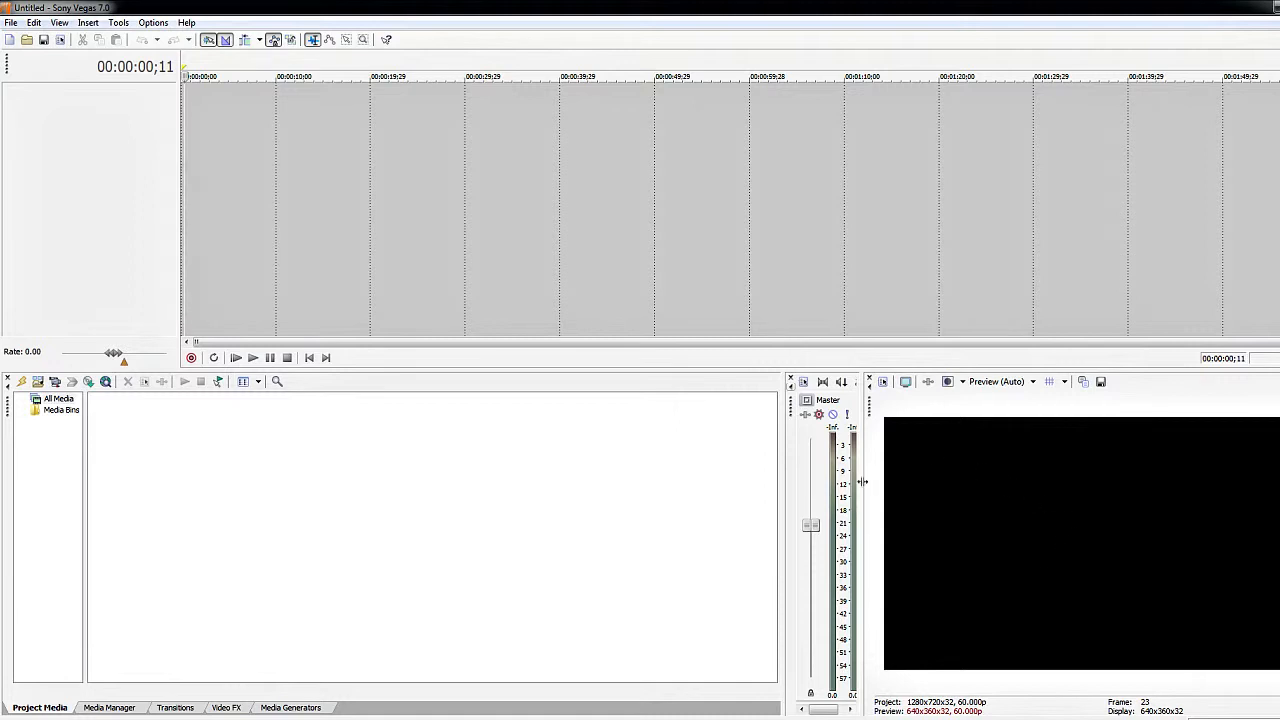
pyautogui.moveTo(1083, 514)
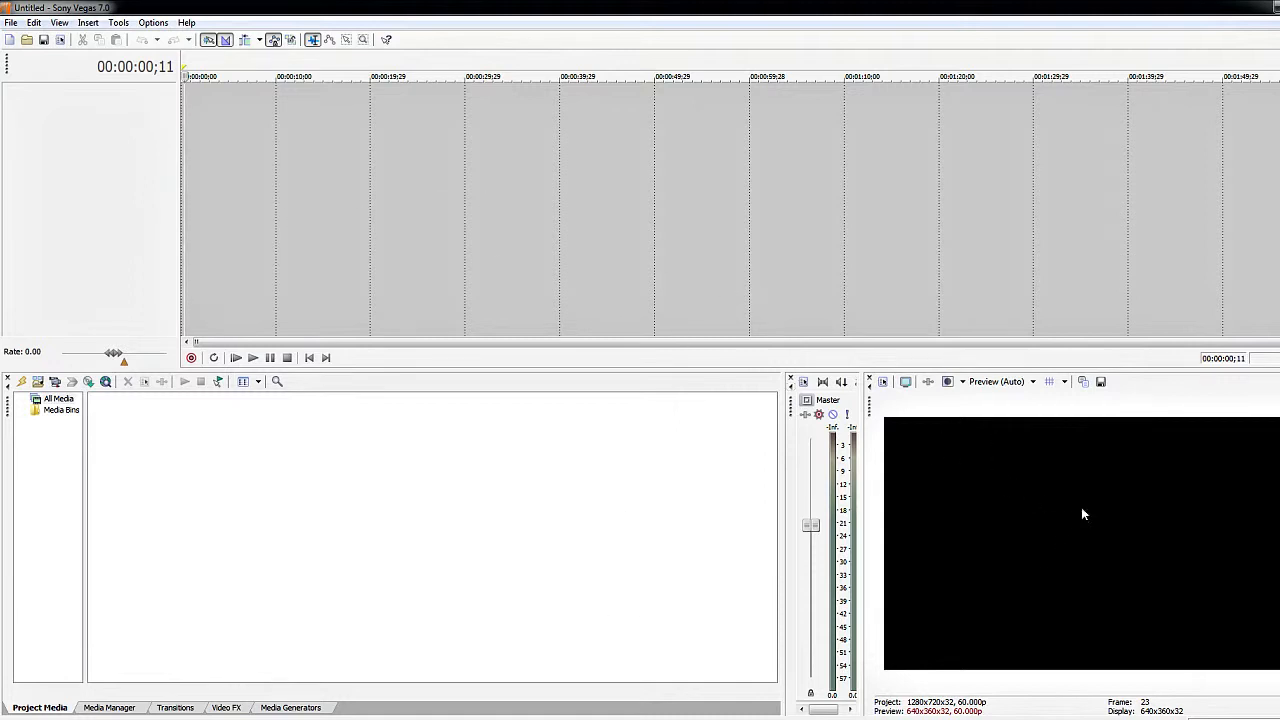
pyautogui.moveTo(1116, 513)
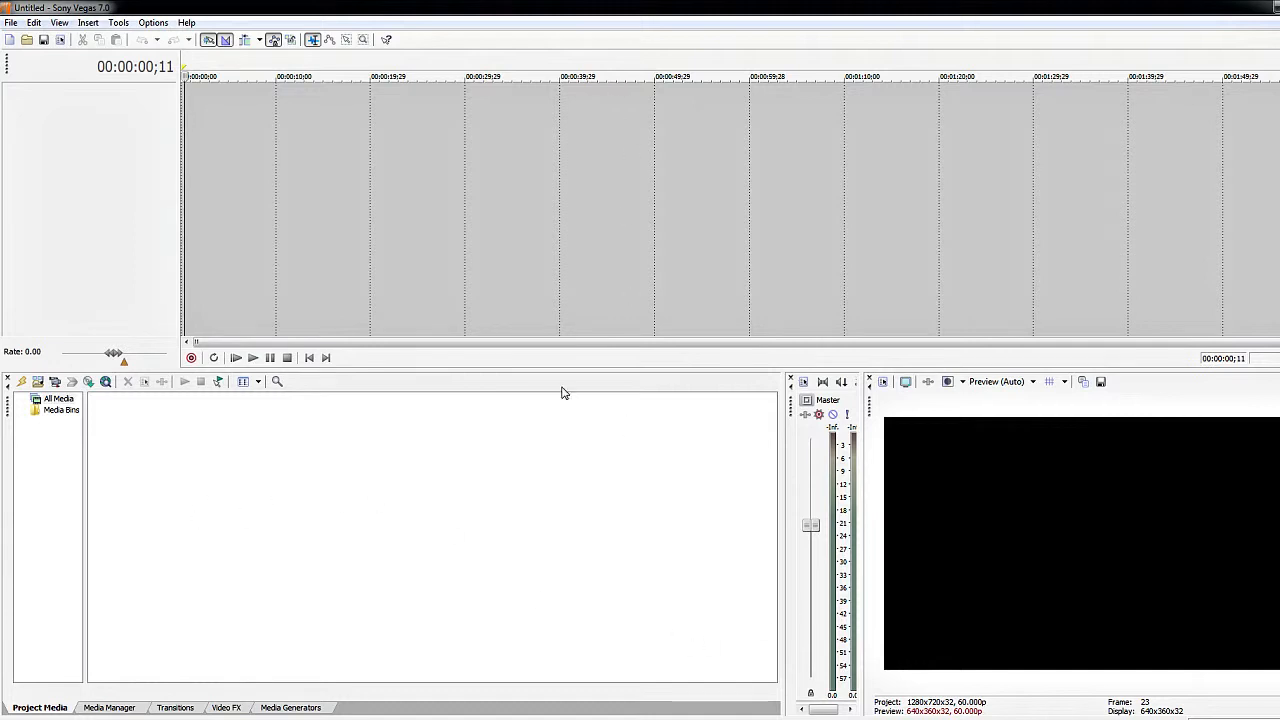
pyautogui.moveTo(691, 242)
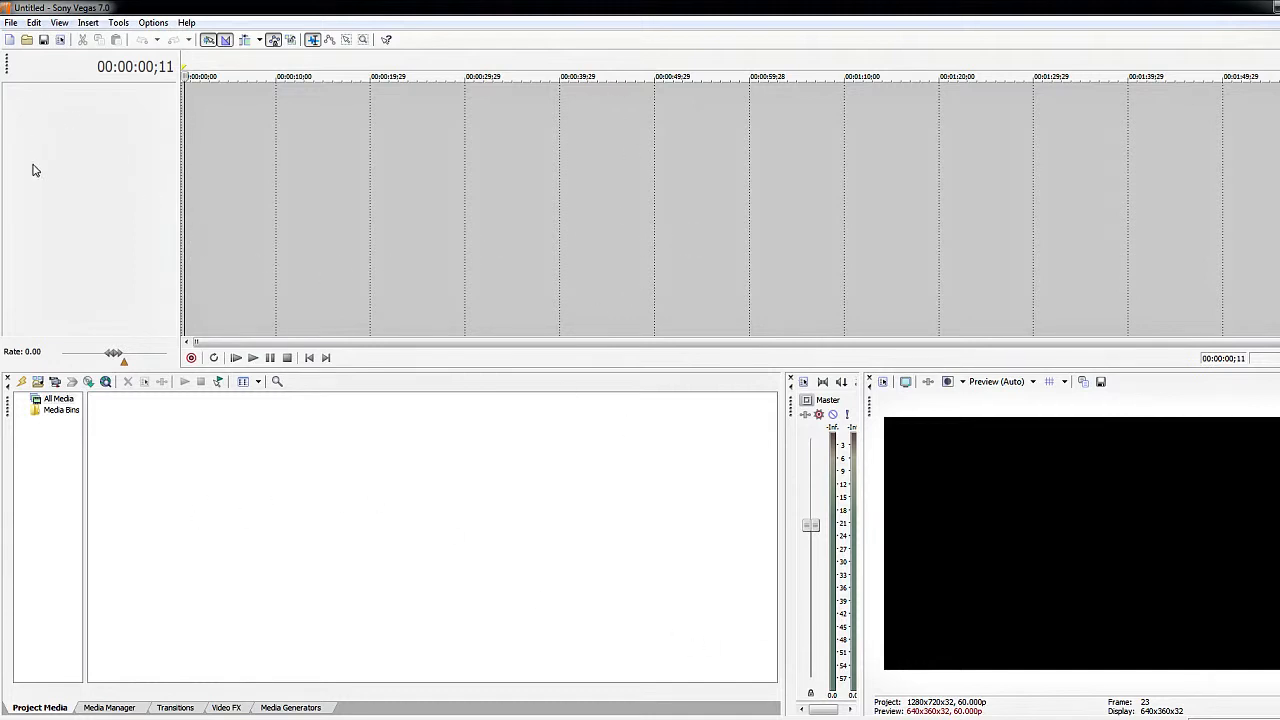
pyautogui.moveTo(600, 499)
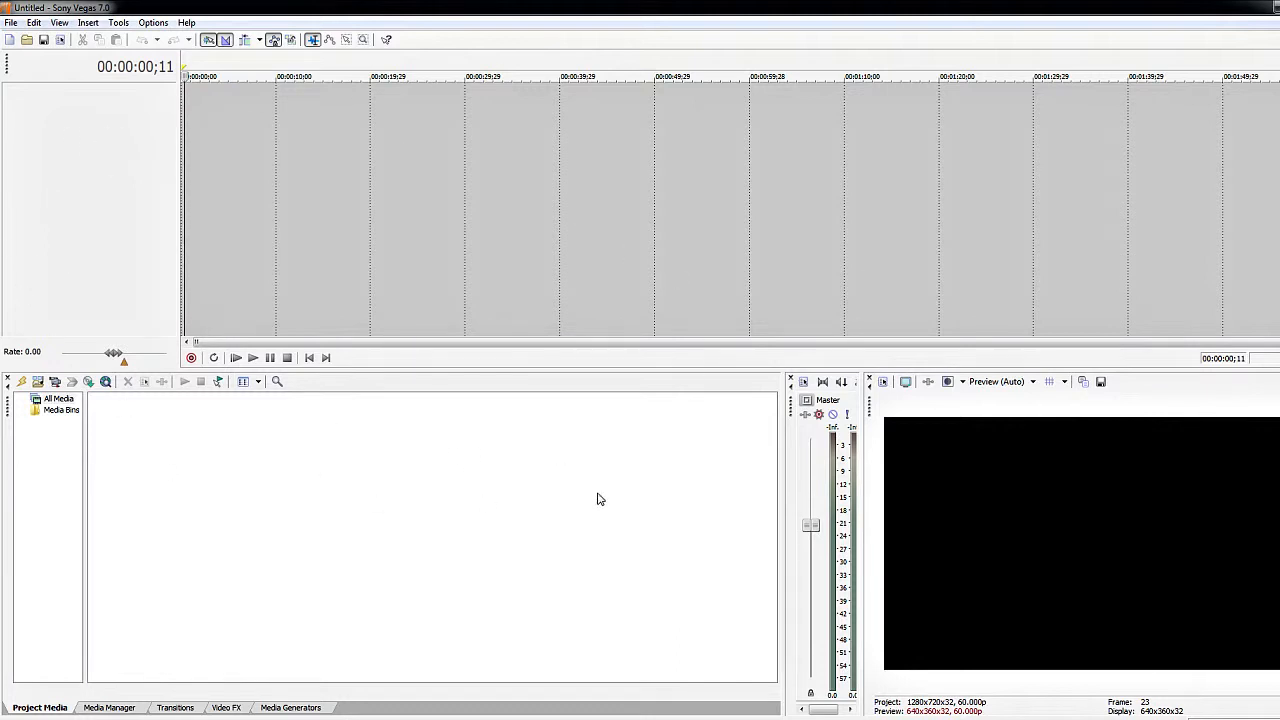
pyautogui.moveTo(656, 515)
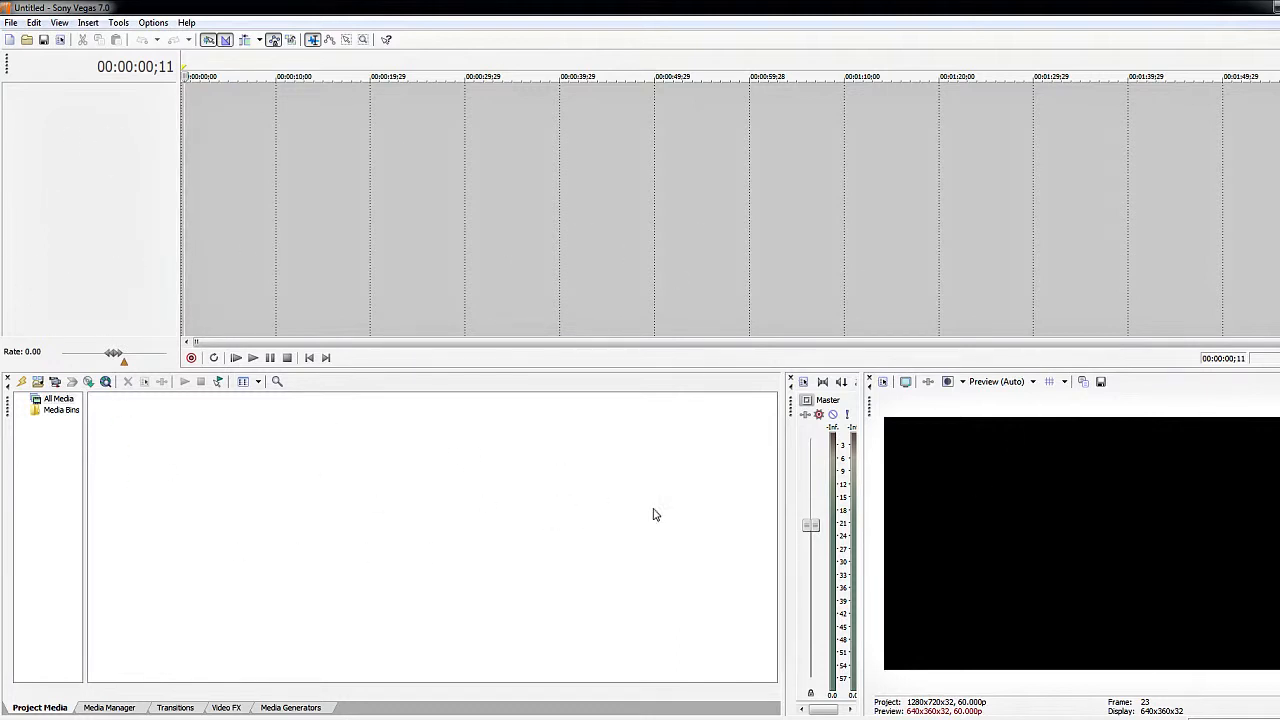
pyautogui.moveTo(1200, 52)
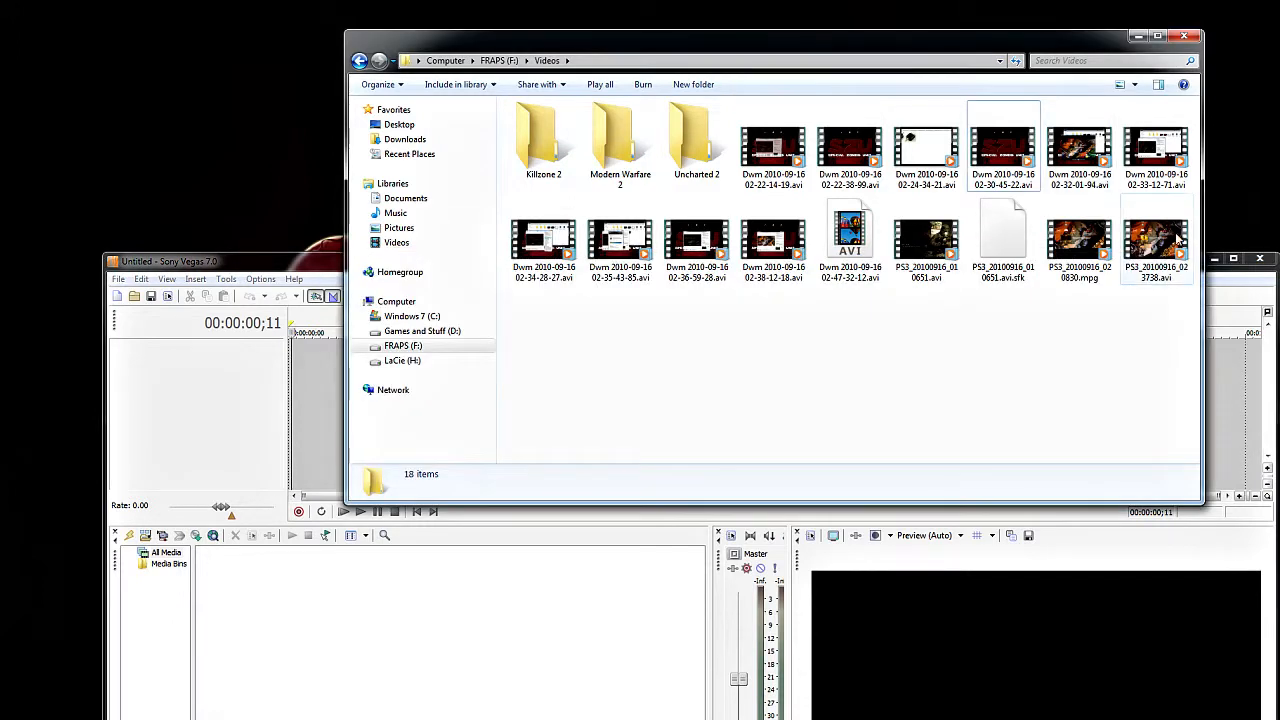
# Drag PS3_20100916_023738.avi from Explorer onto the Vegas timeline
pyautogui.click(1157, 235)
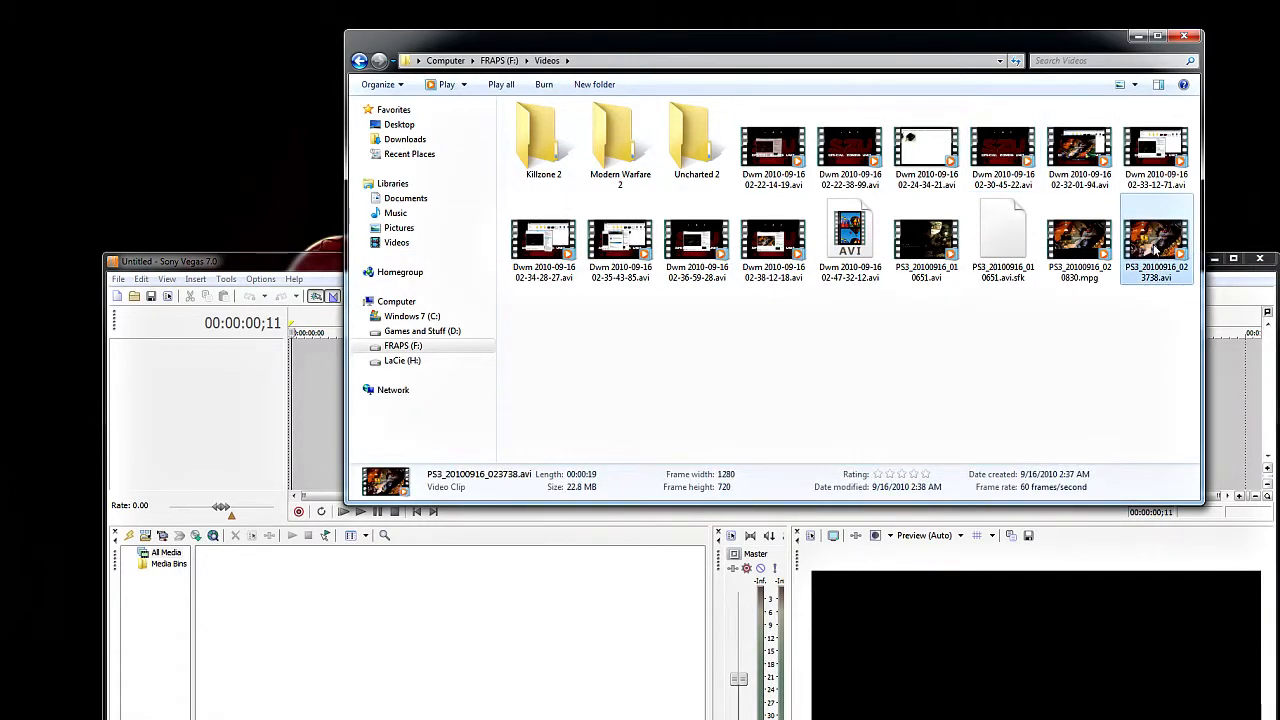
pyautogui.moveTo(1156, 240); pyautogui.dragTo(628, 425)
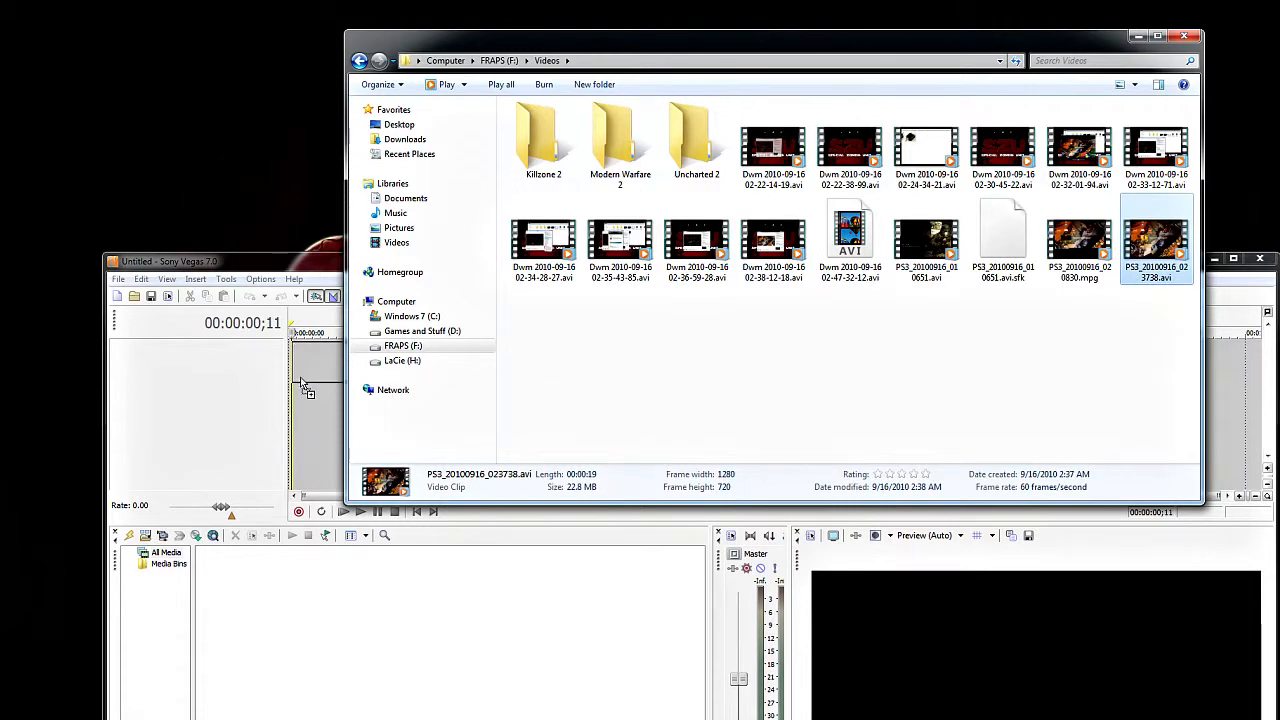
pyautogui.moveTo(1157, 240); pyautogui.dragTo(240, 585)
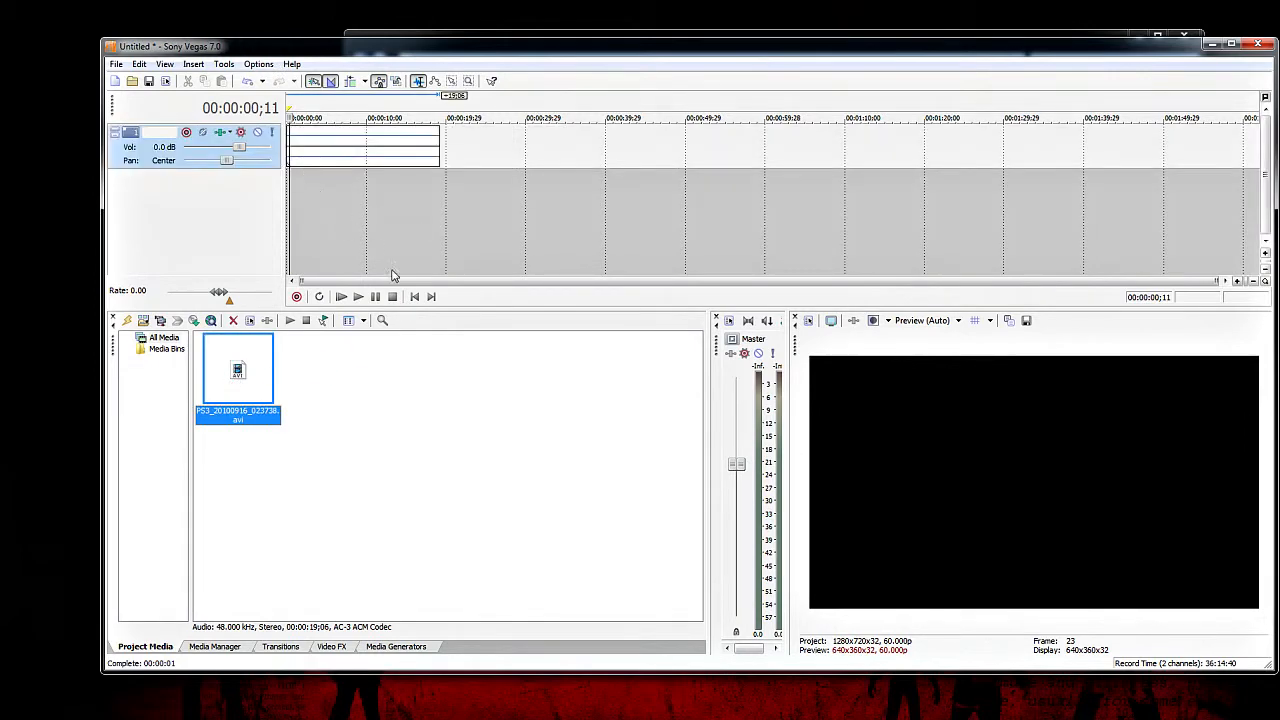
pyautogui.moveTo(401, 247)
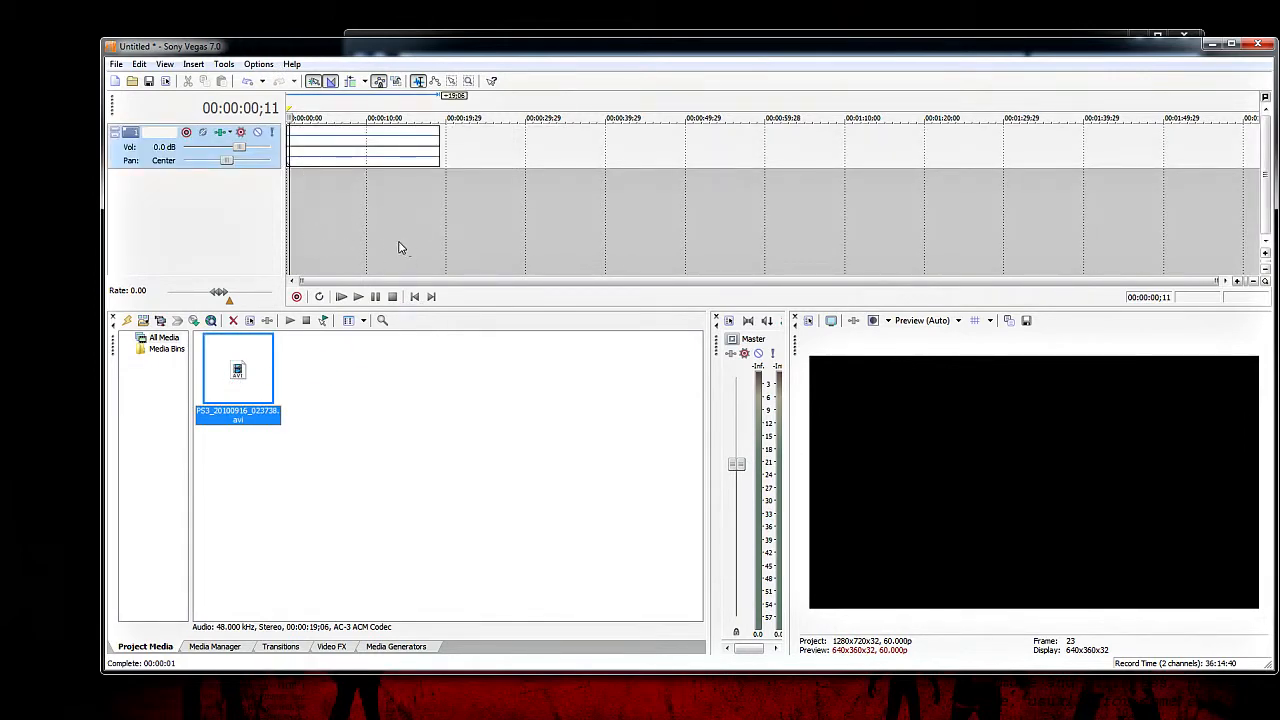
pyautogui.moveTo(360, 338)
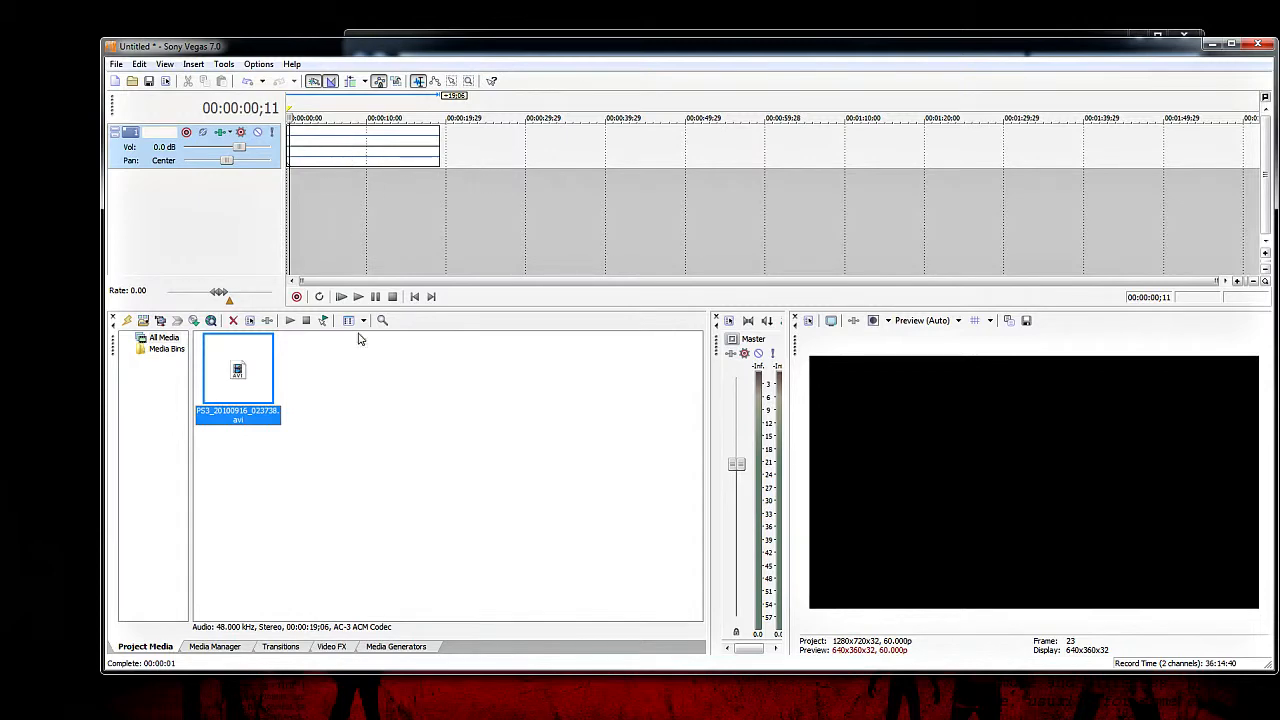
pyautogui.moveTo(1016, 302)
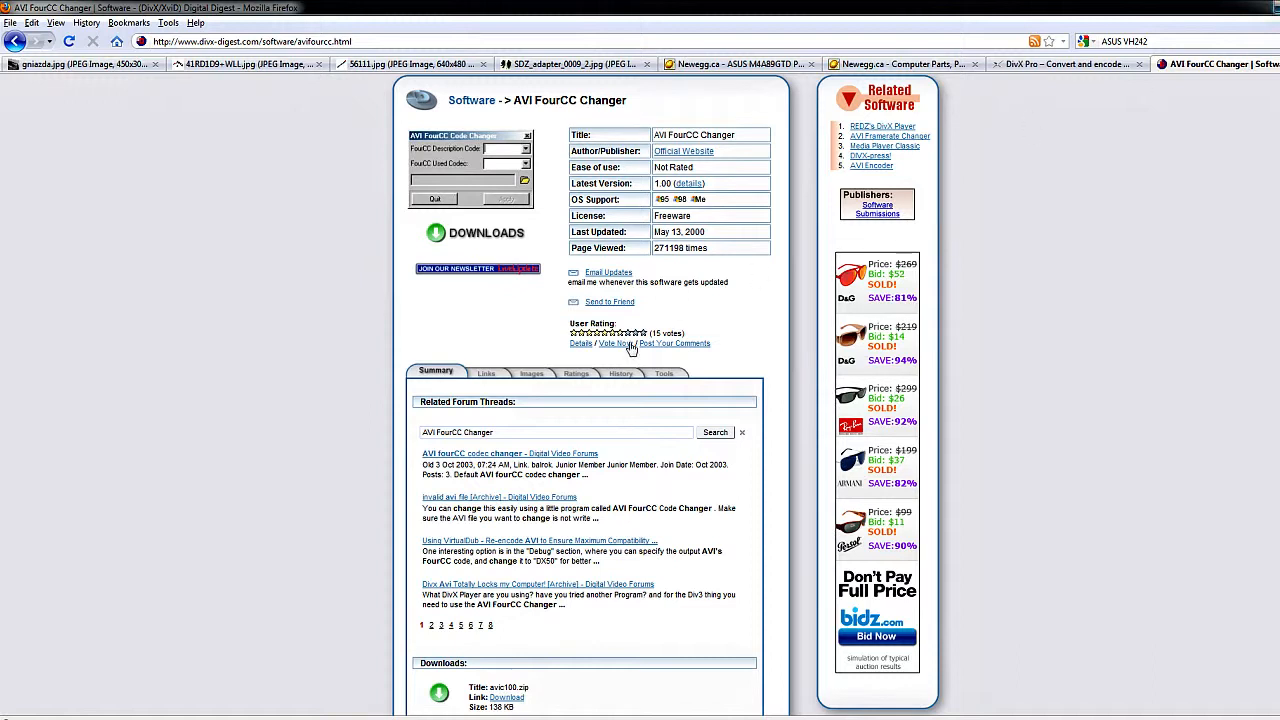
pyautogui.moveTo(630, 348)
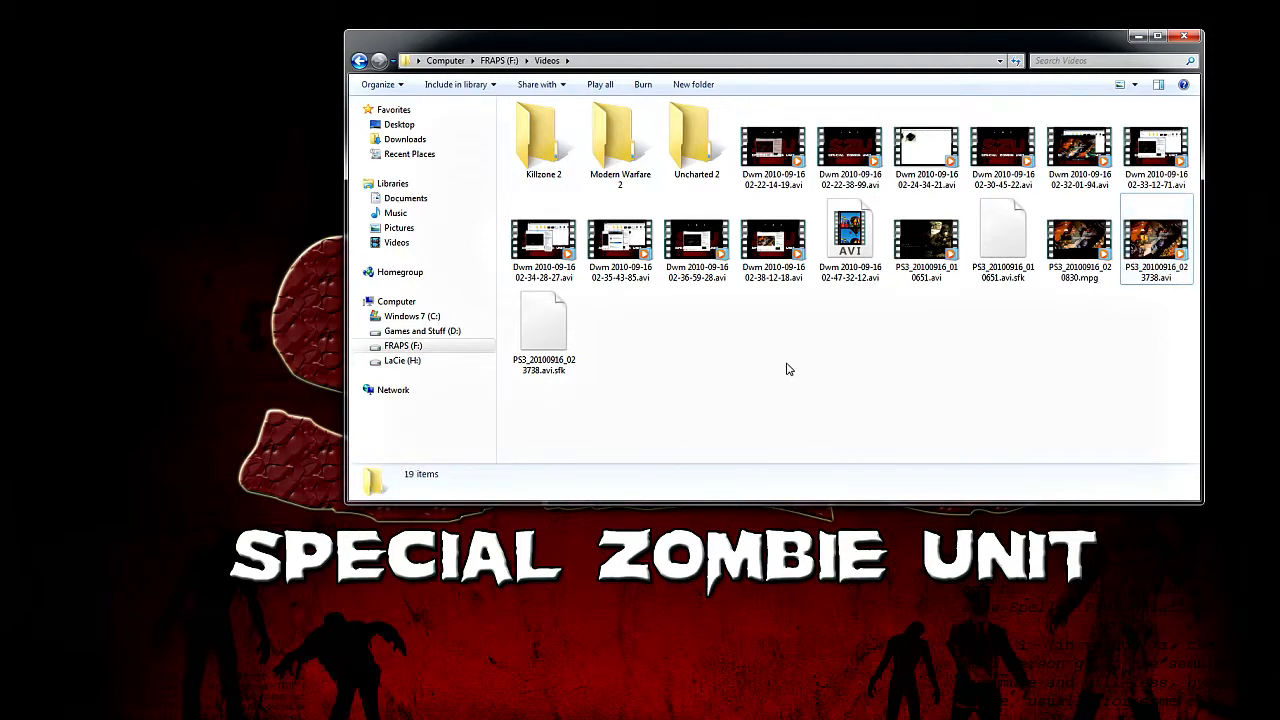
pyautogui.moveTo(838, 375)
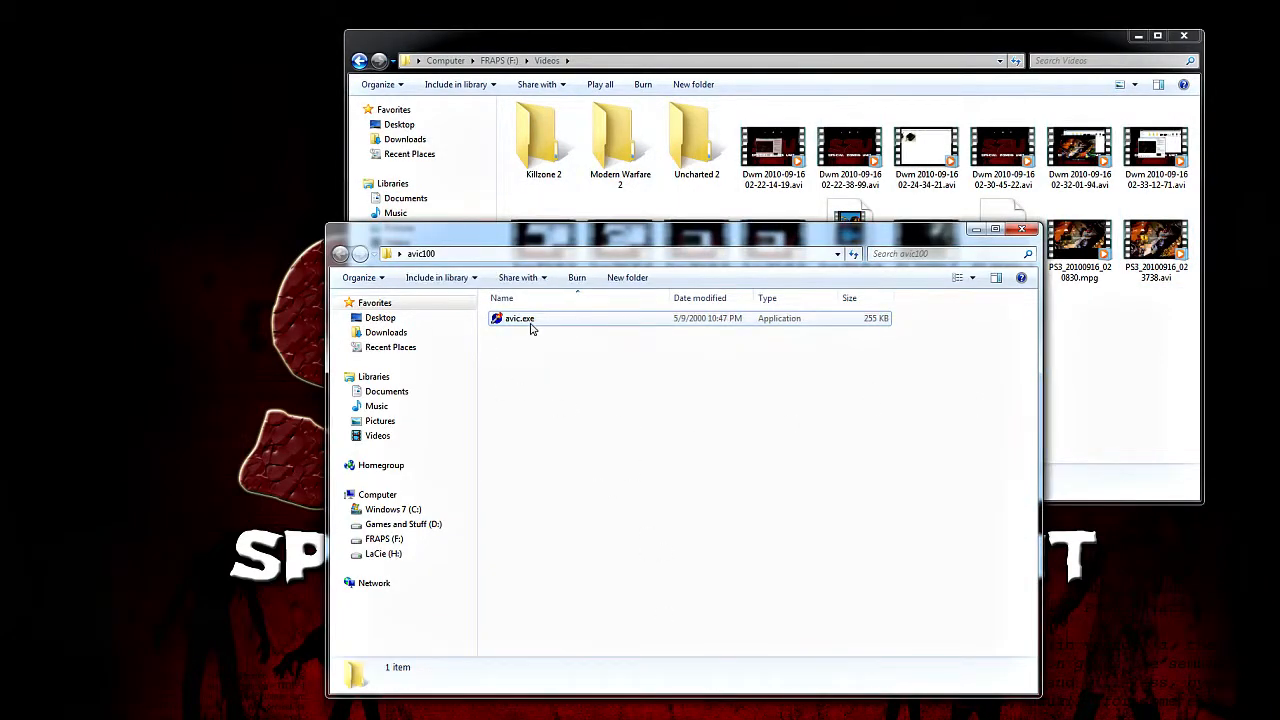
pyautogui.moveTo(531, 322)
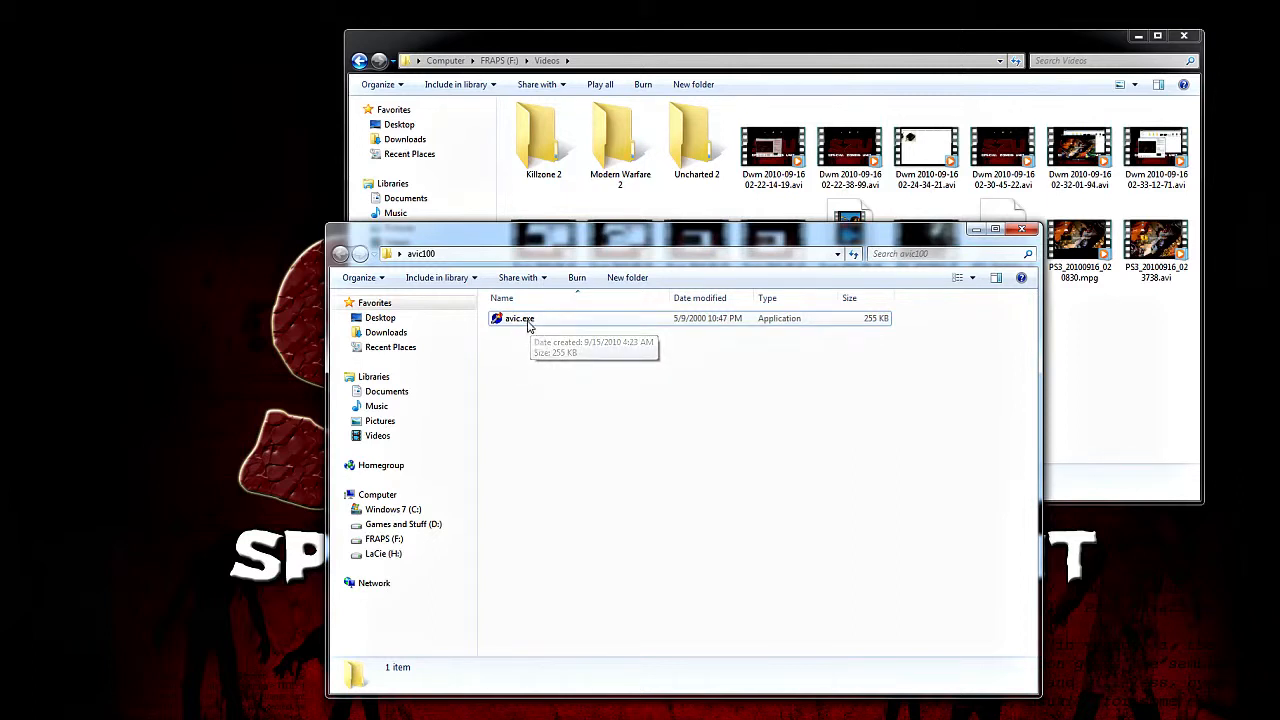
# Start AVI FourCC Code Changer and load PS3_20100916_023738.avi
pyautogui.doubleClick(518, 318)
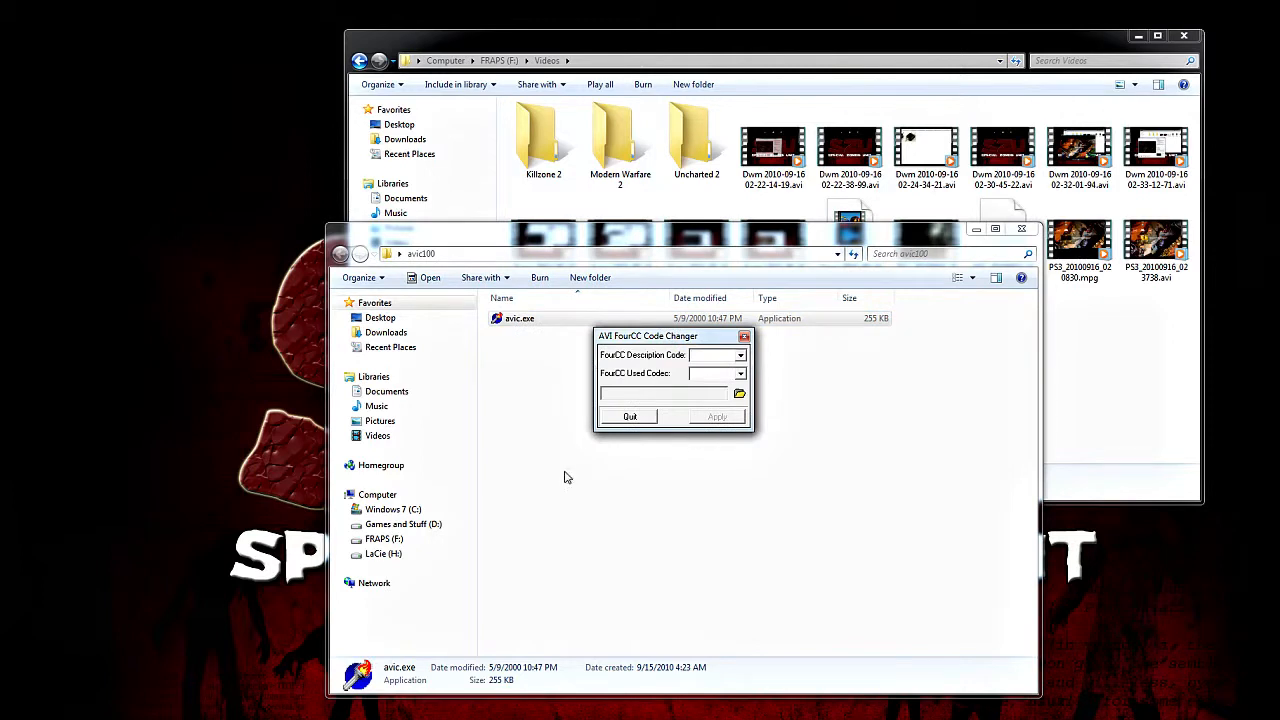
pyautogui.moveTo(648, 335); pyautogui.dragTo(648, 480)
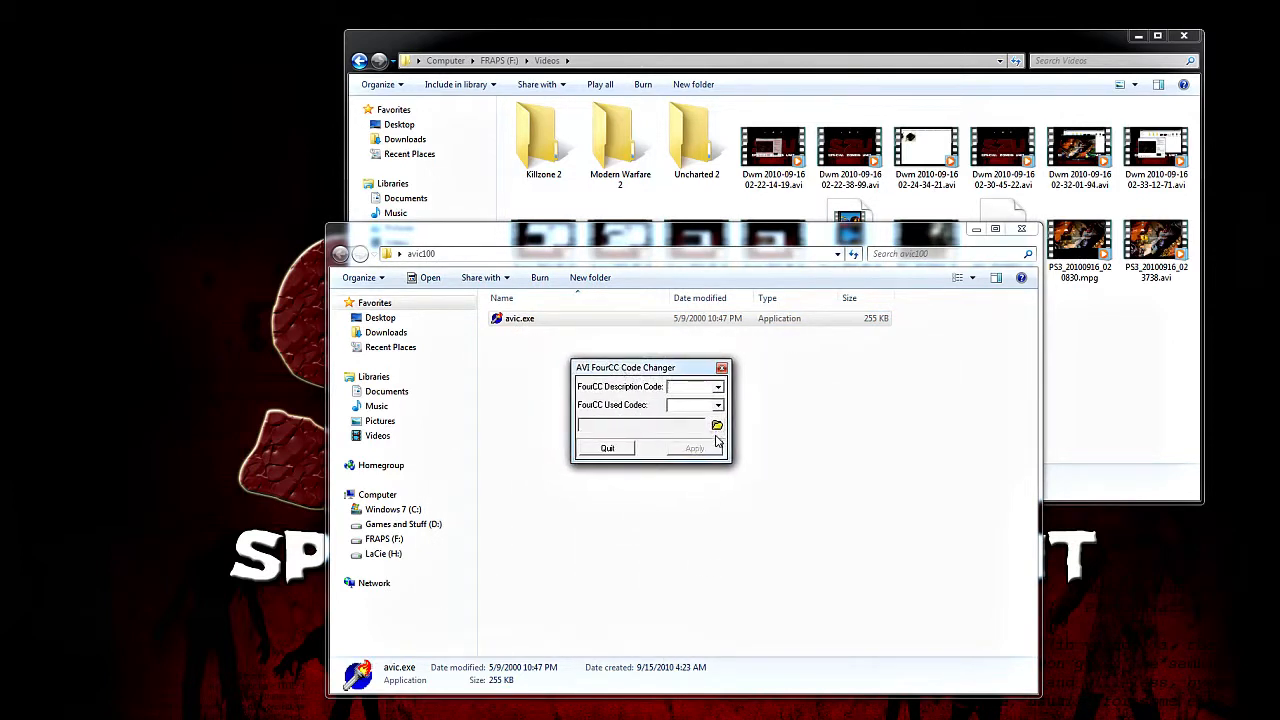
pyautogui.click(716, 425)
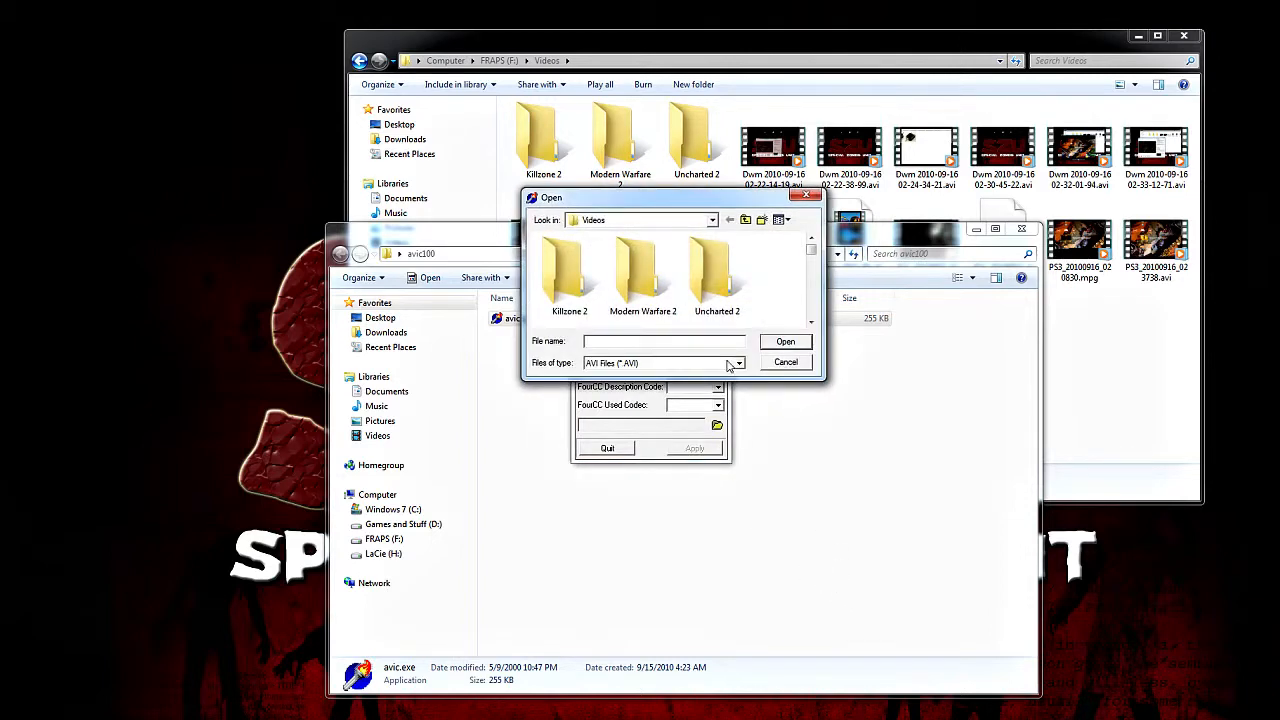
pyautogui.scroll(-3)
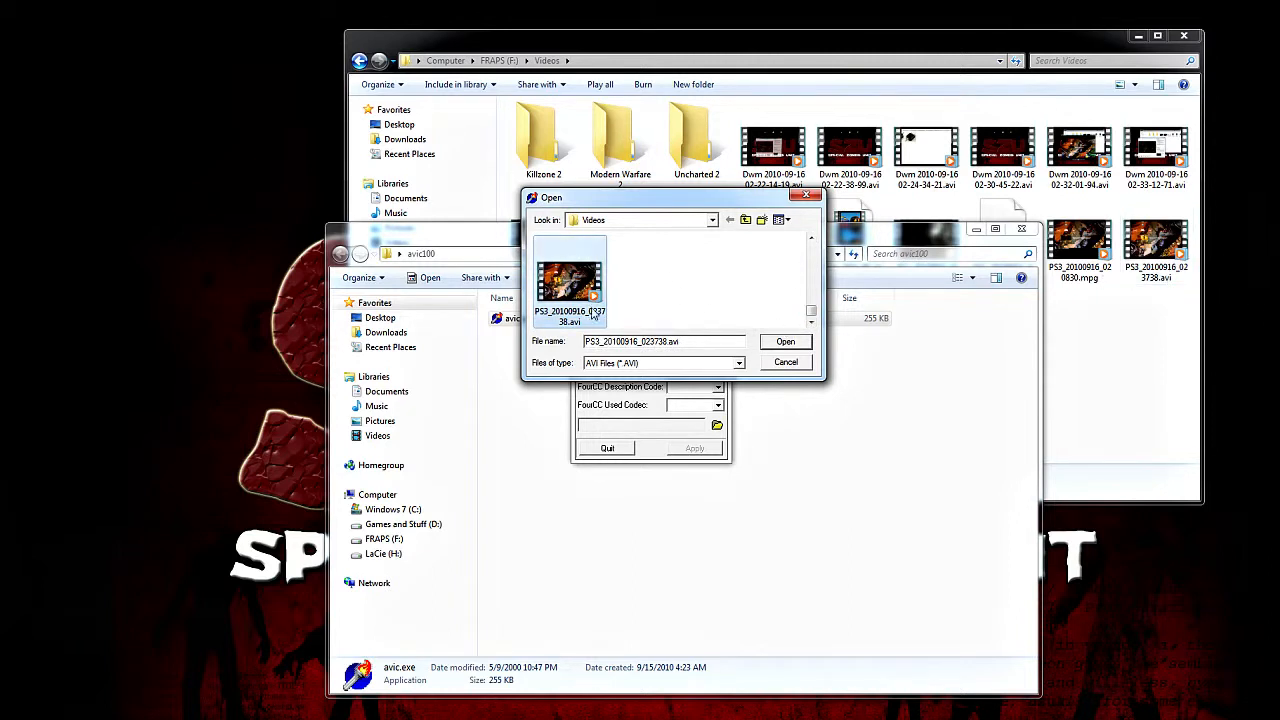
pyautogui.click(785, 341)
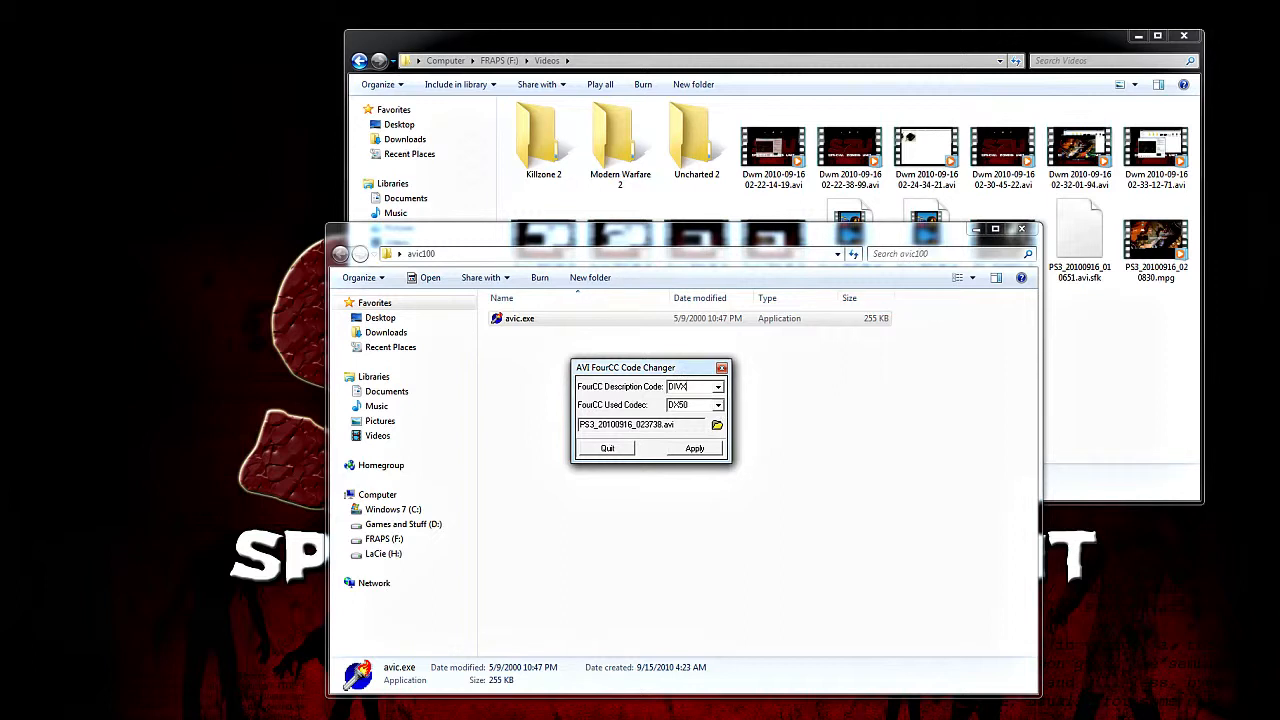
# Set the clip's FourCC codes to DIVX, apply, and quit the changer
pyautogui.rightClick(688, 386)
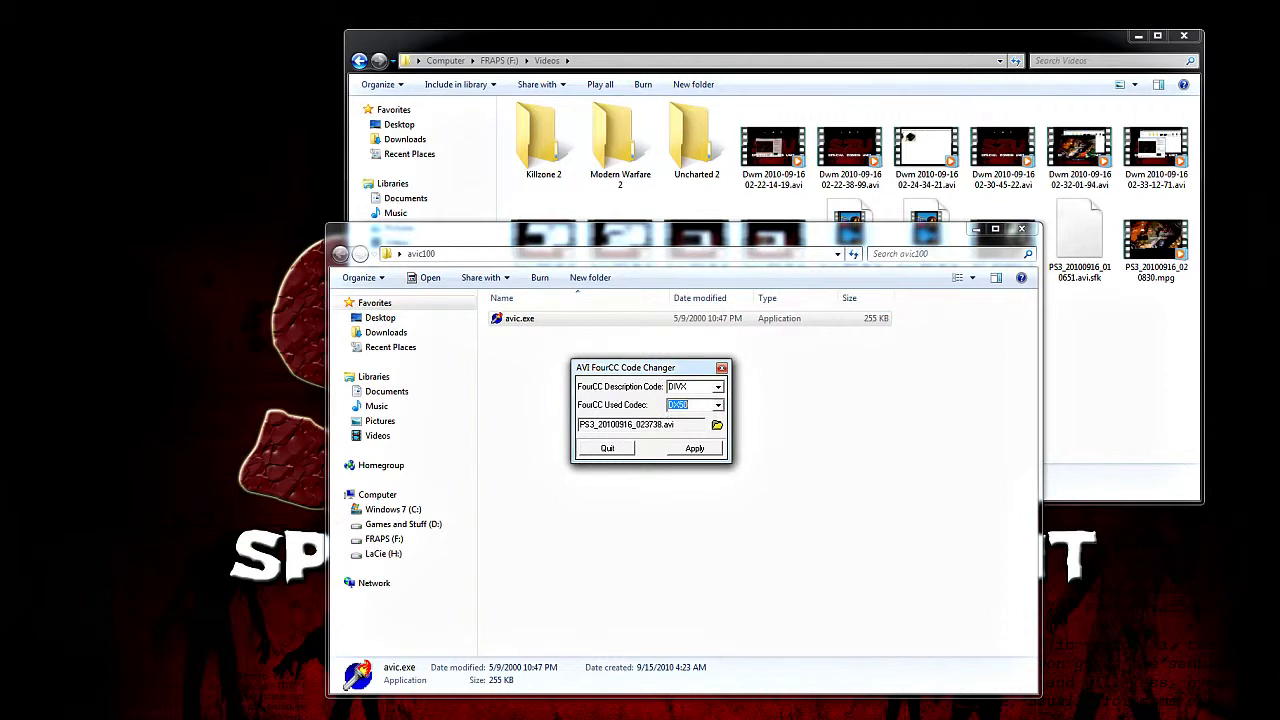
pyautogui.write('DIVX')
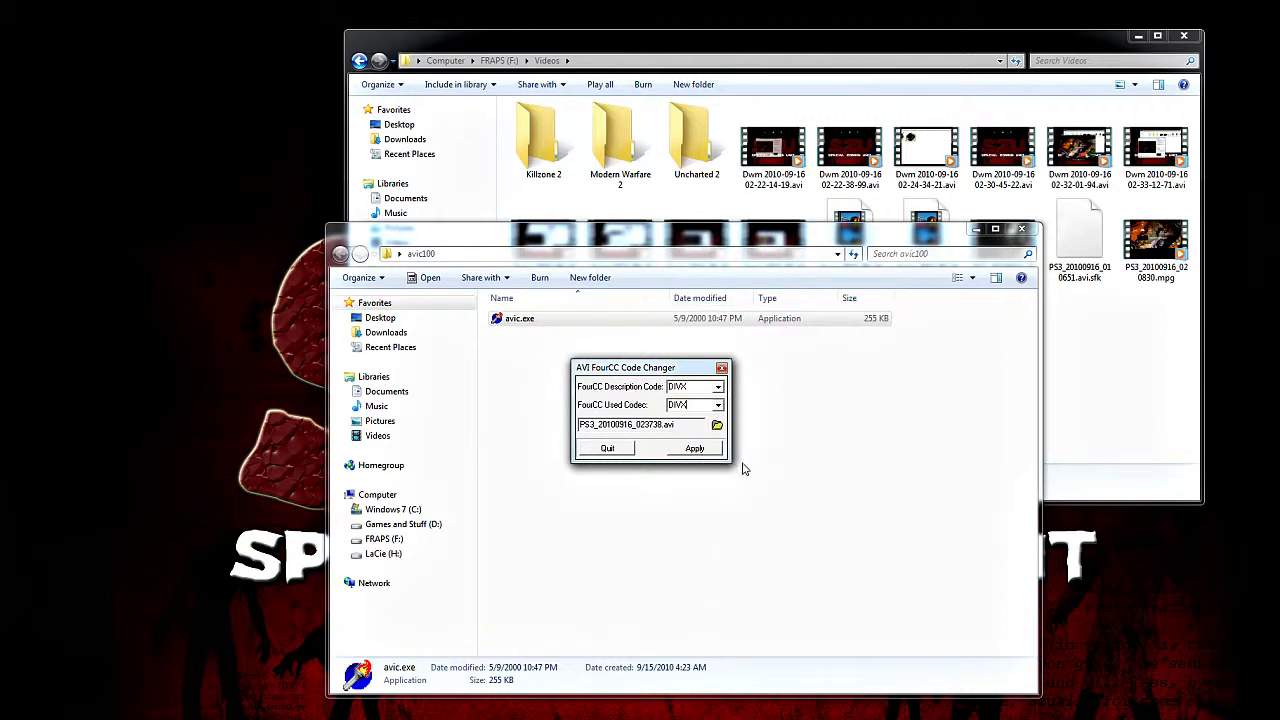
pyautogui.click(693, 448)
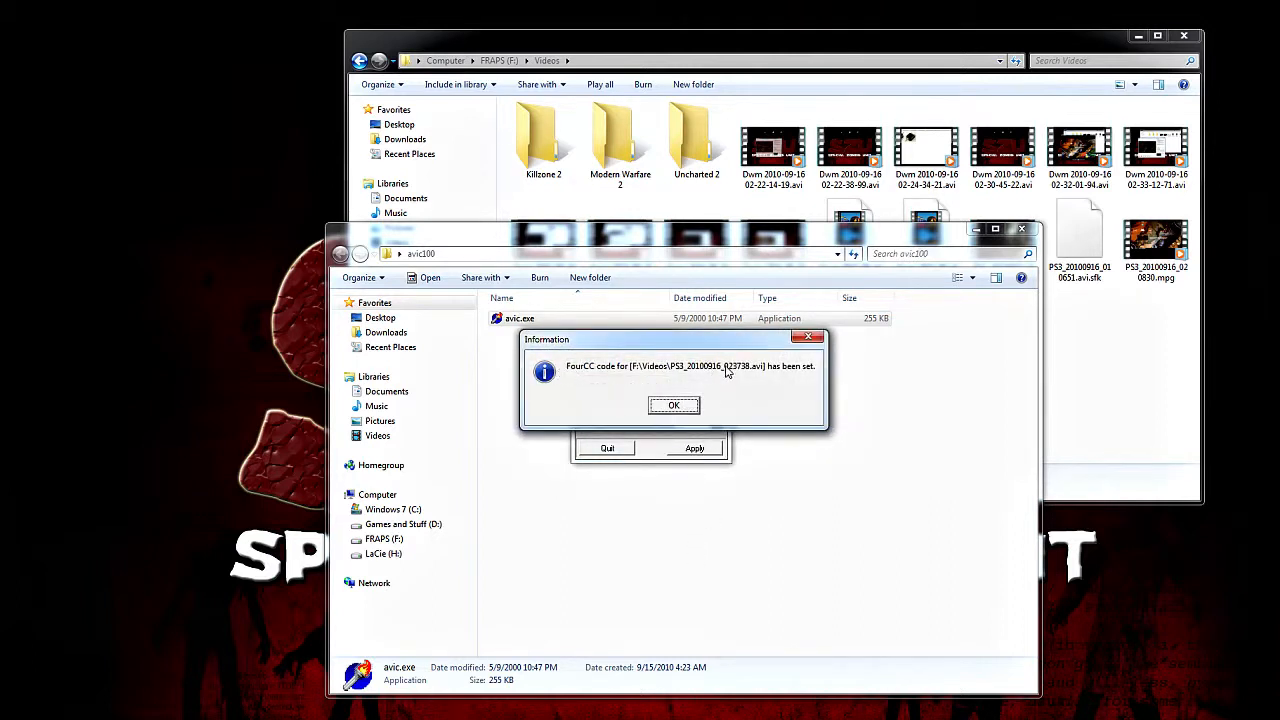
pyautogui.moveTo(785, 386)
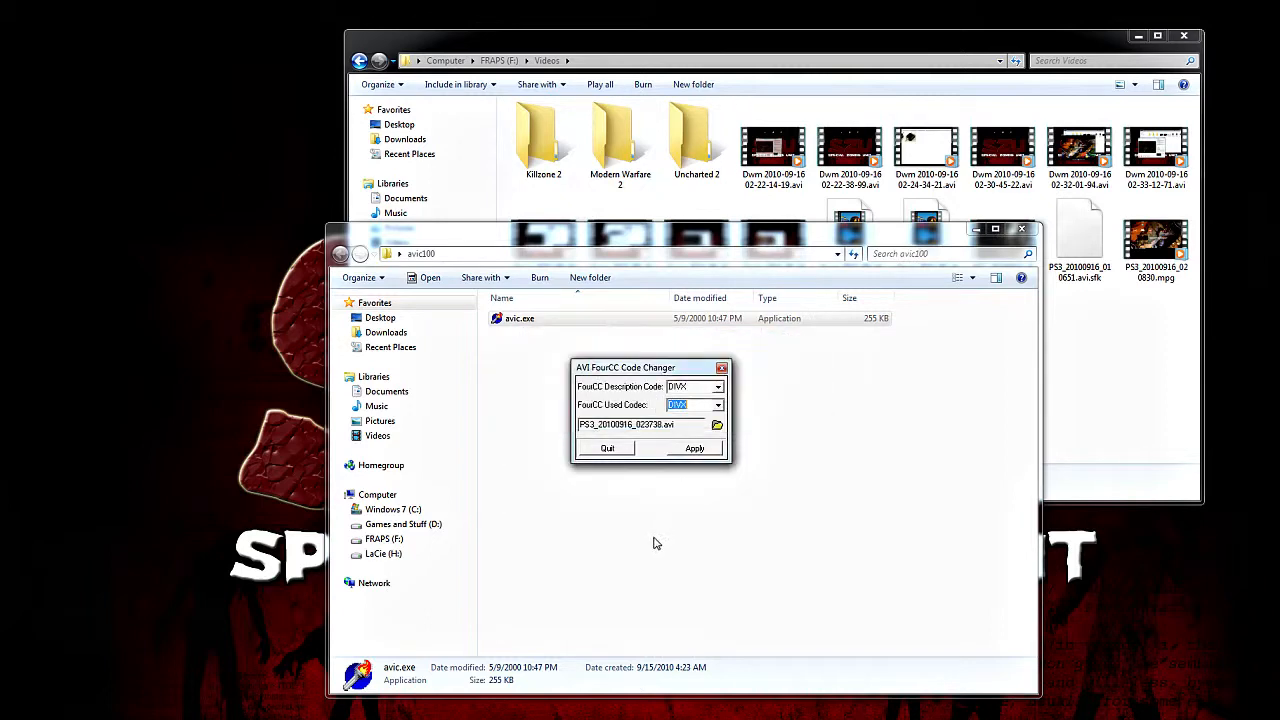
pyautogui.moveTo(608, 450)
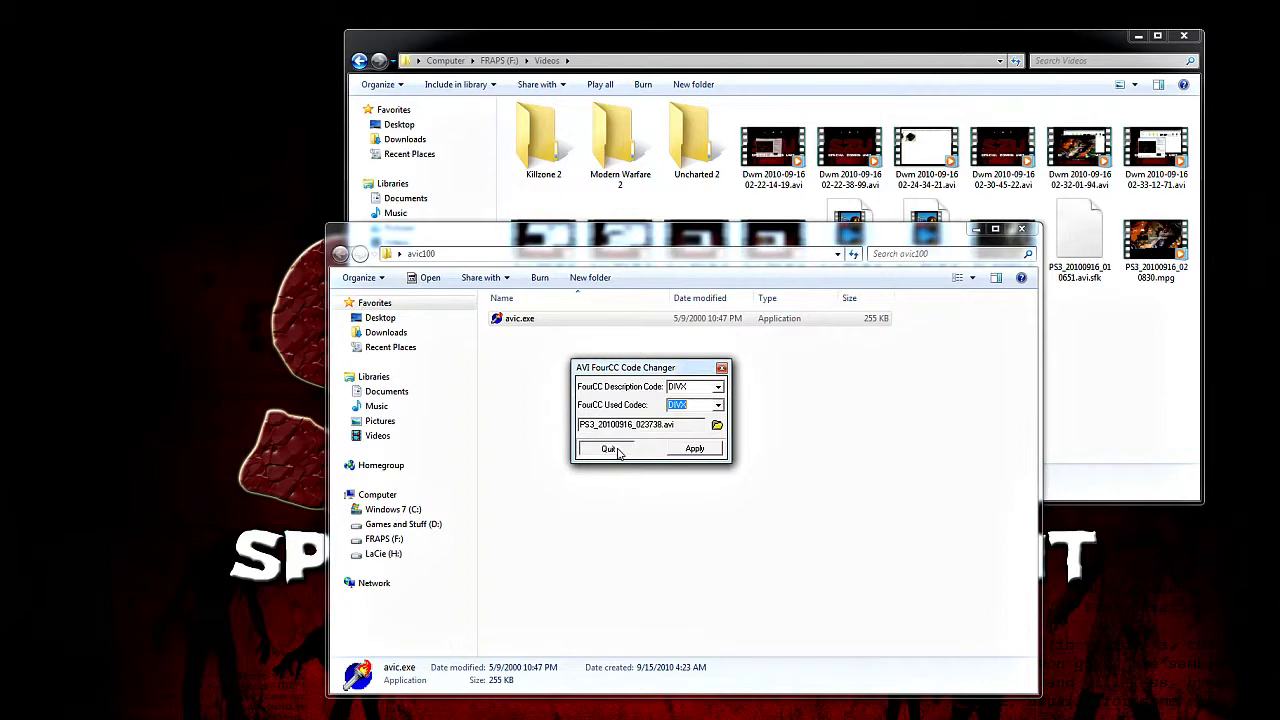
pyautogui.click(607, 448)
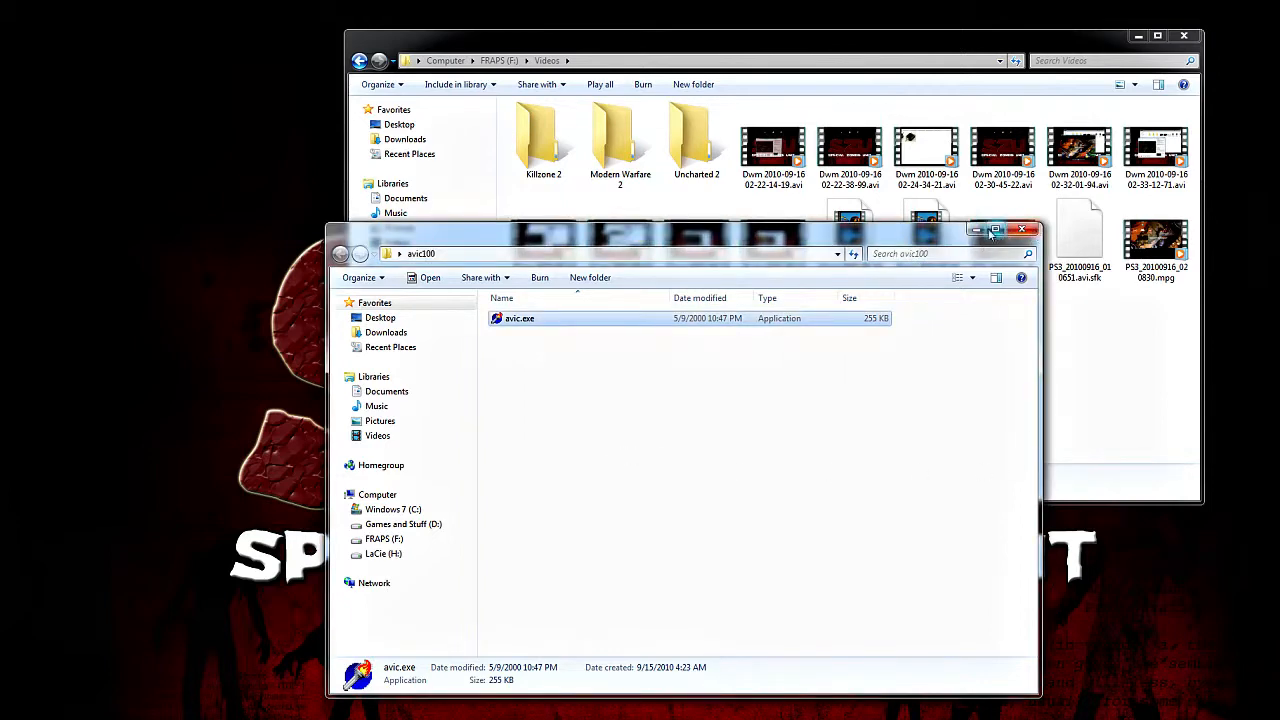
# Dismiss the folder window and place the PS3 clip with video and audio tracks
pyautogui.click(1022, 230)
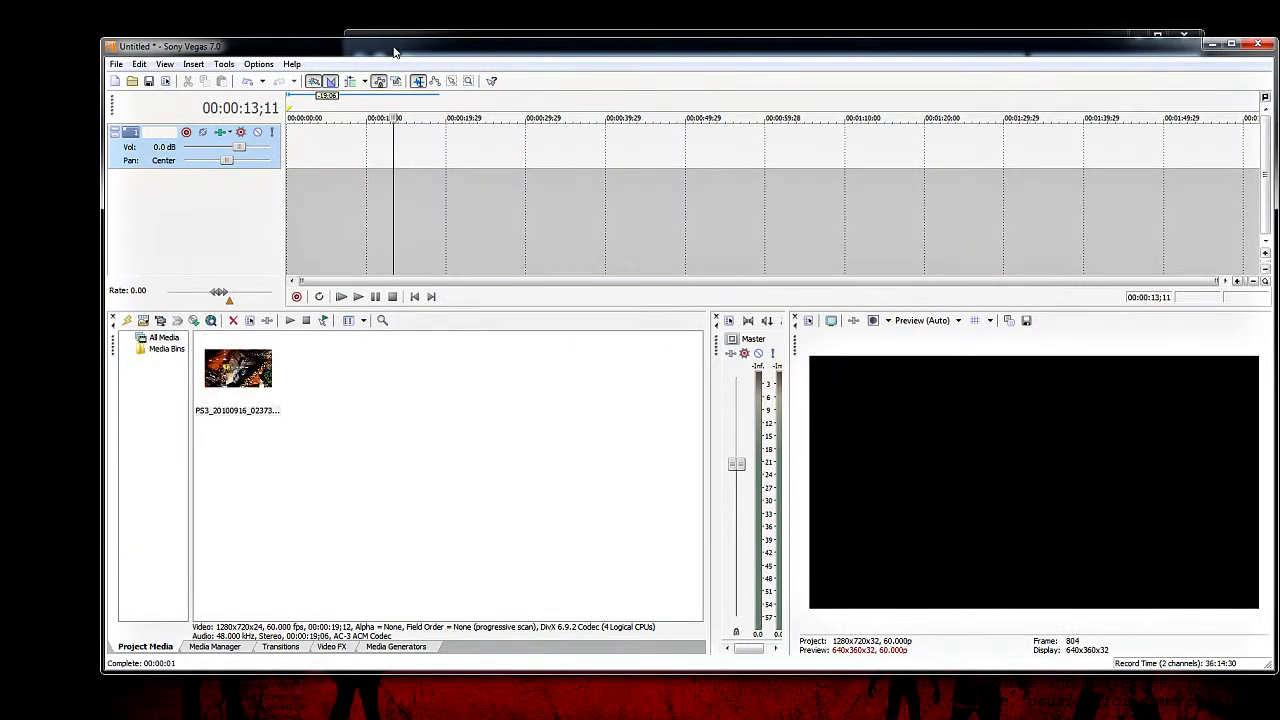
pyautogui.click(238, 370)
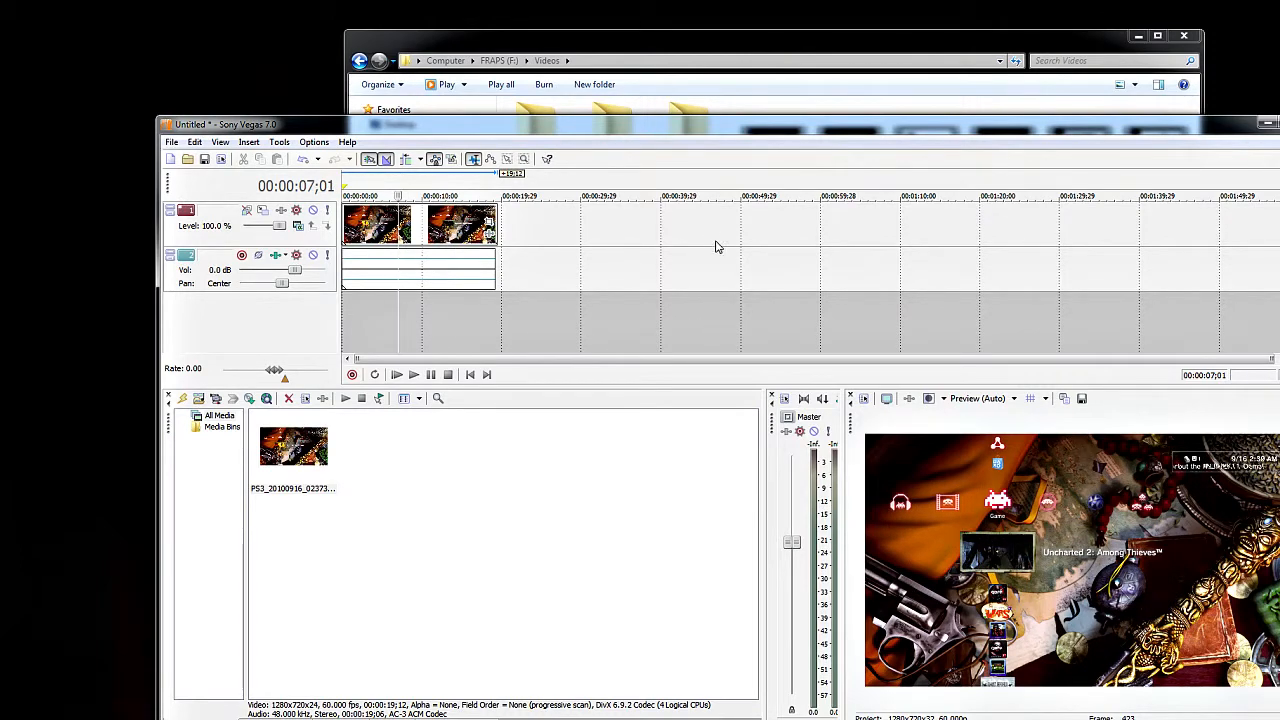
pyautogui.moveTo(557, 131)
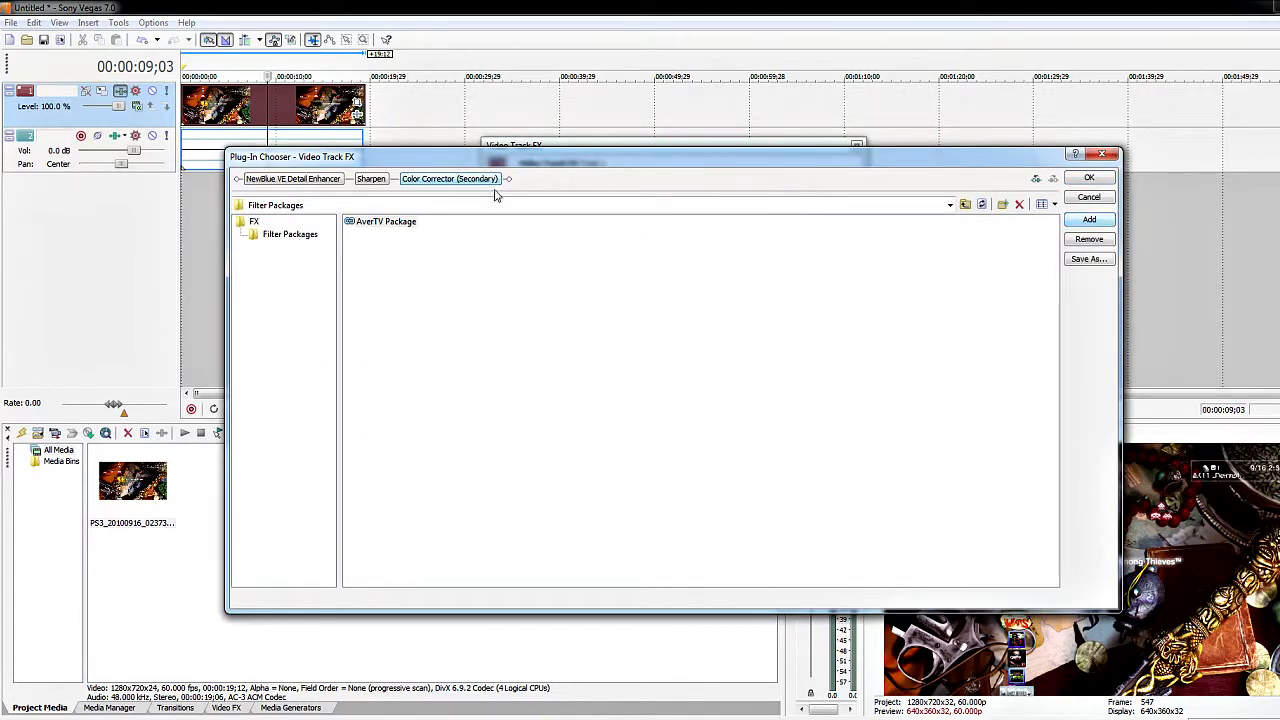
# Confirm the Detail Enhancer, Sharpen and Color Corrector (Secondary) chain and view Sharpen settings
pyautogui.click(1087, 177)
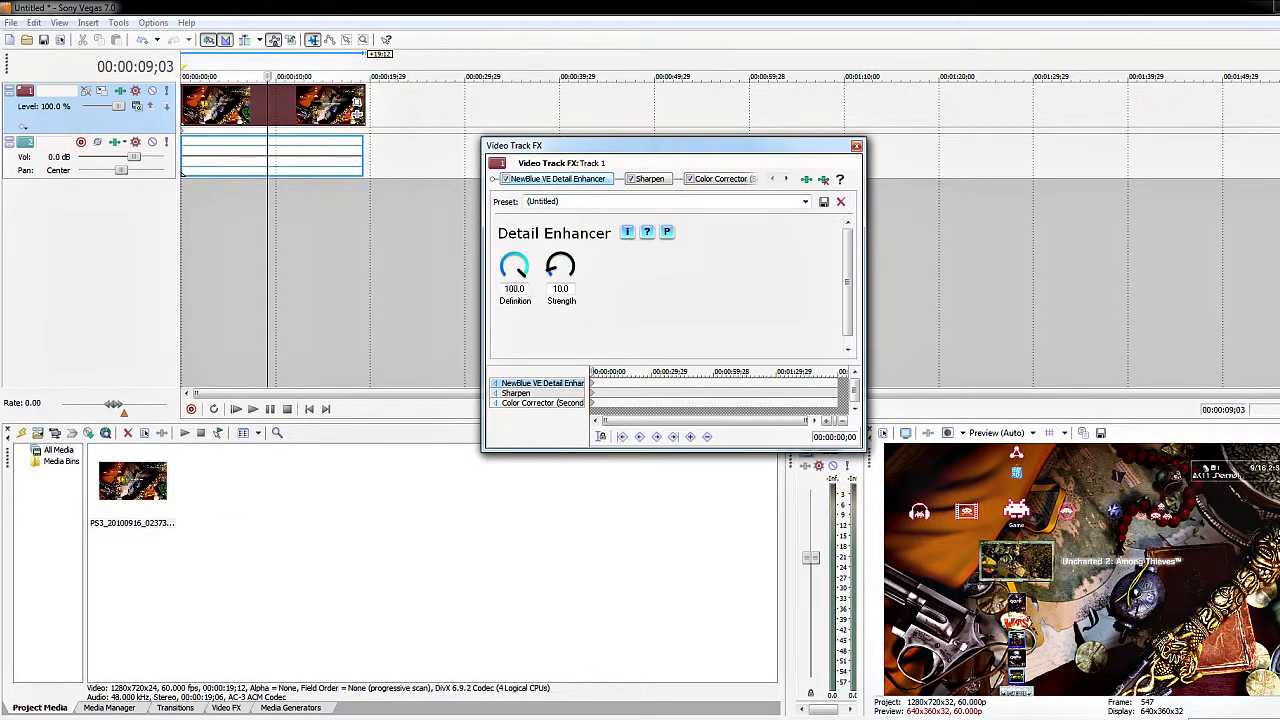
pyautogui.click(650, 178)
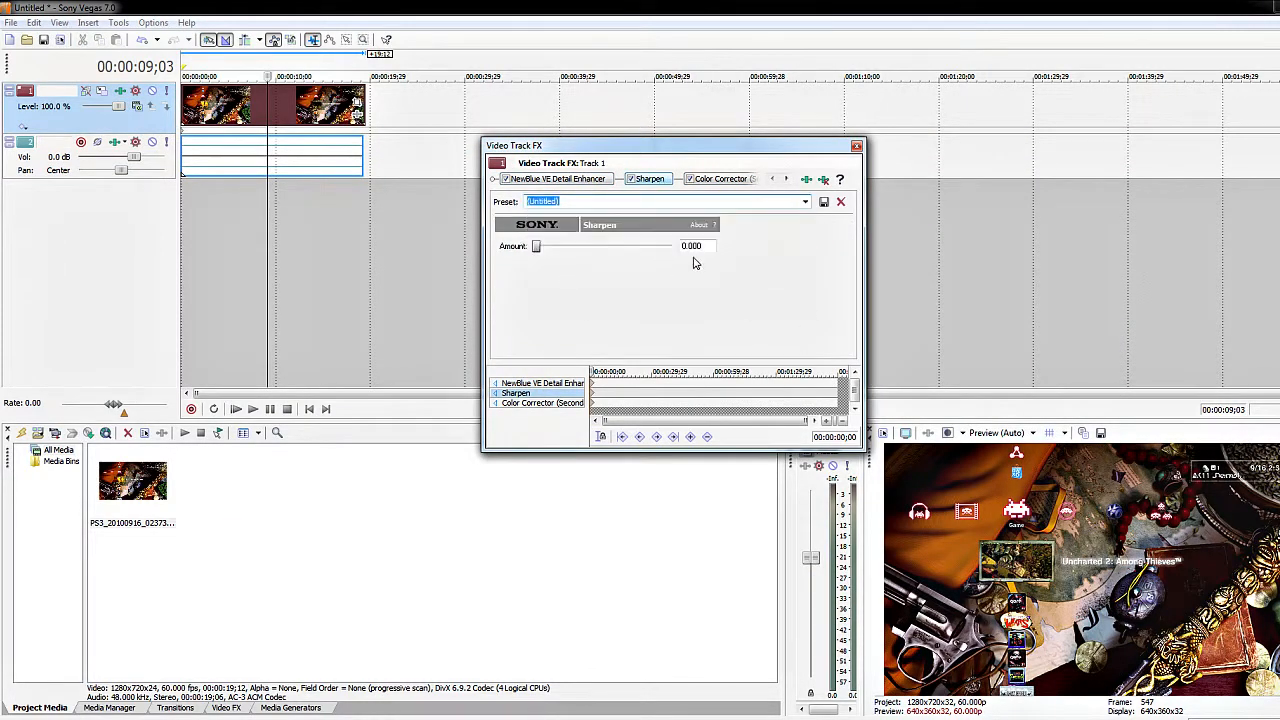
pyautogui.click(720, 178)
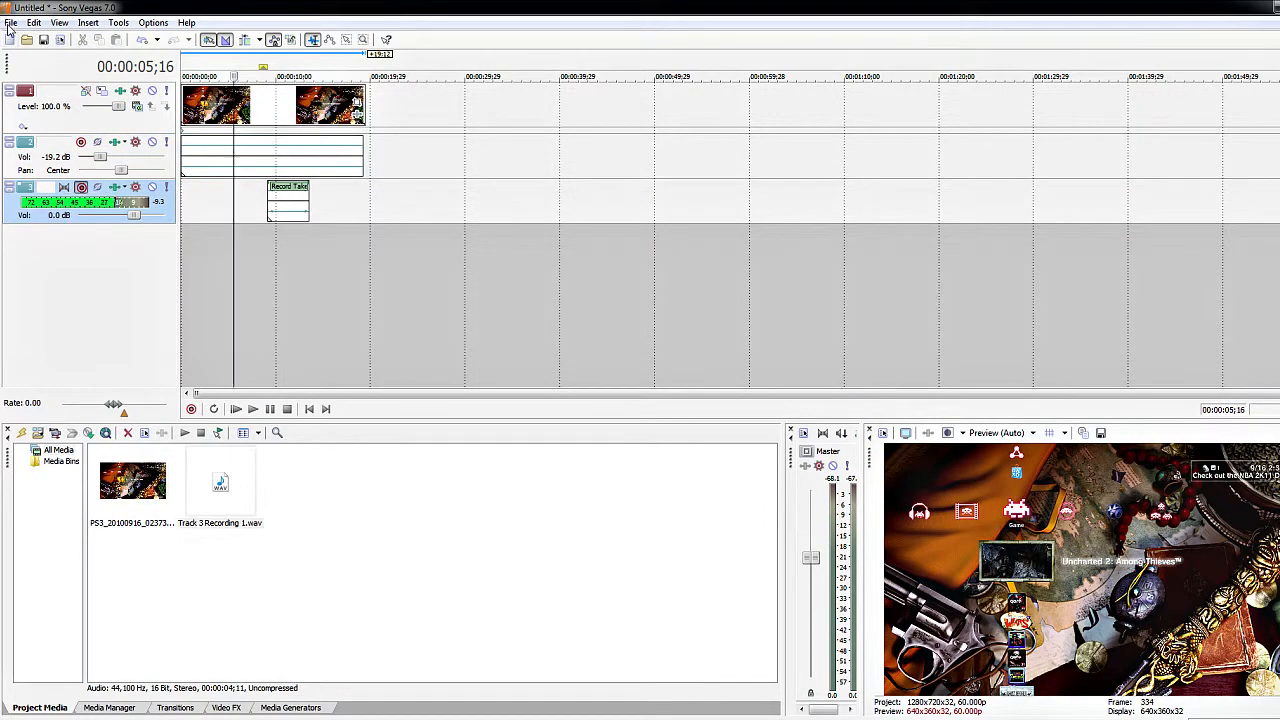
# Start a Render As to MP4 using the YouTube 720p HD 30fps template
pyautogui.click(12, 22)
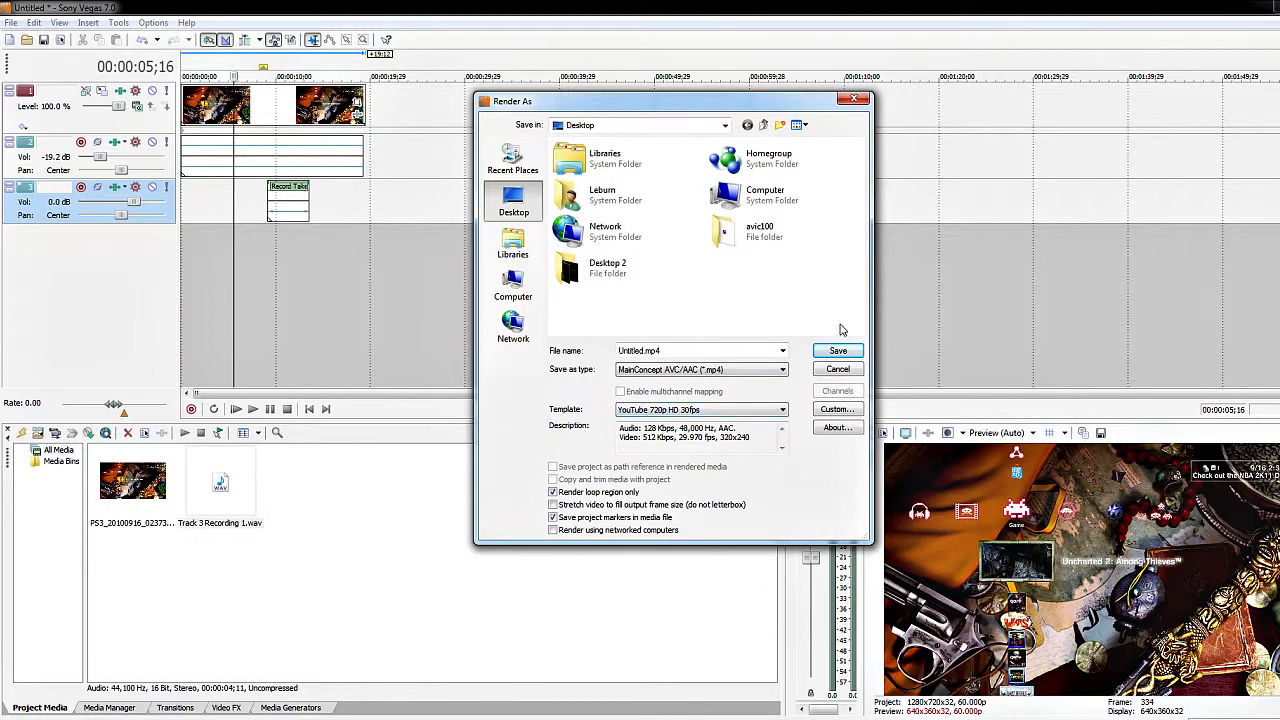
pyautogui.click(838, 409)
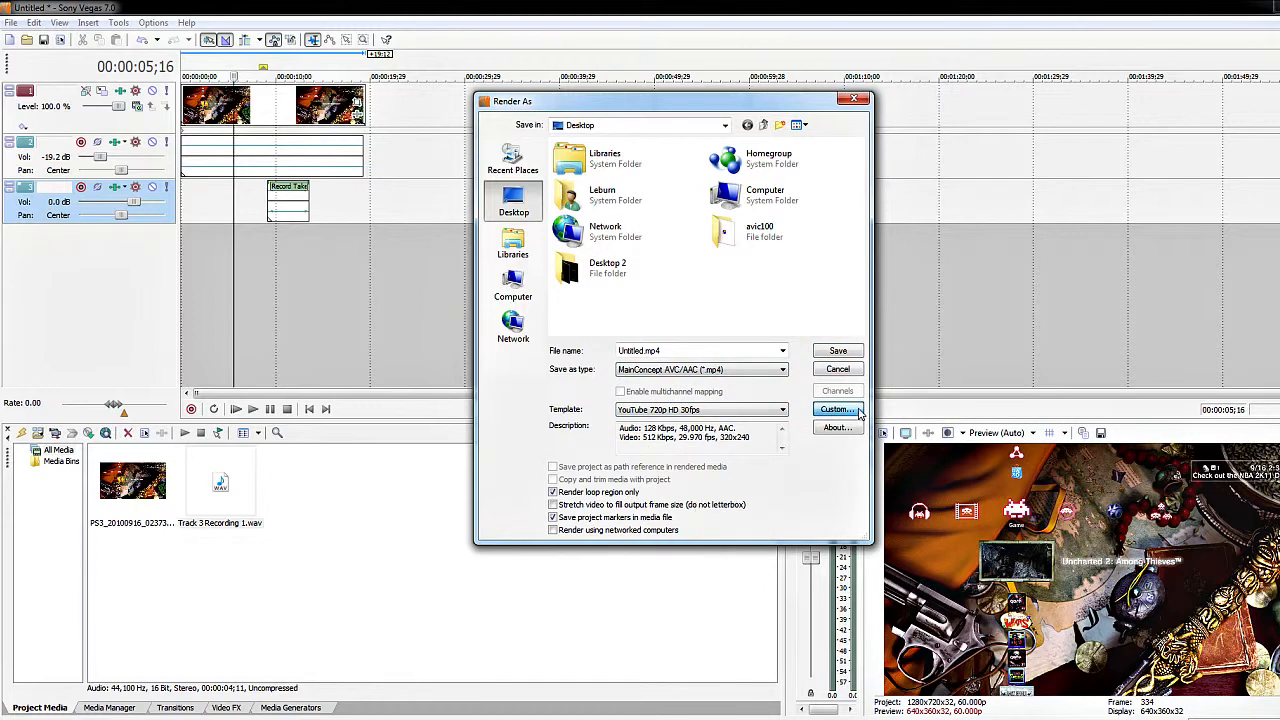
# Review the custom template: 1280x720 at 30 fps, 8,000,000 bps video, 48 kHz/128 kbps audio
pyautogui.click(837, 409)
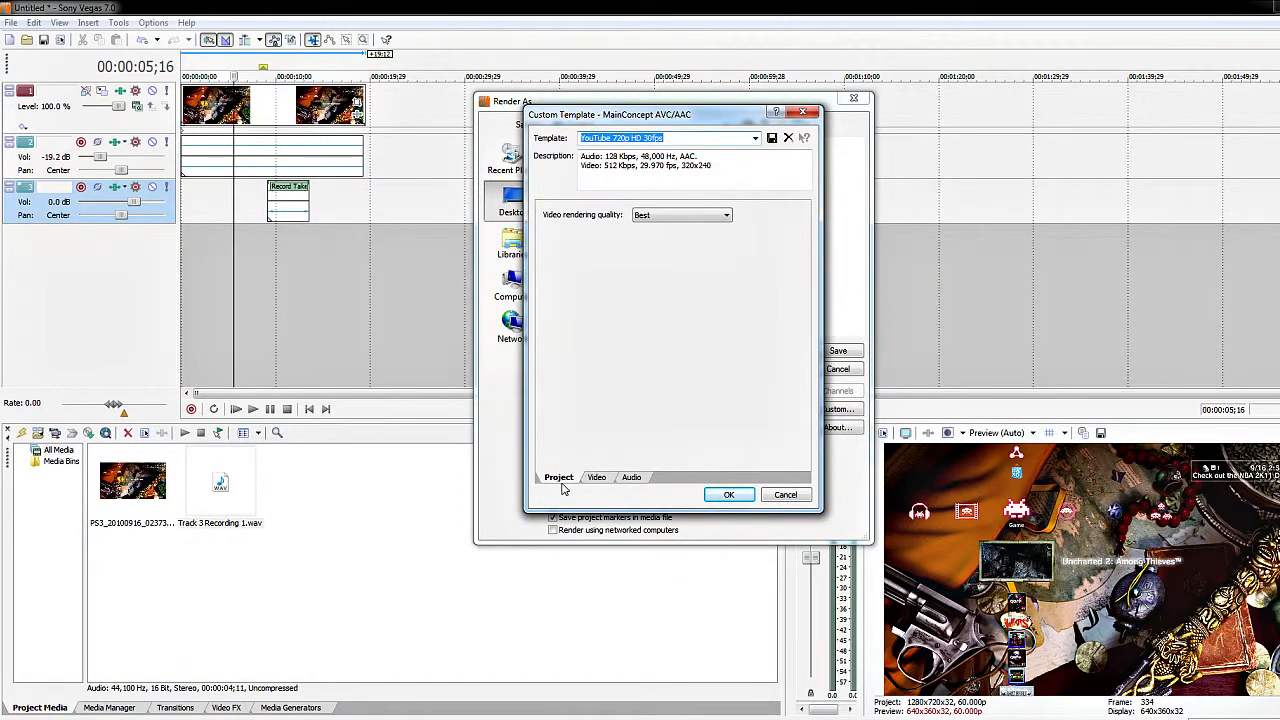
pyautogui.moveTo(697, 480)
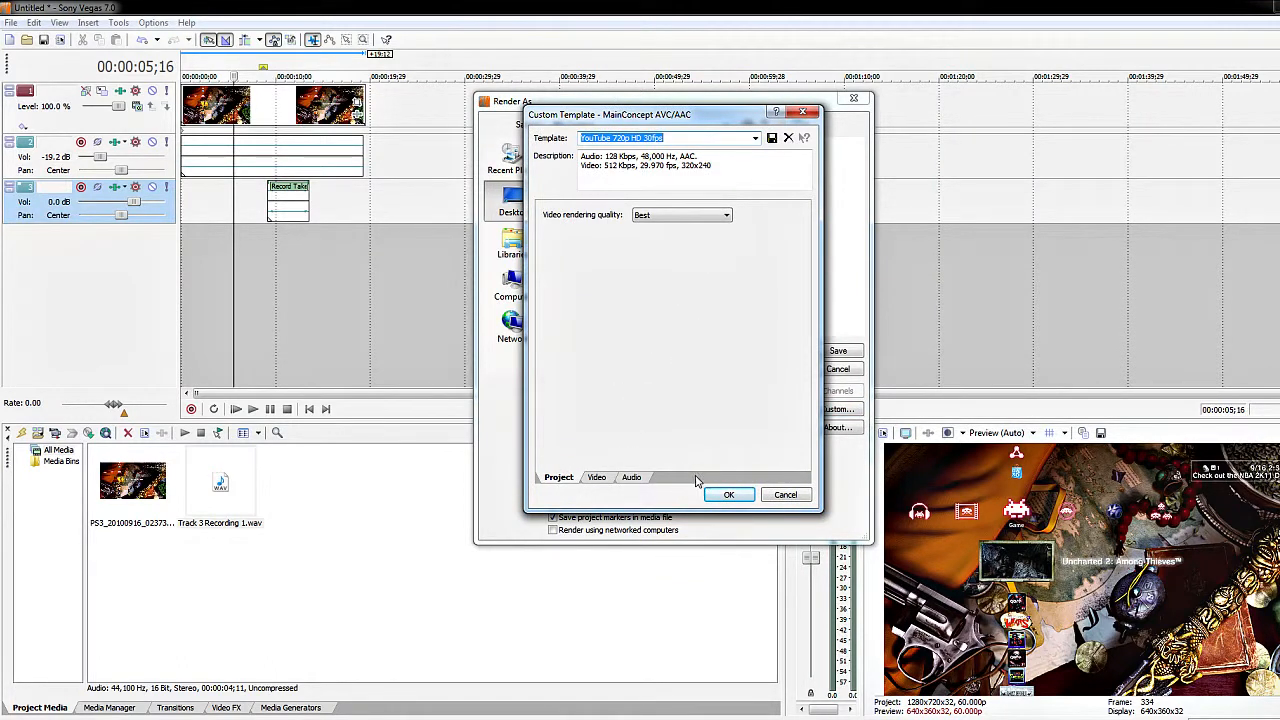
pyautogui.moveTo(611, 327)
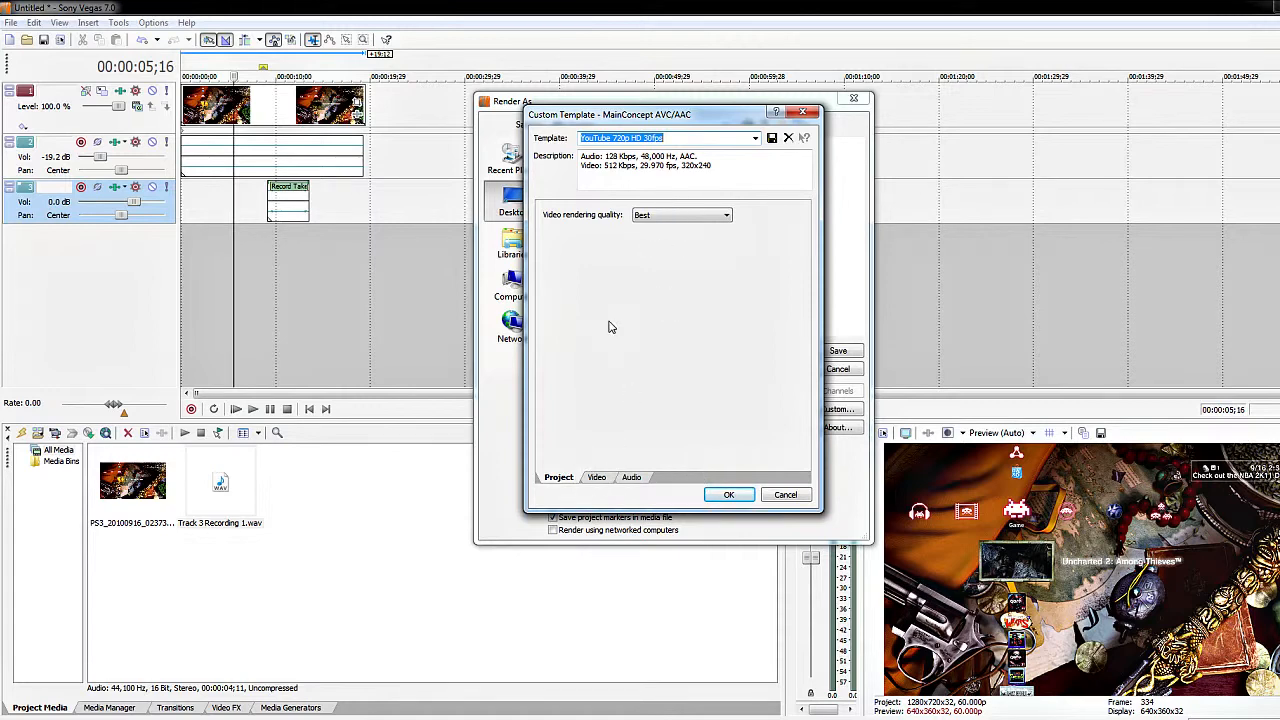
pyautogui.click(596, 477)
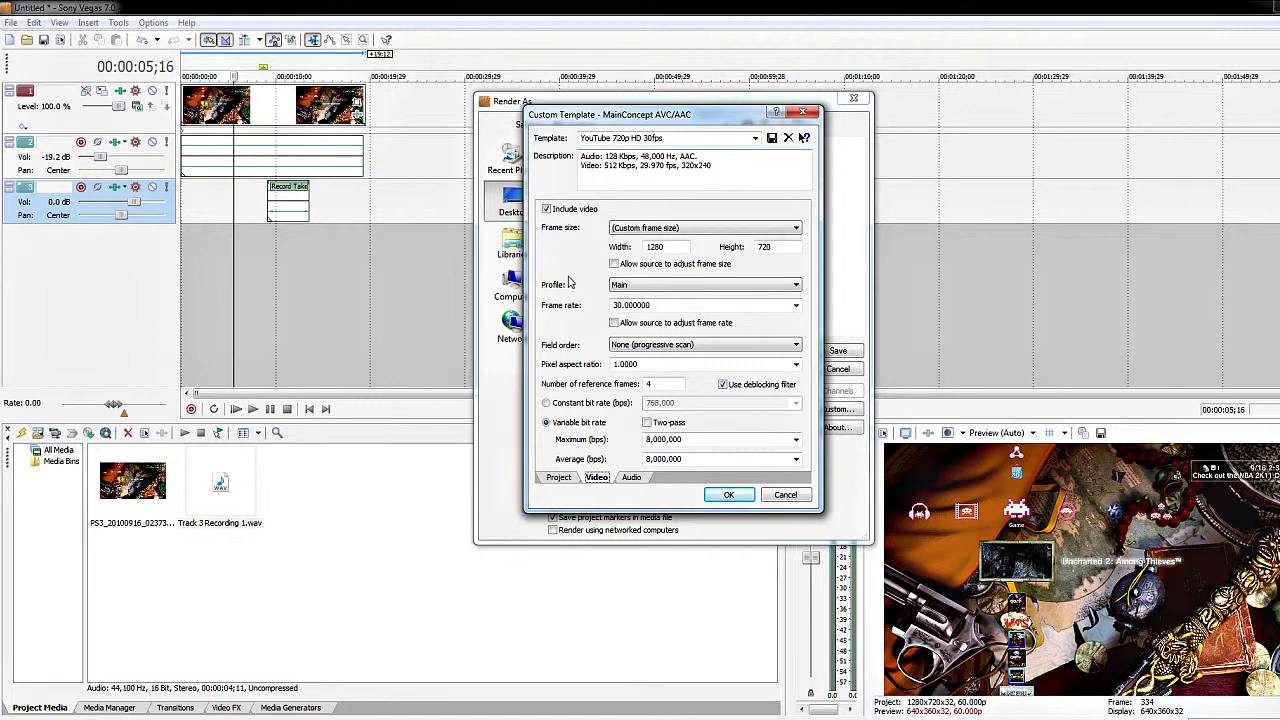
pyautogui.moveTo(760, 263)
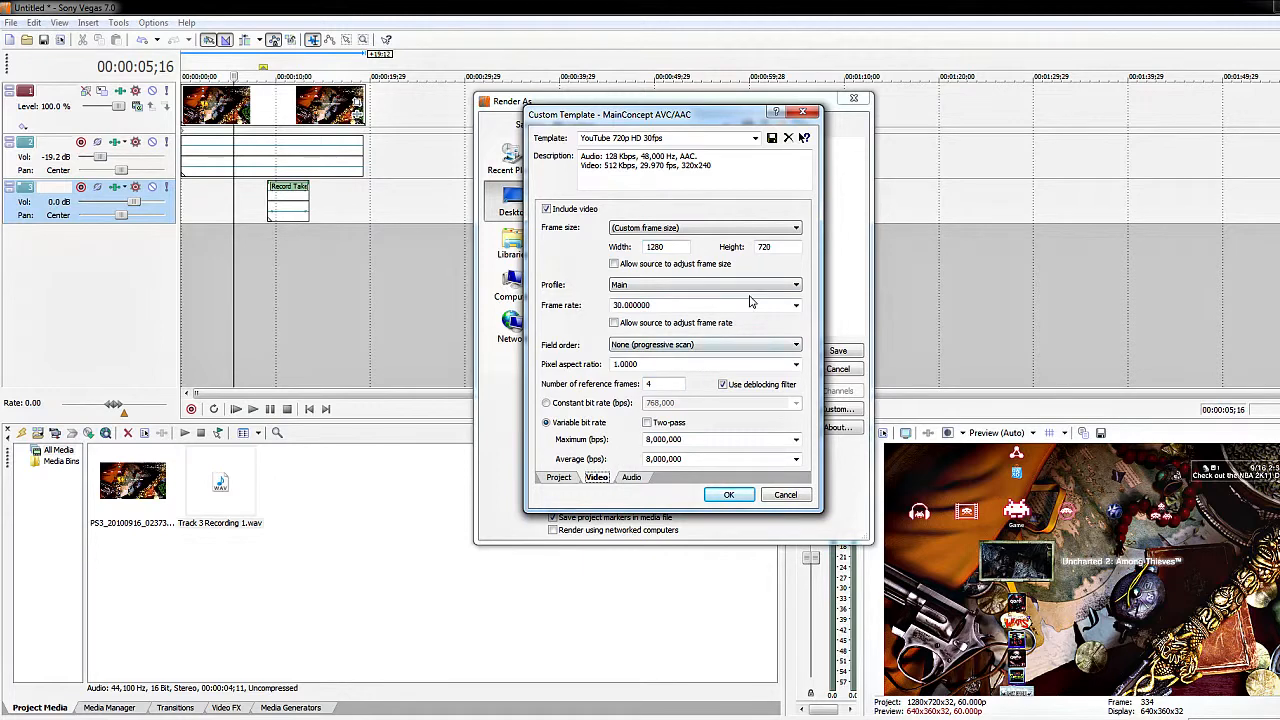
pyautogui.moveTo(755, 330)
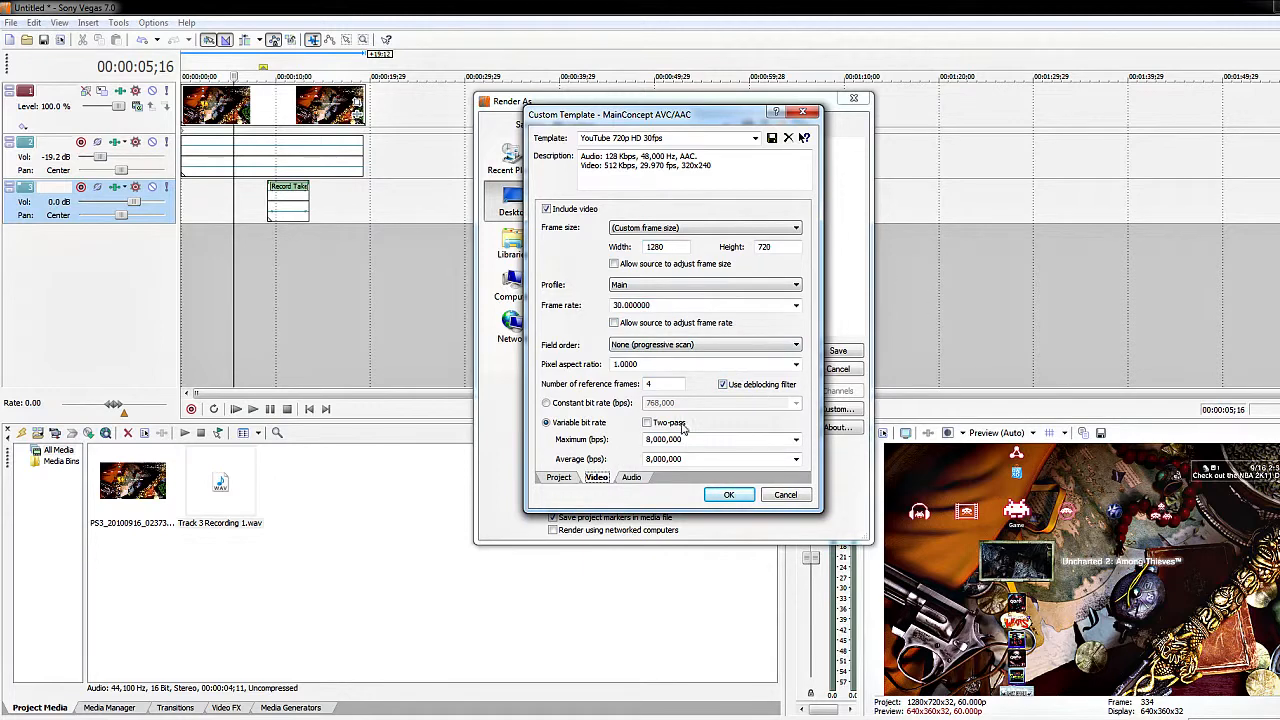
pyautogui.moveTo(762, 408)
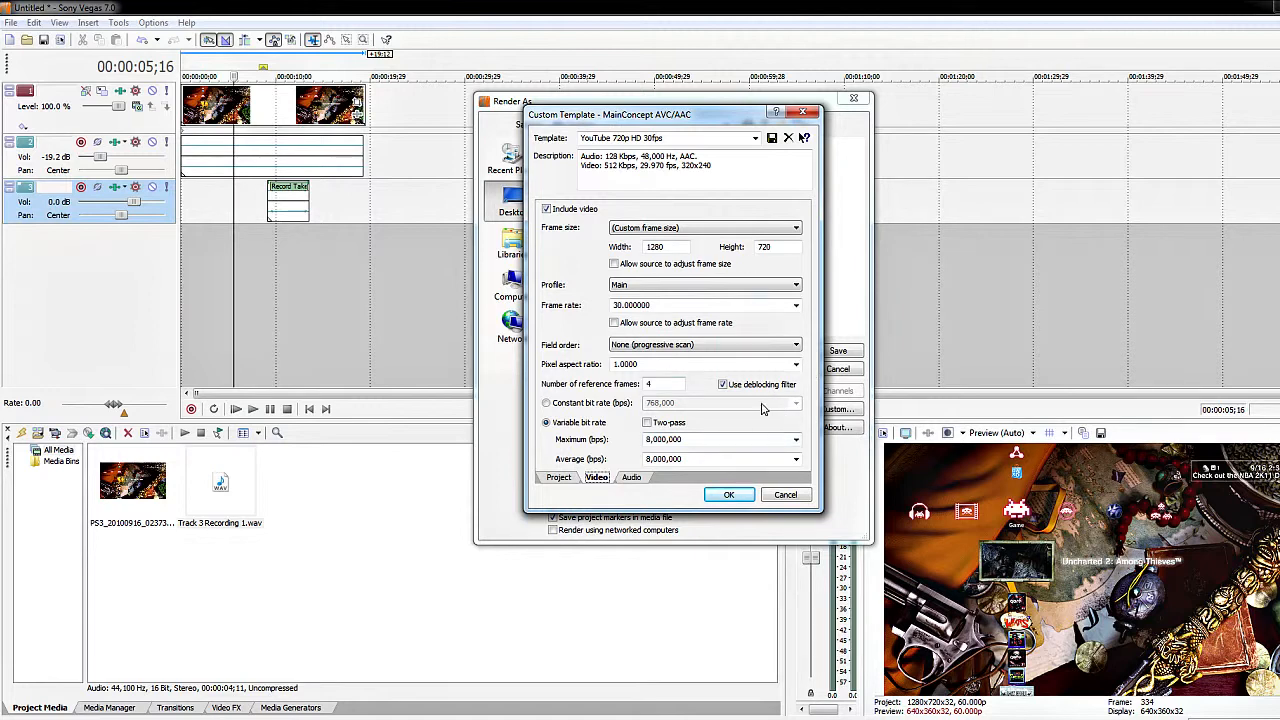
pyautogui.moveTo(602, 376)
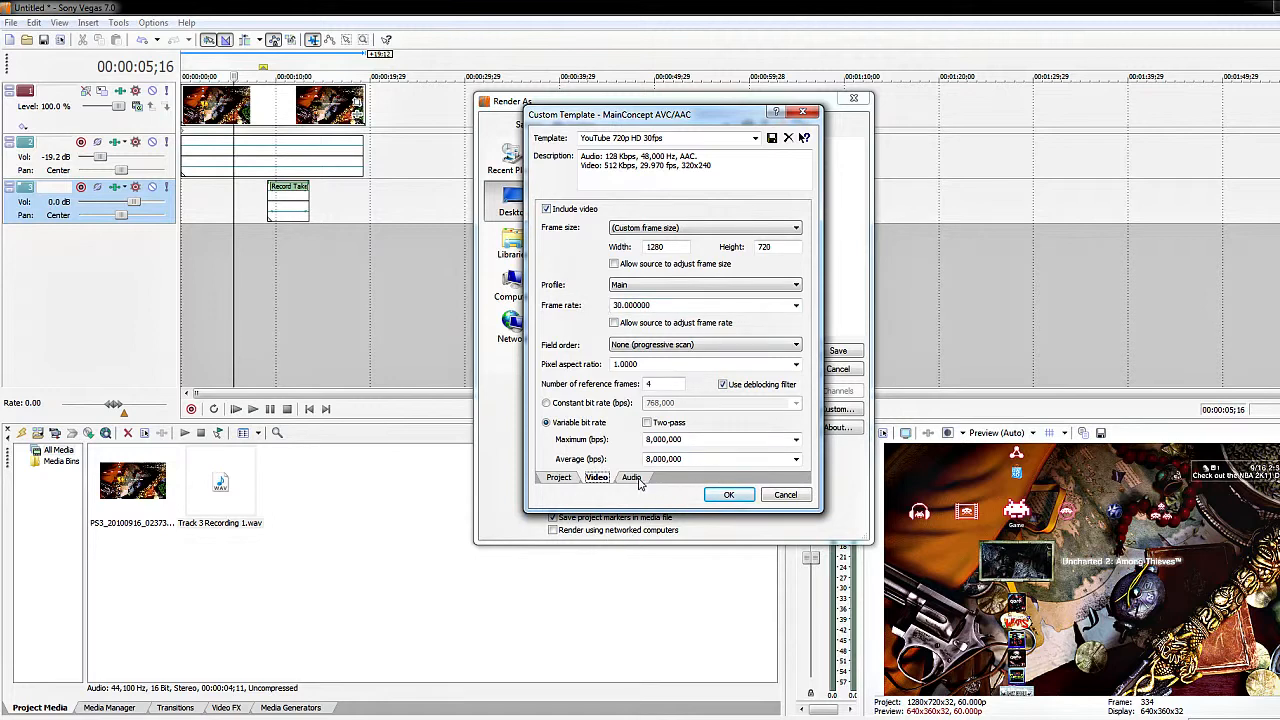
pyautogui.click(631, 477)
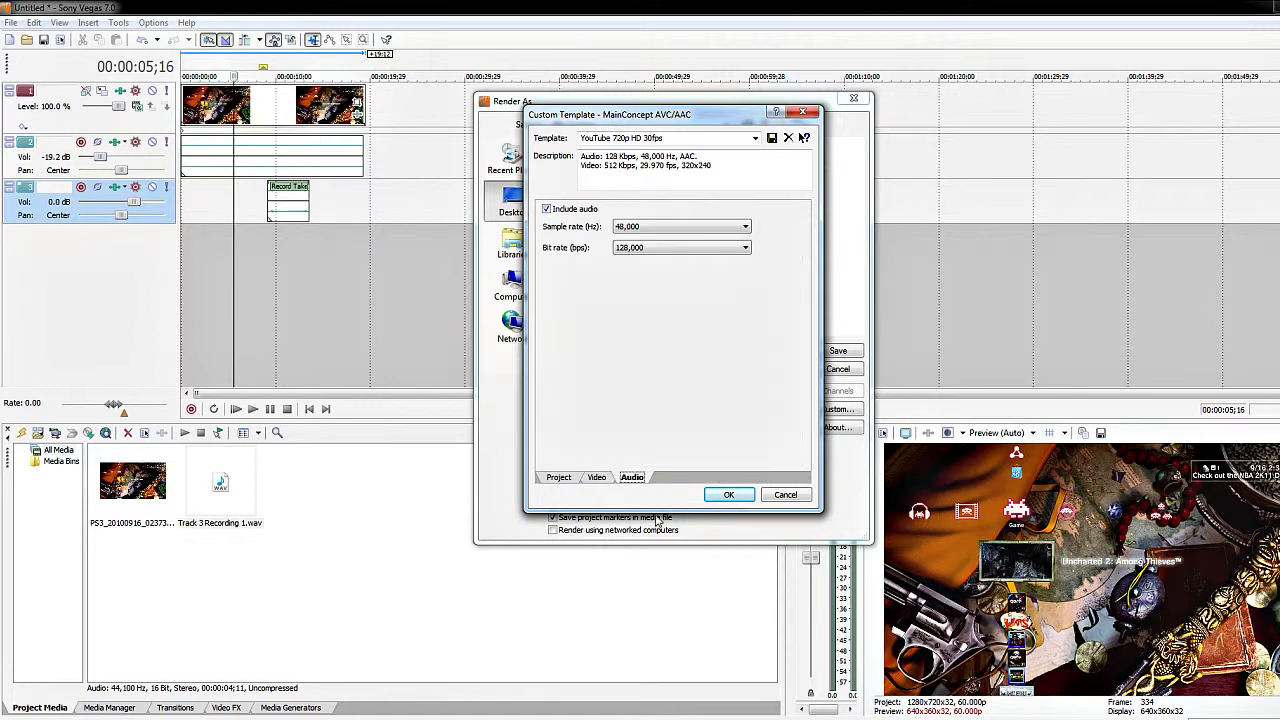
pyautogui.moveTo(598, 478)
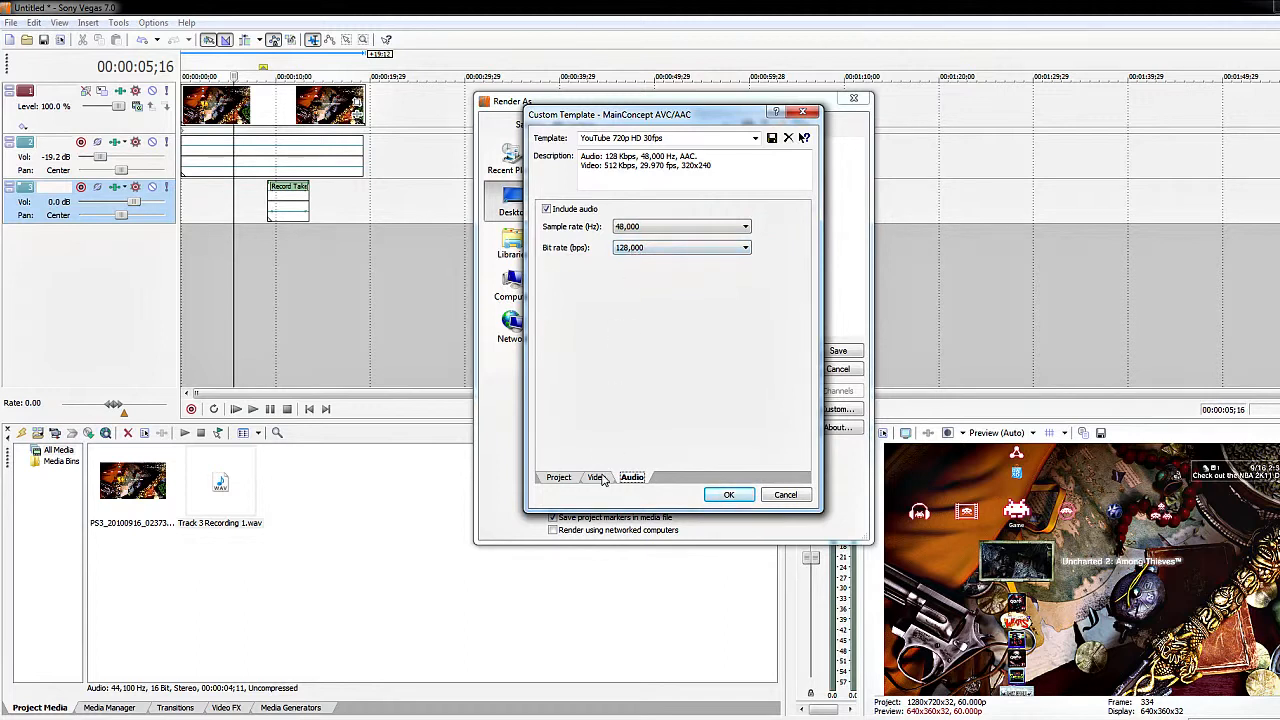
pyautogui.click(596, 477)
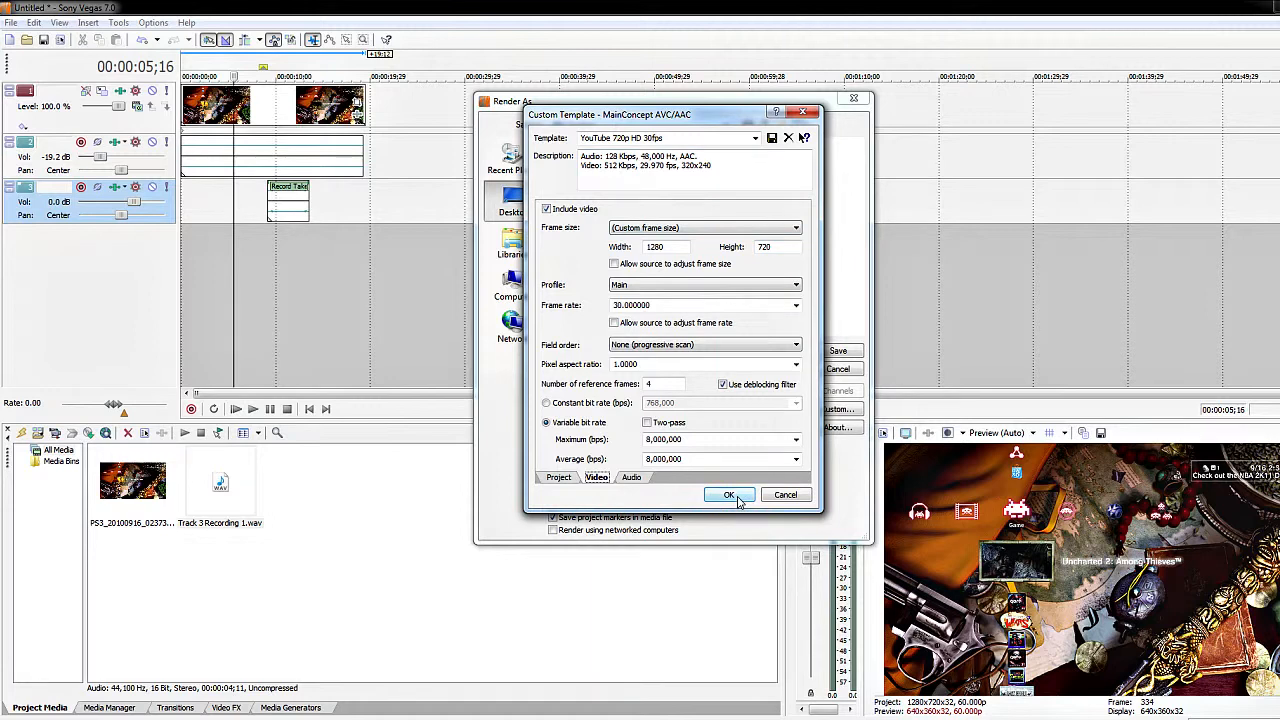
# Accept the custom template and render Untitled.mp4 to the Desktop
pyautogui.click(729, 494)
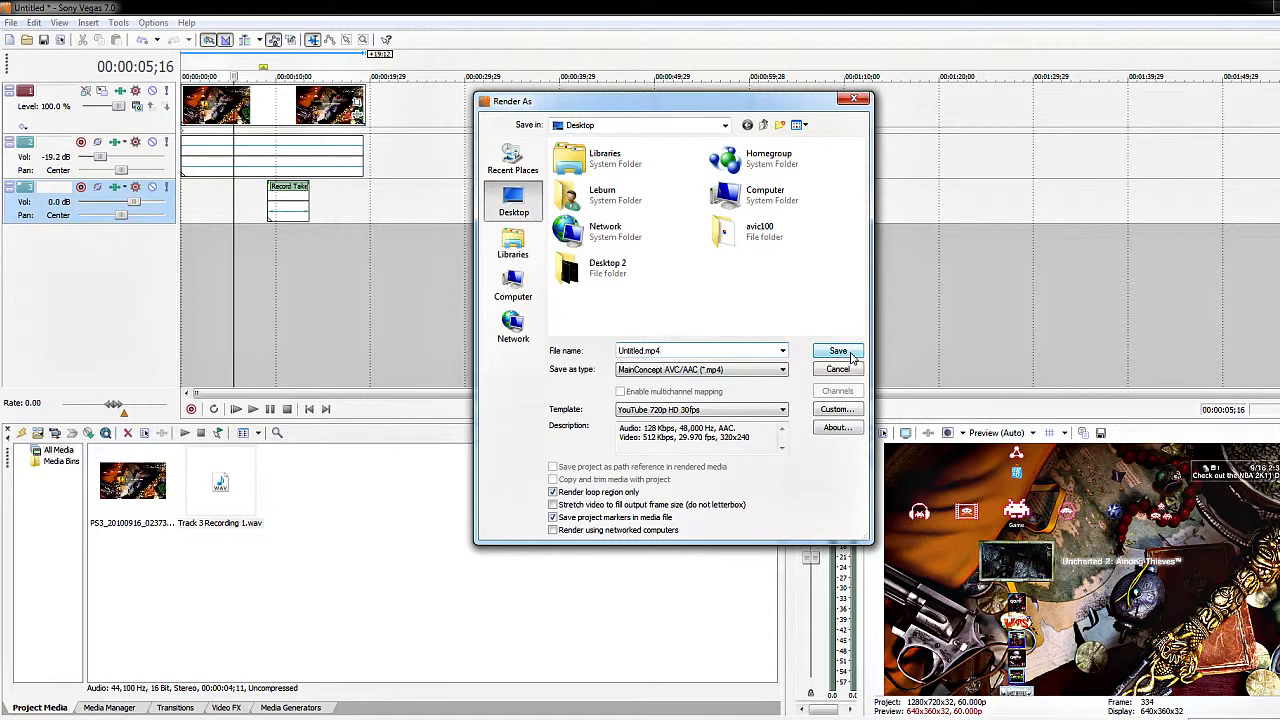
pyautogui.click(837, 350)
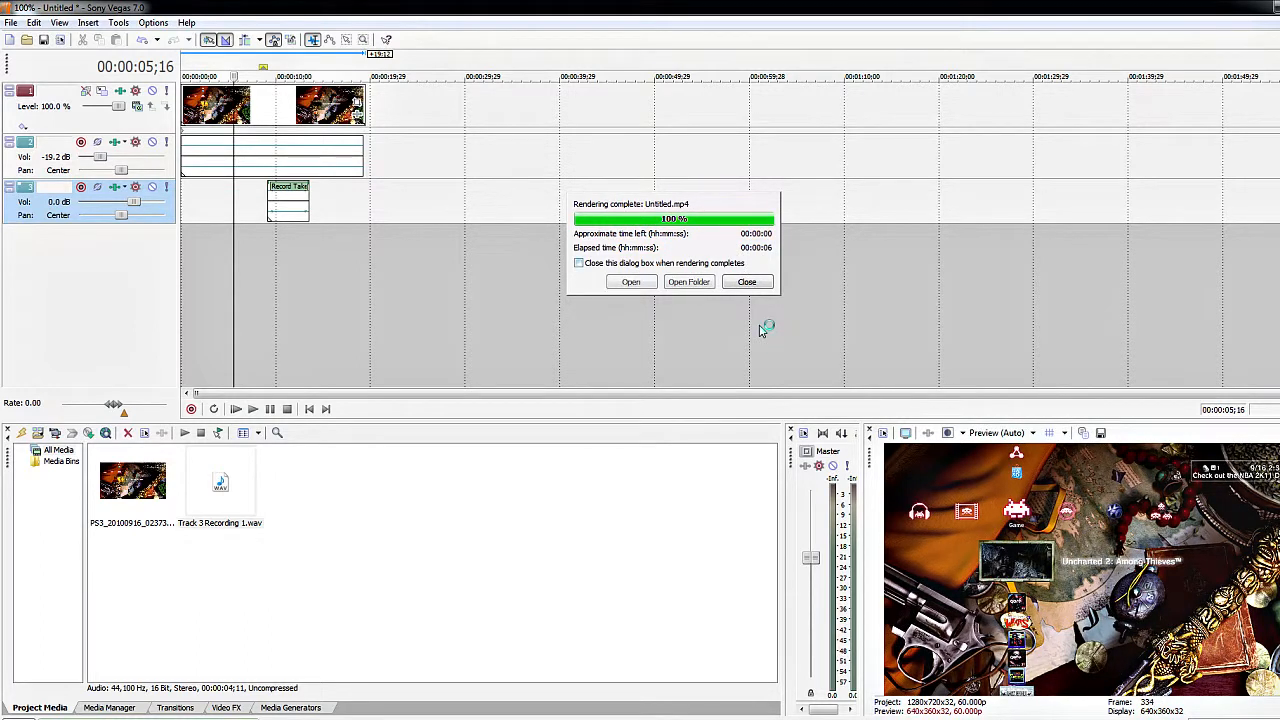
pyautogui.moveTo(753, 318)
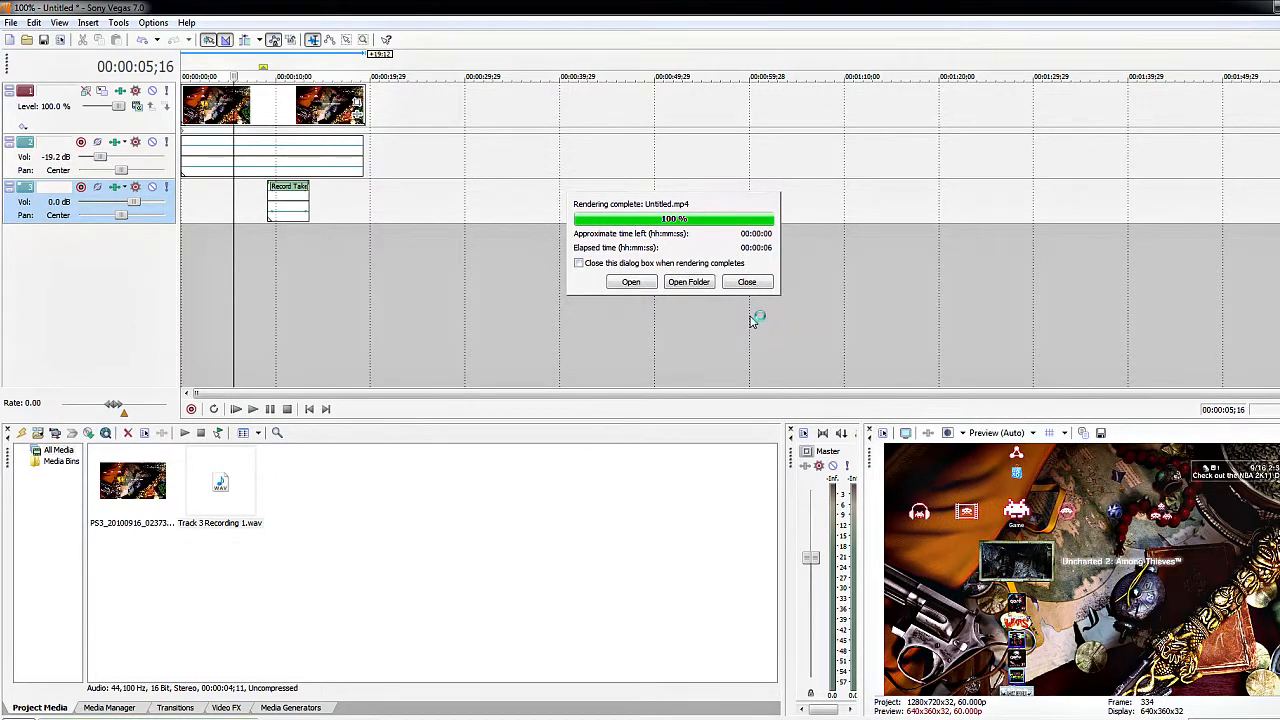
pyautogui.moveTo(730, 305)
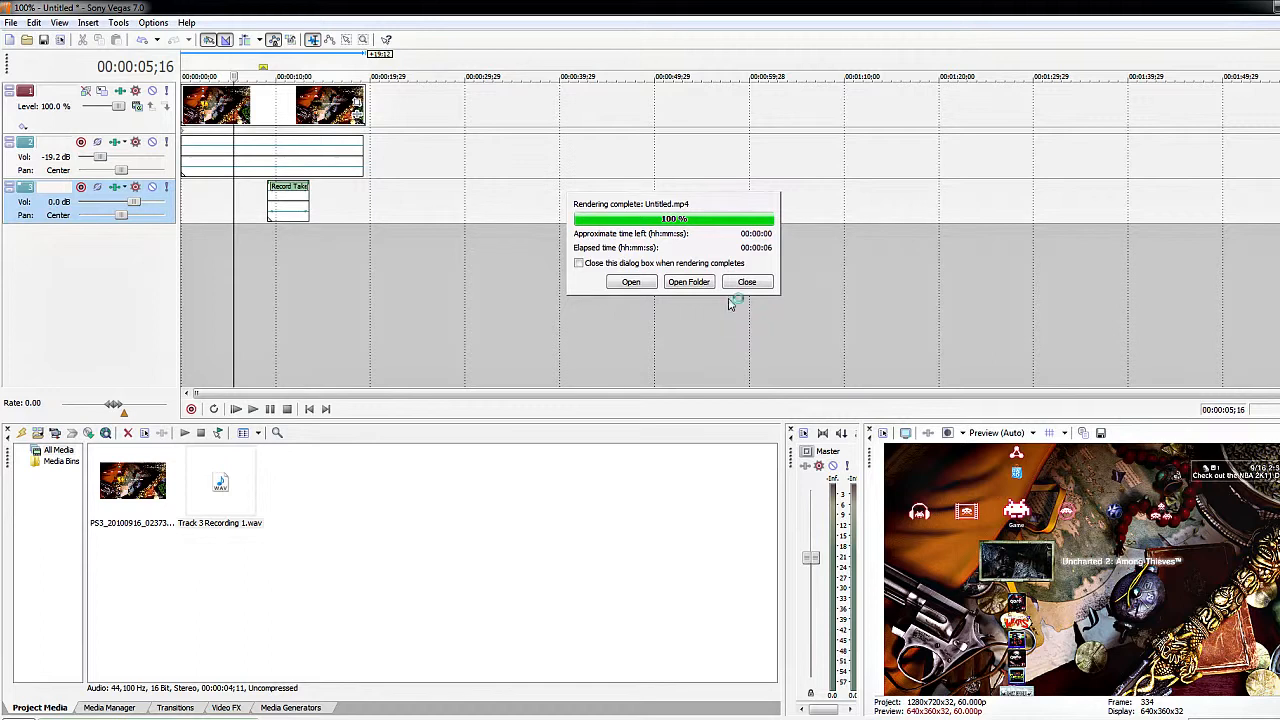
pyautogui.moveTo(719, 290)
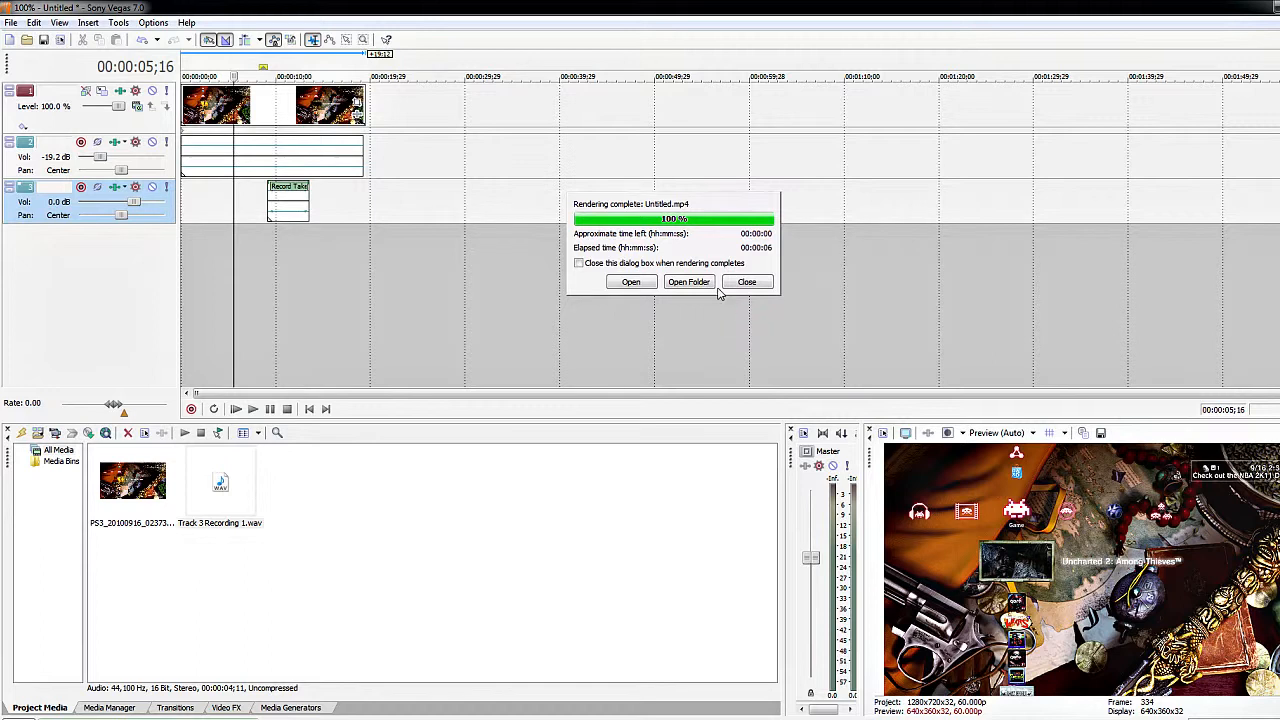